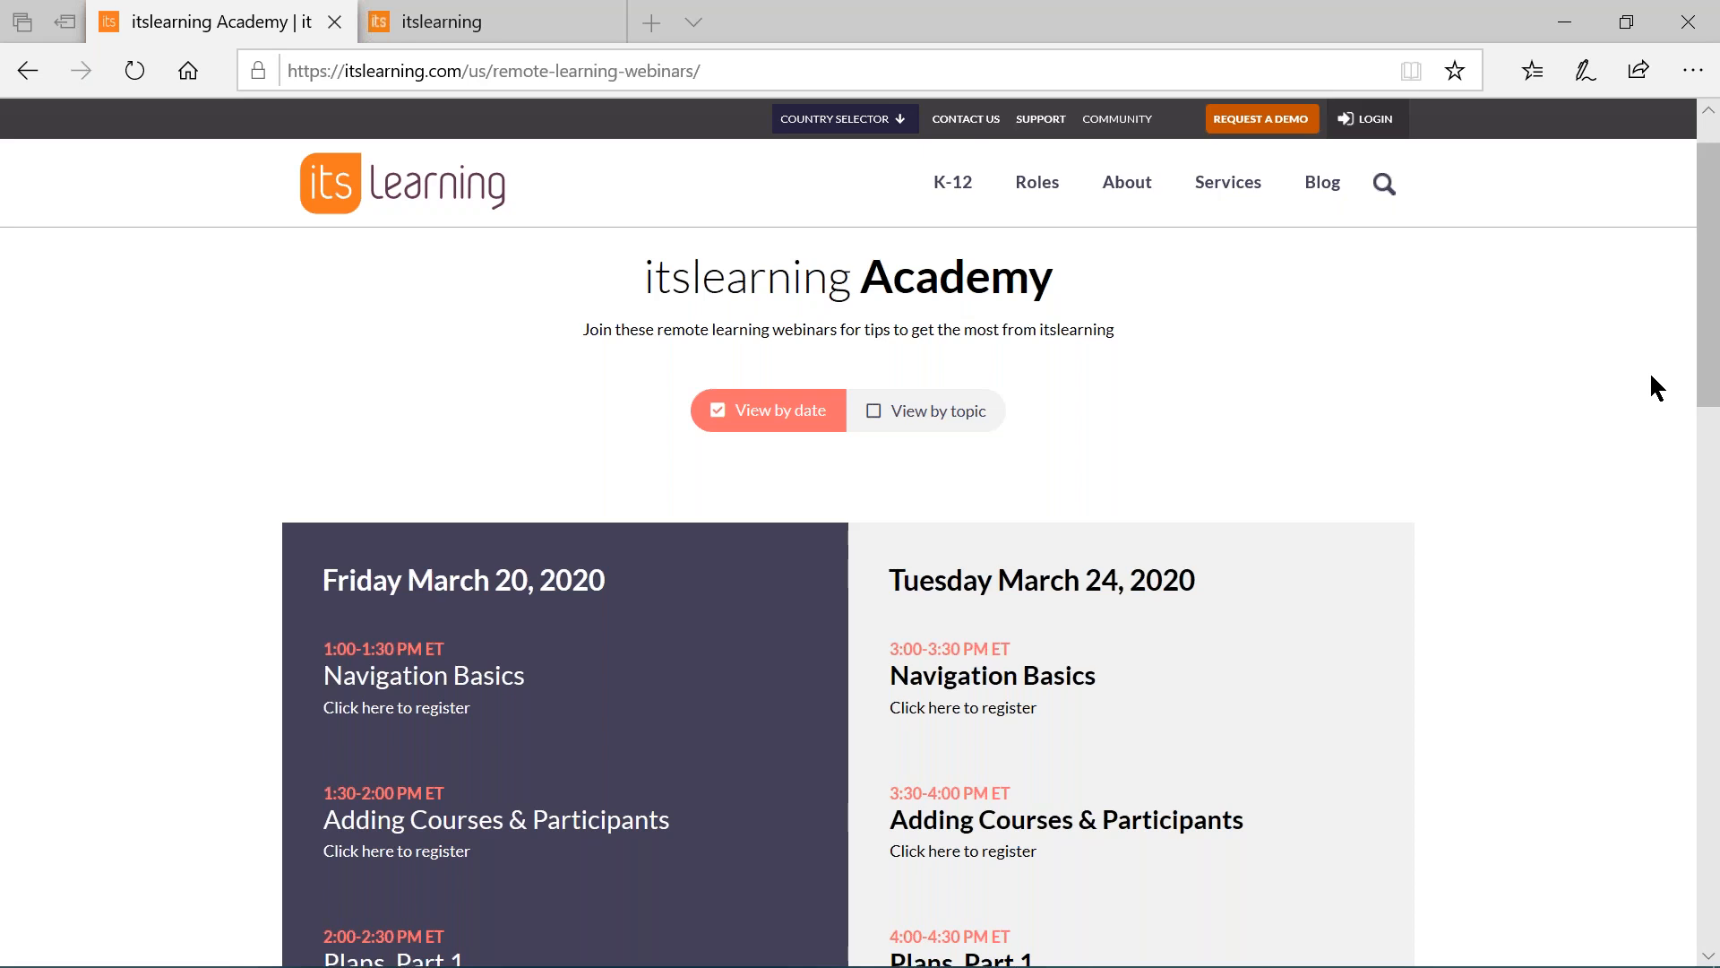
Scroll down the itslearning Academy webinars page before moving to the Home dashboard
scroll(down, 3)
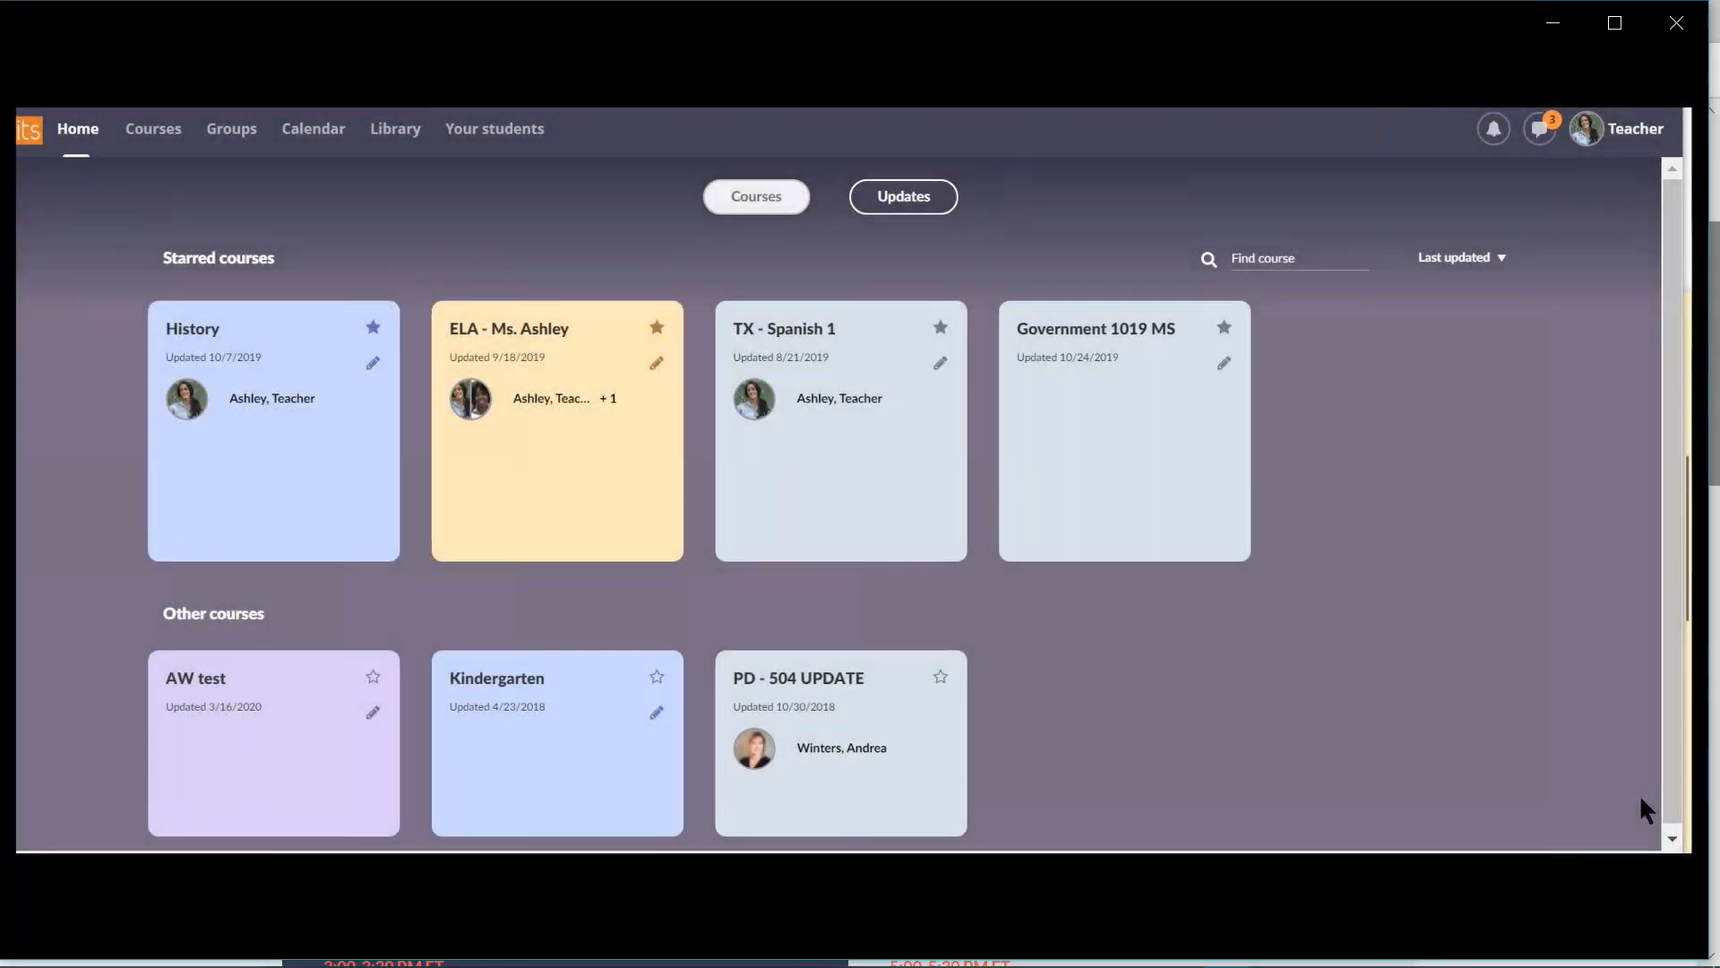
mouse_move(1204, 89)
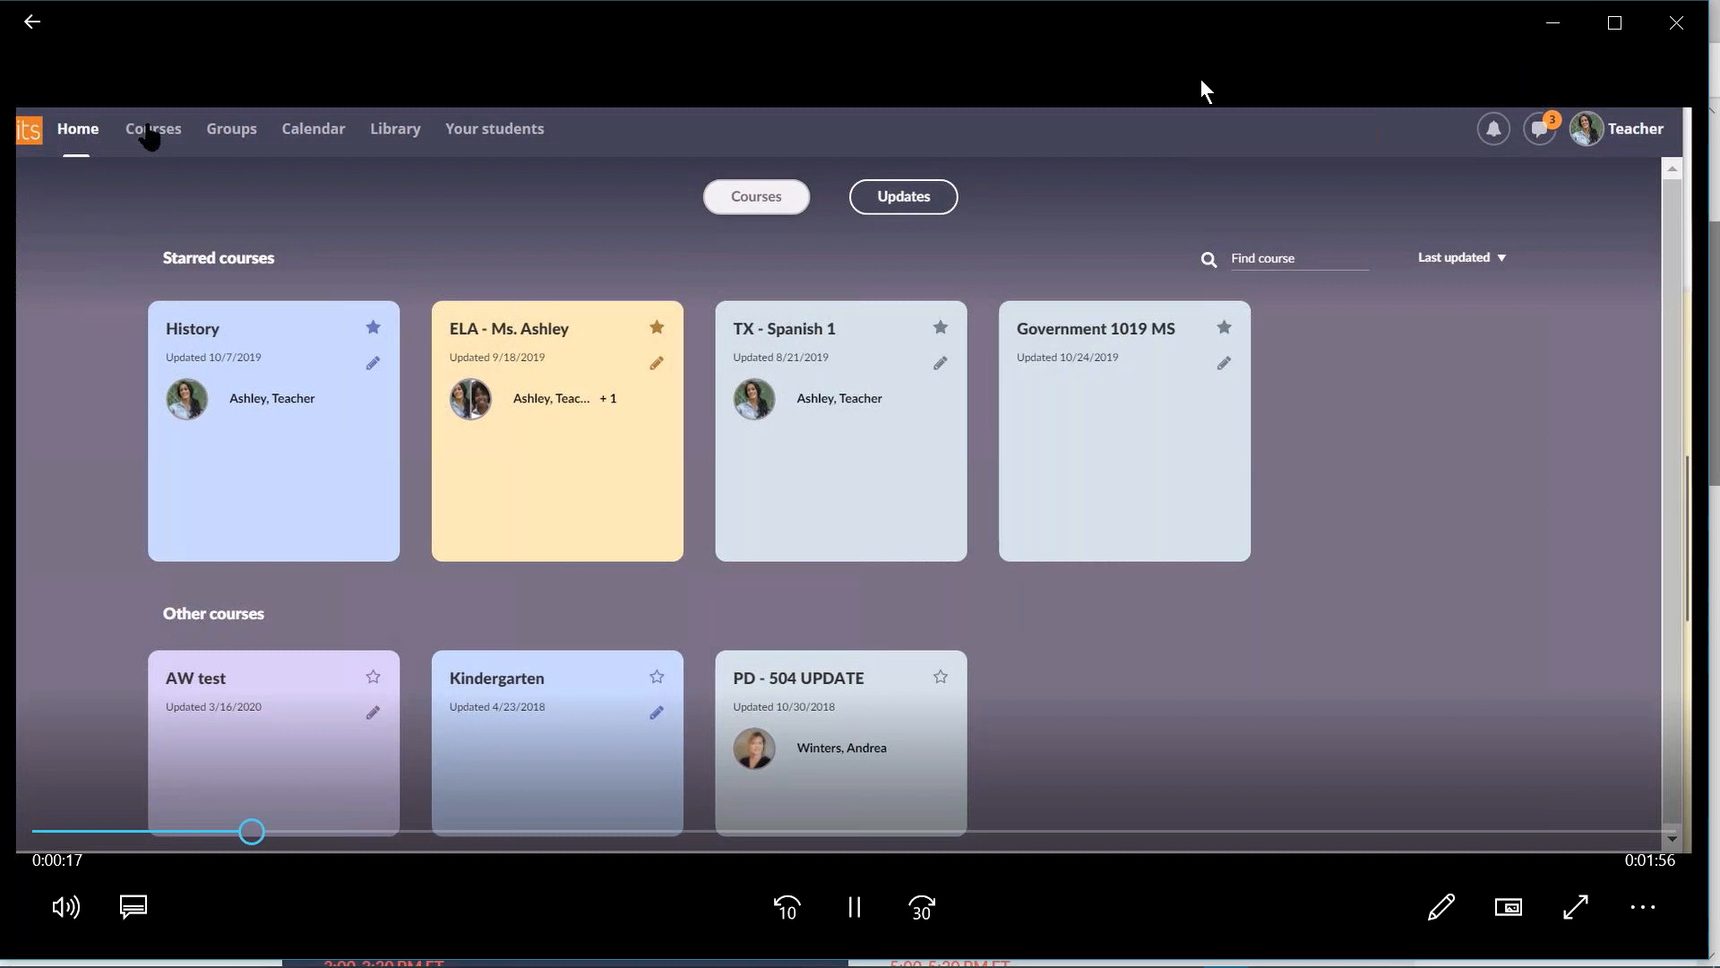
Start a new course from the Courses list titled 'Ms. Ashley English I'
click(152, 129)
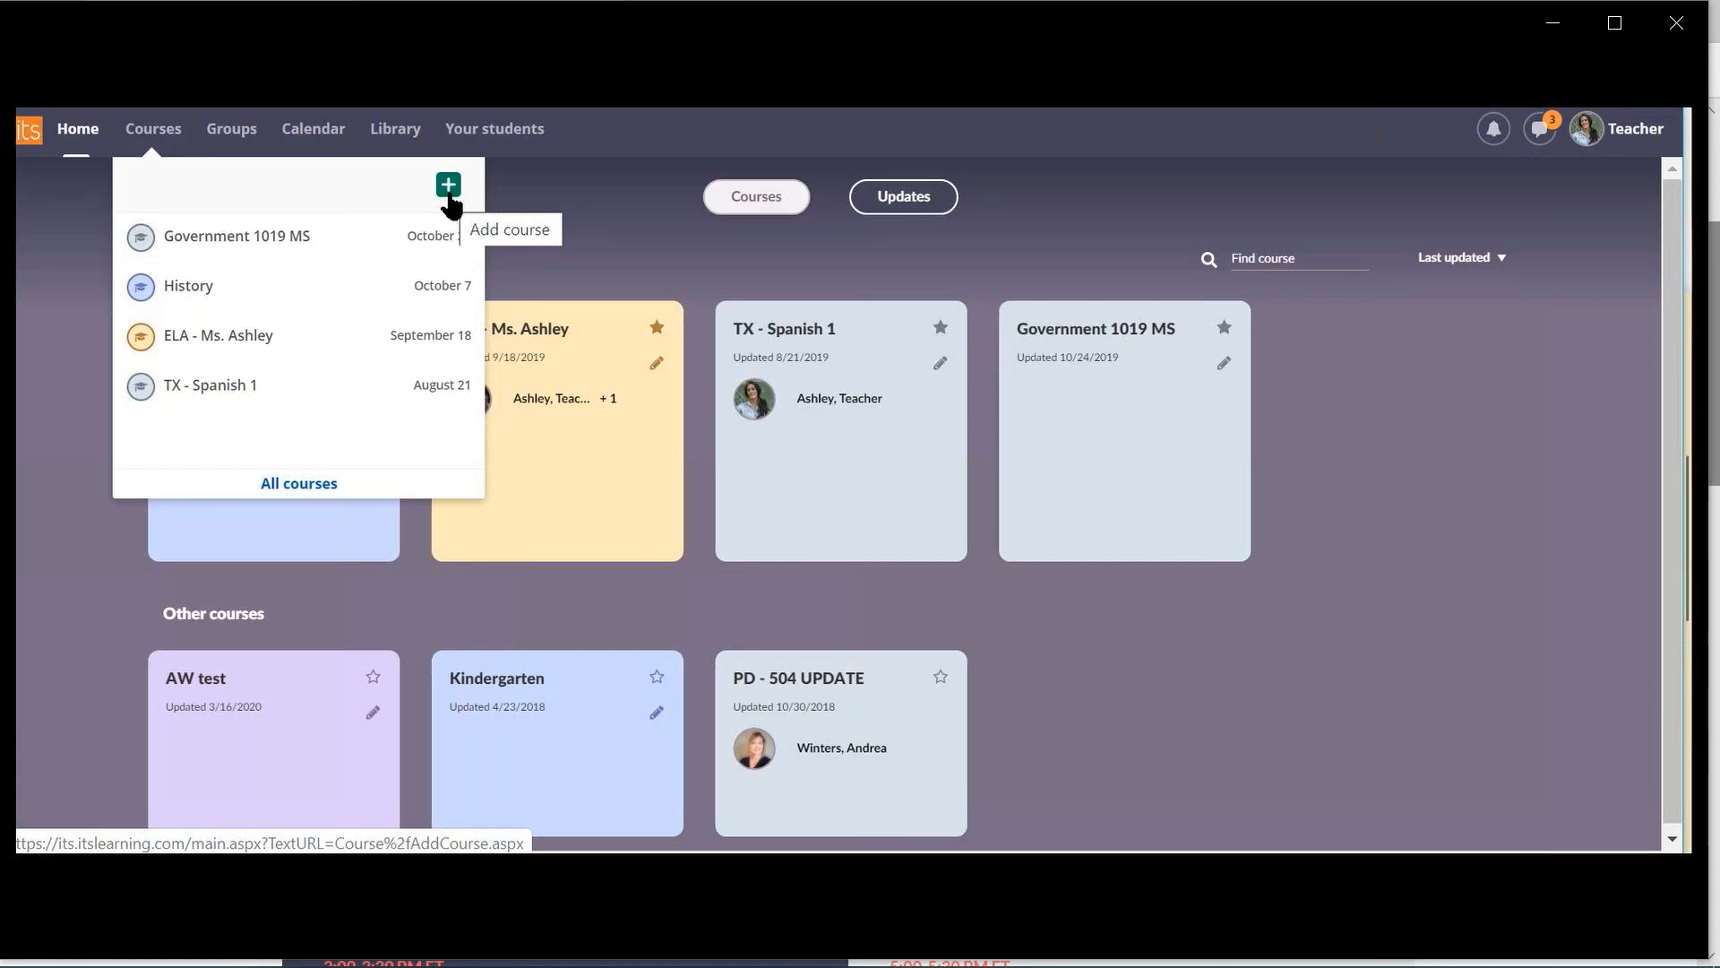
click(448, 182)
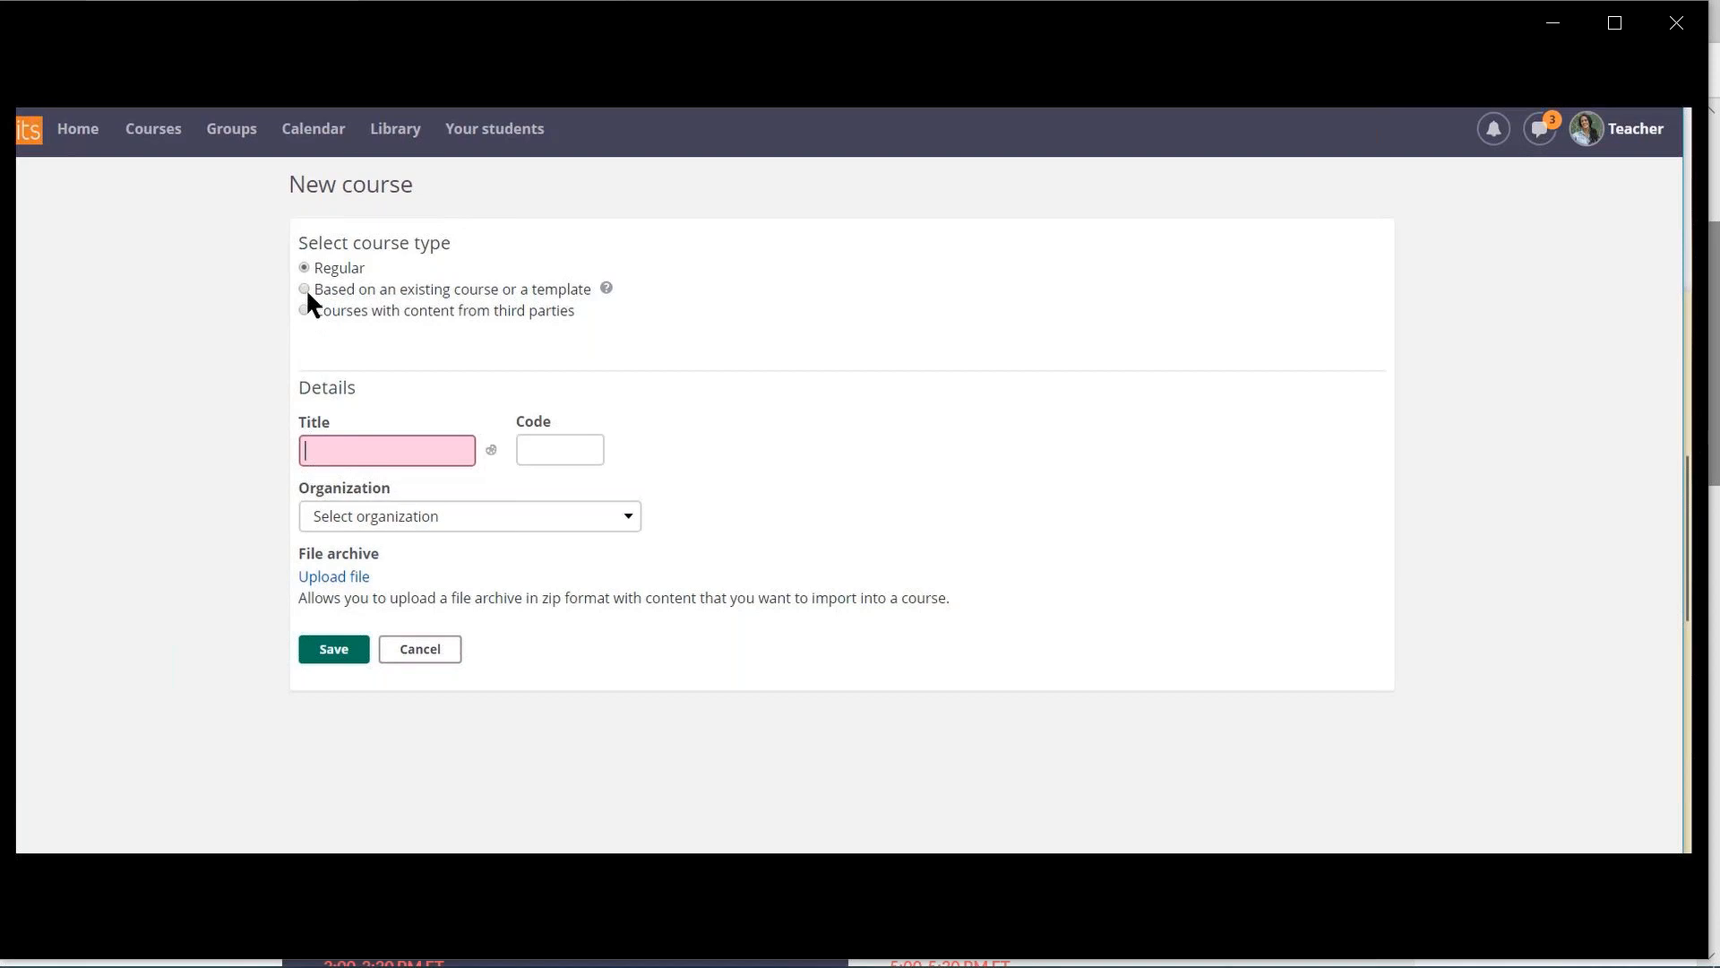
text(Ms. Ashley En)
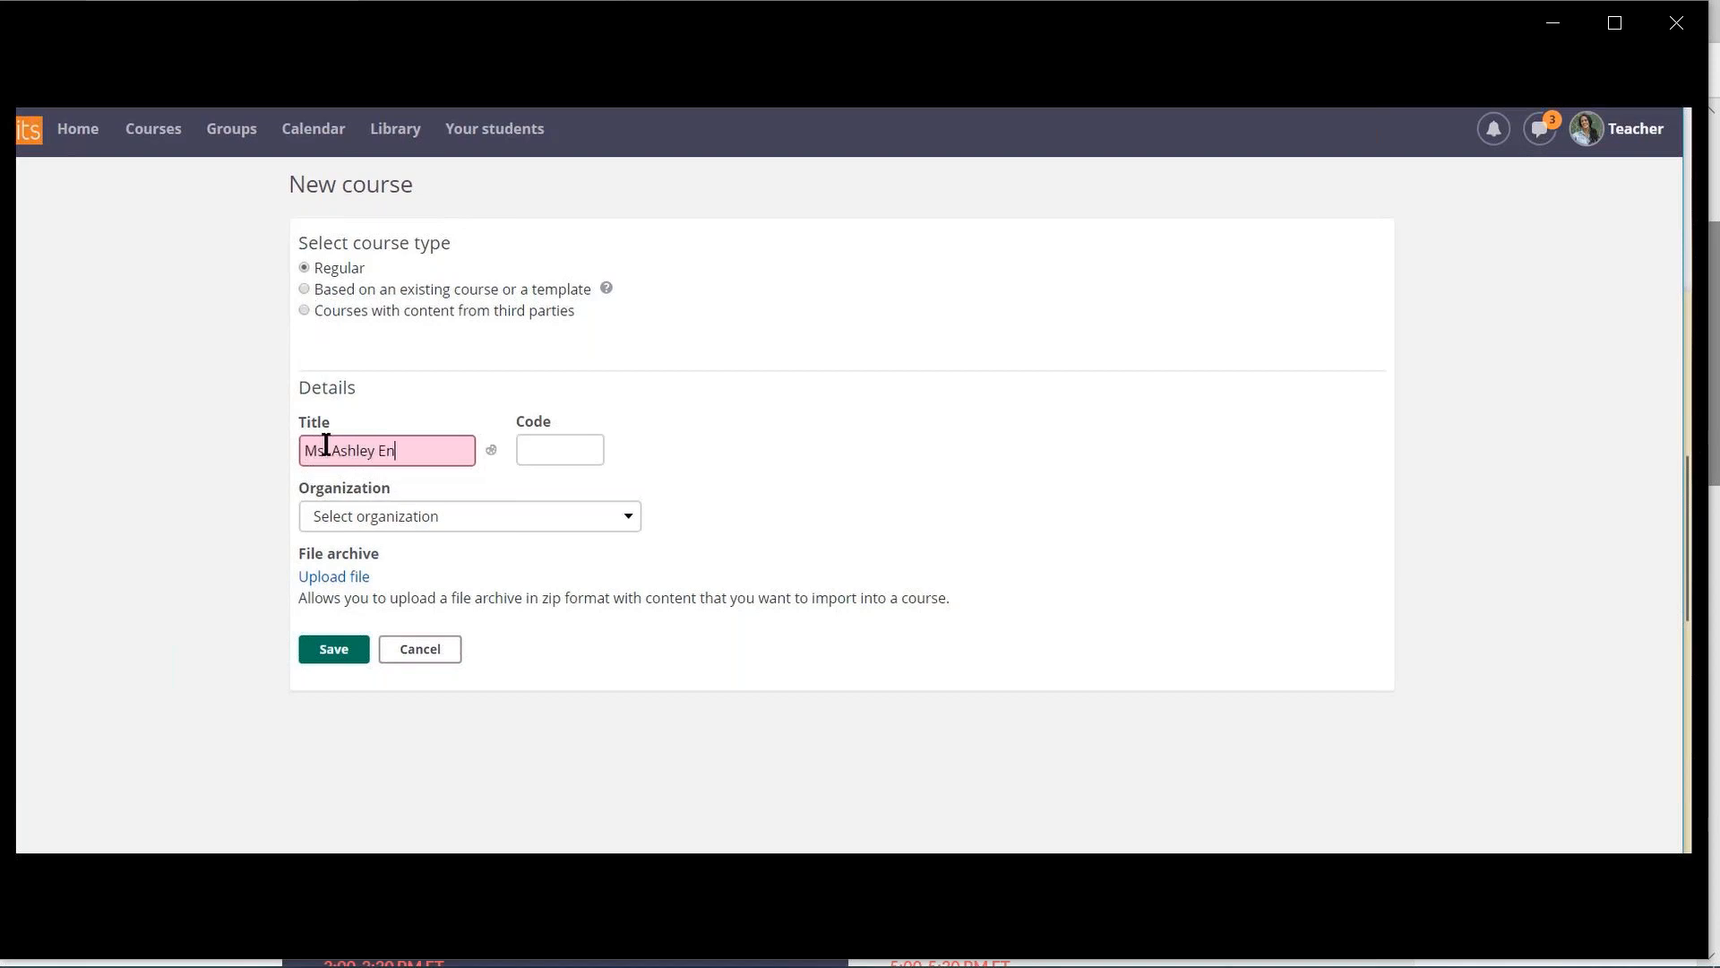
Assign the course to the Texas Demo organization and save it
click(469, 516)
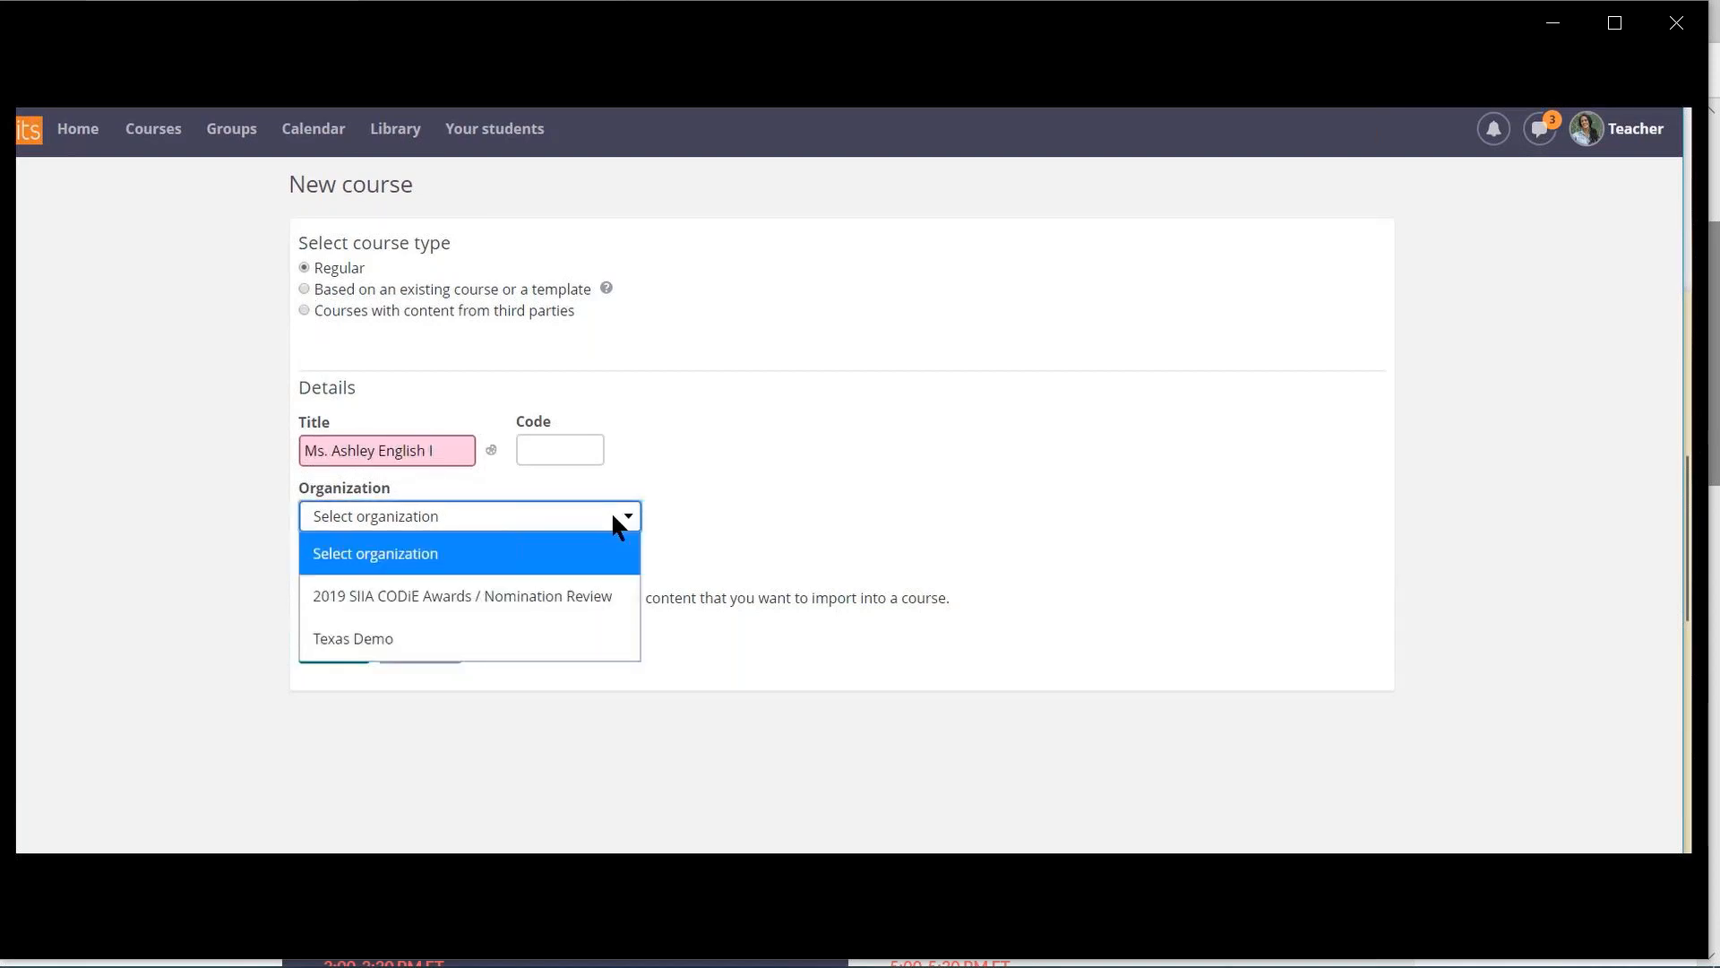
click(353, 638)
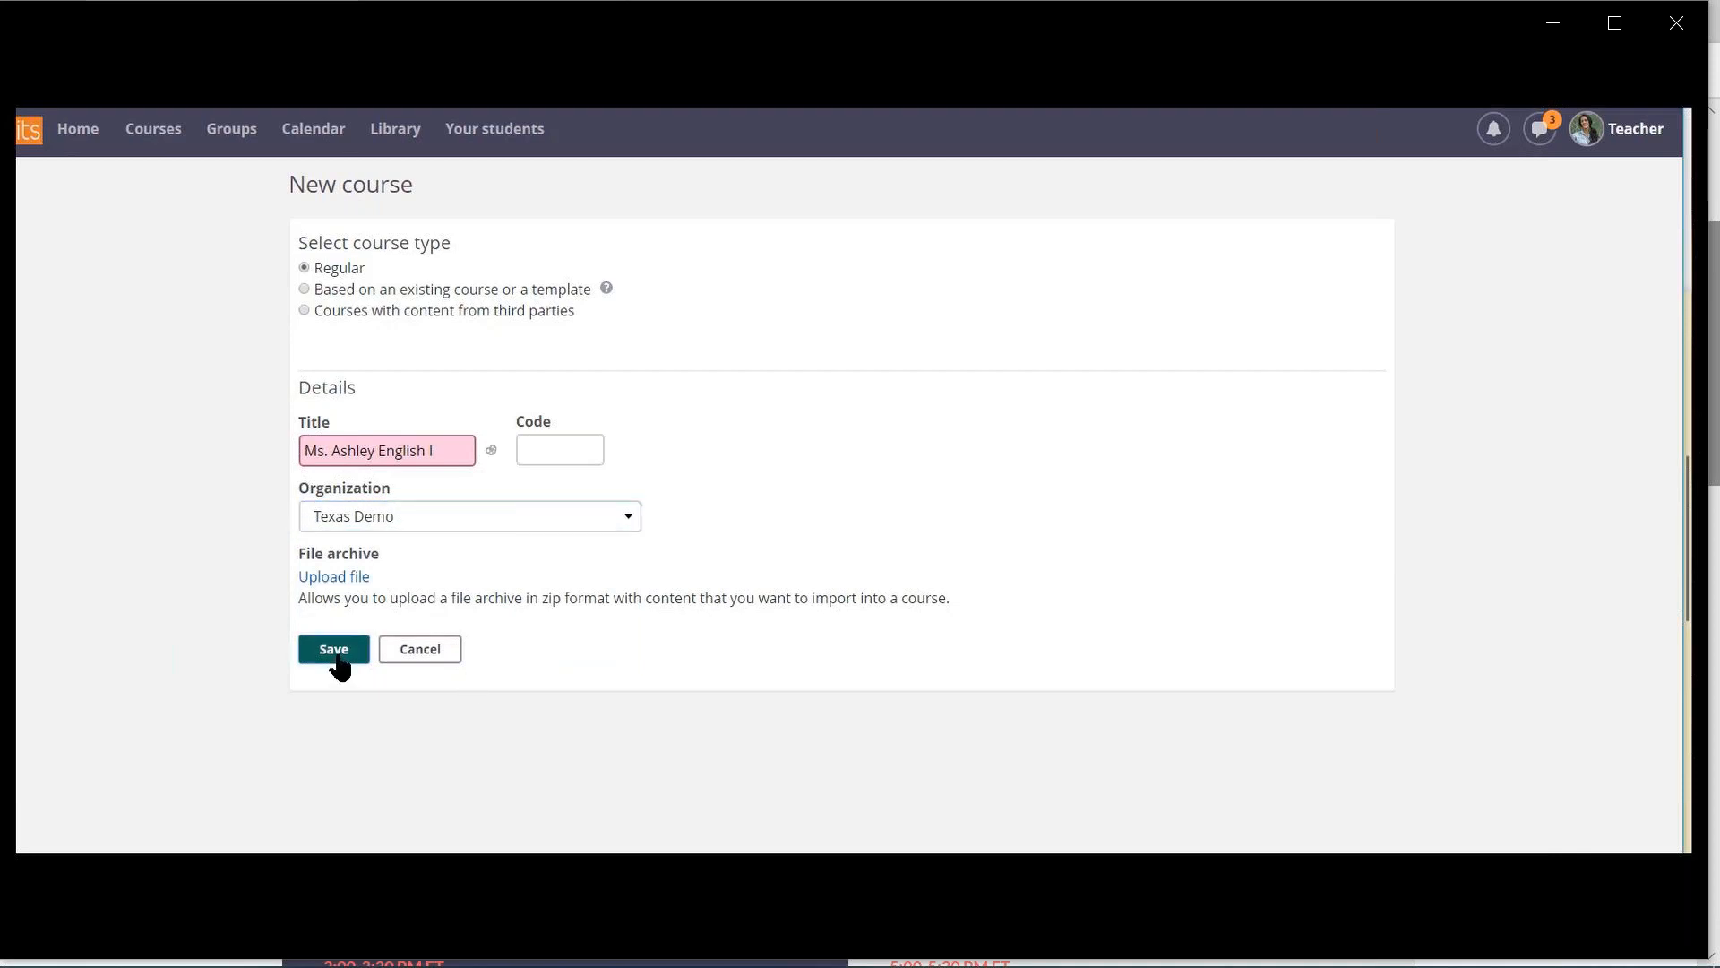
click(333, 649)
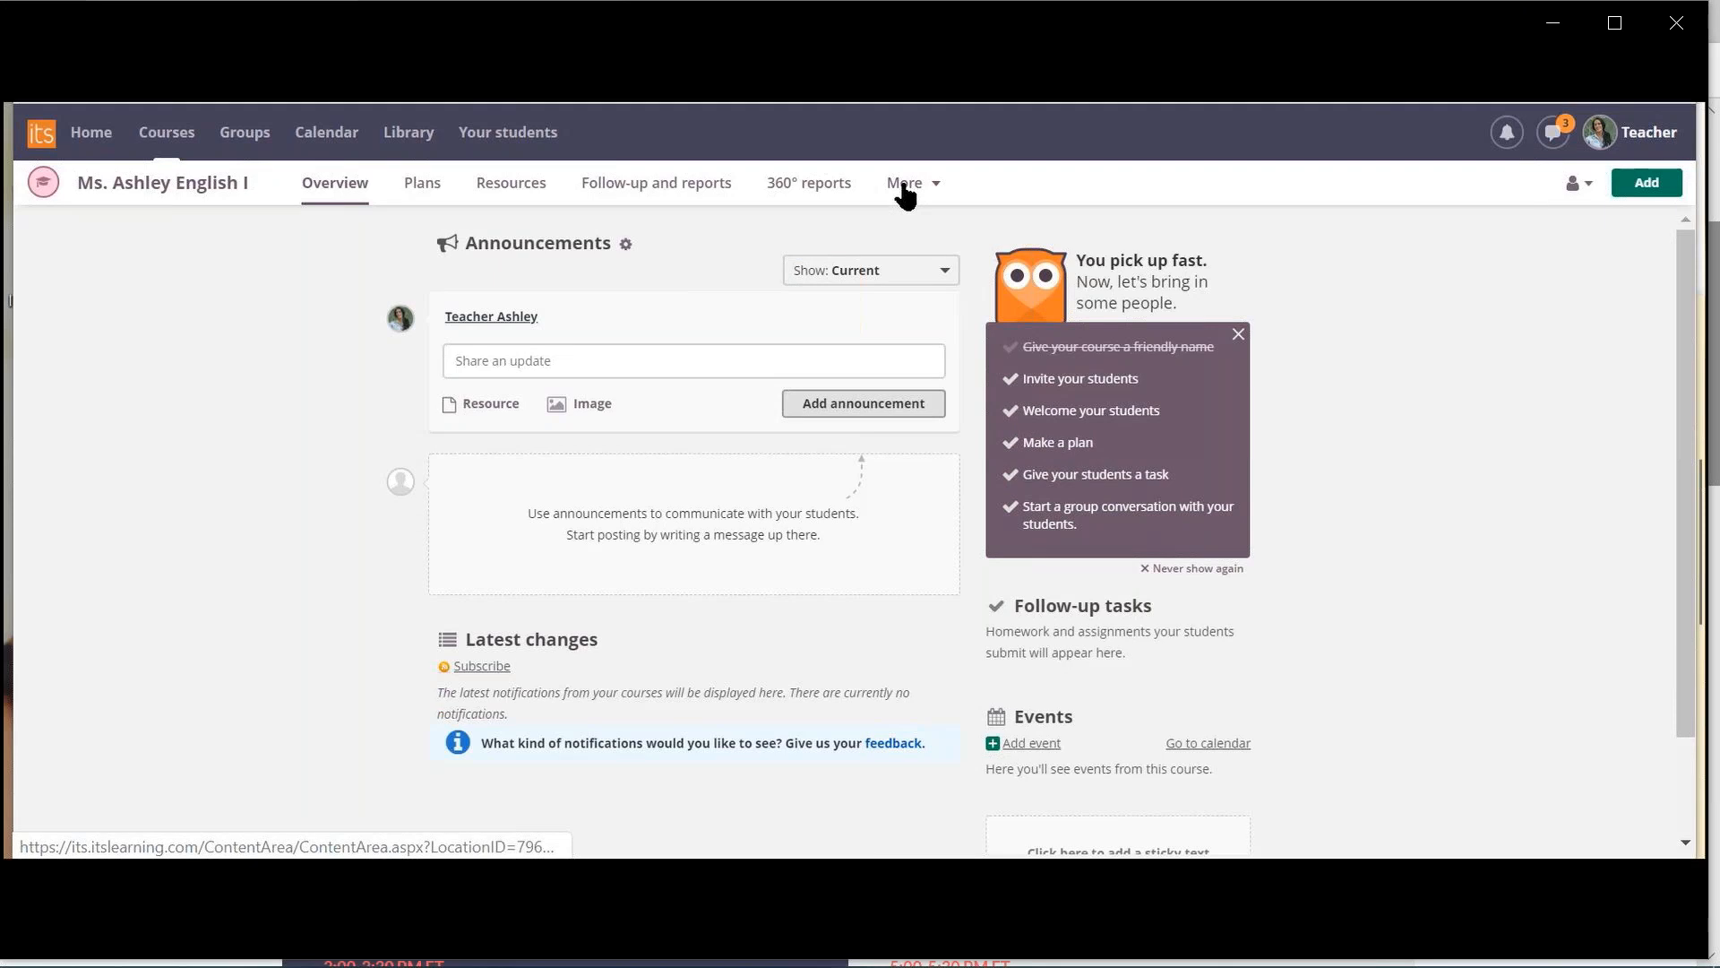
From the course Participants page, search for people with last name 'belen'
click(905, 183)
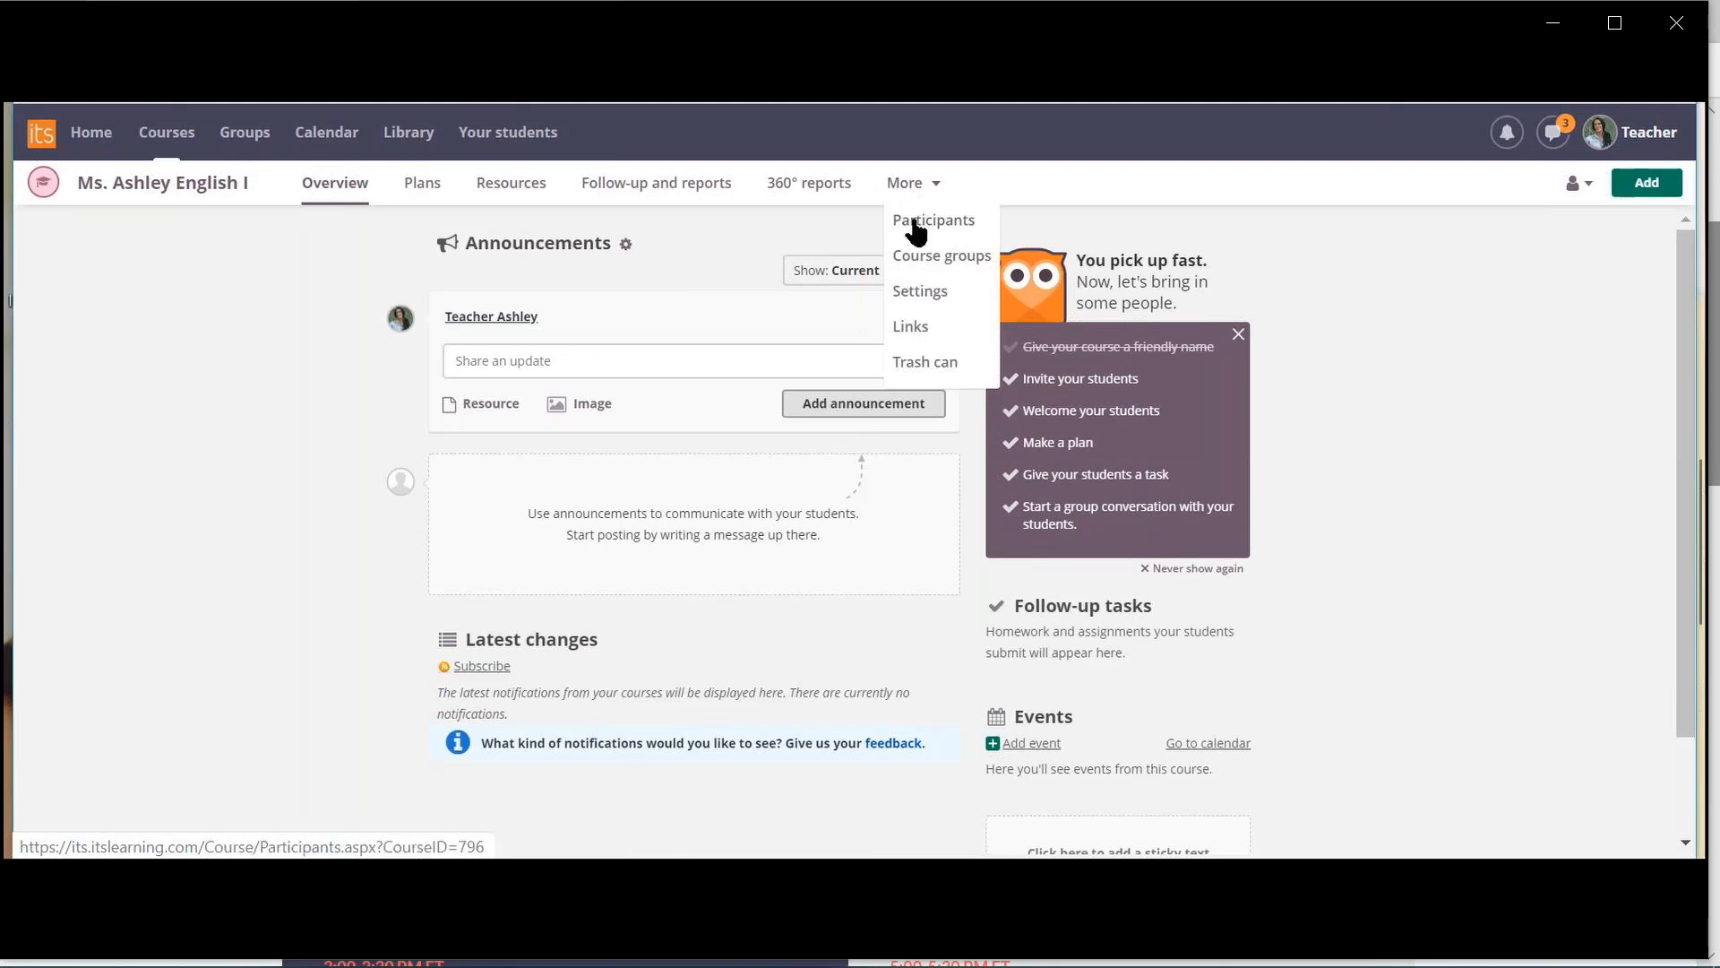
click(932, 221)
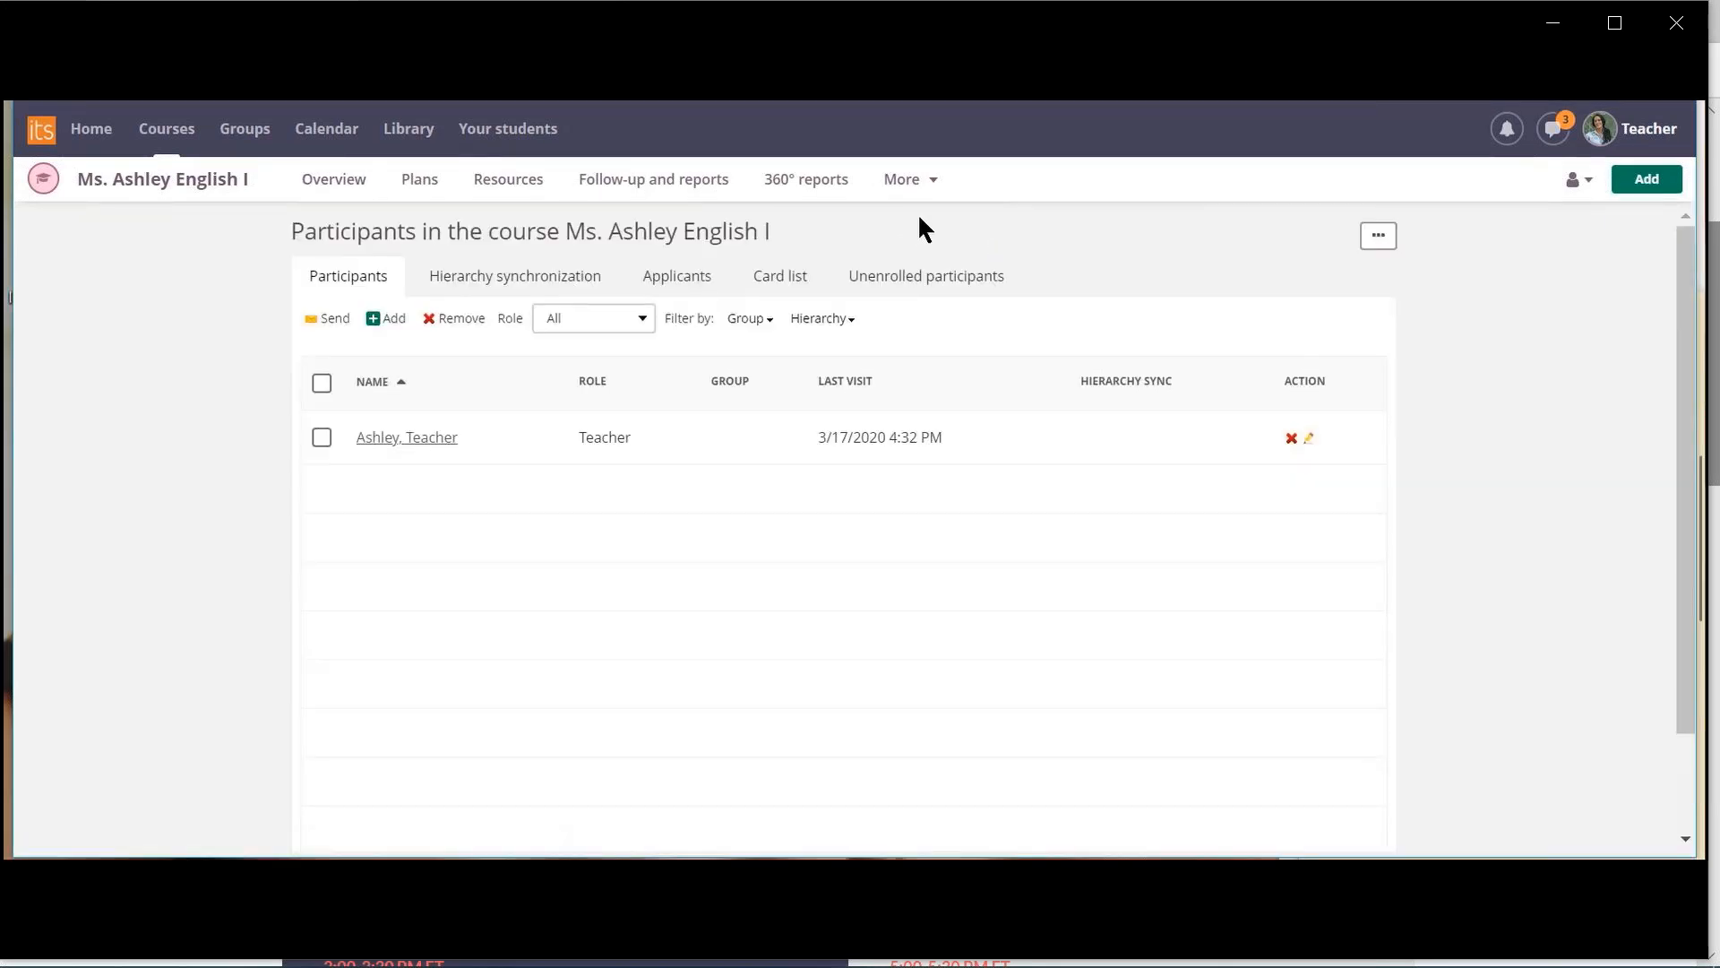
click(387, 319)
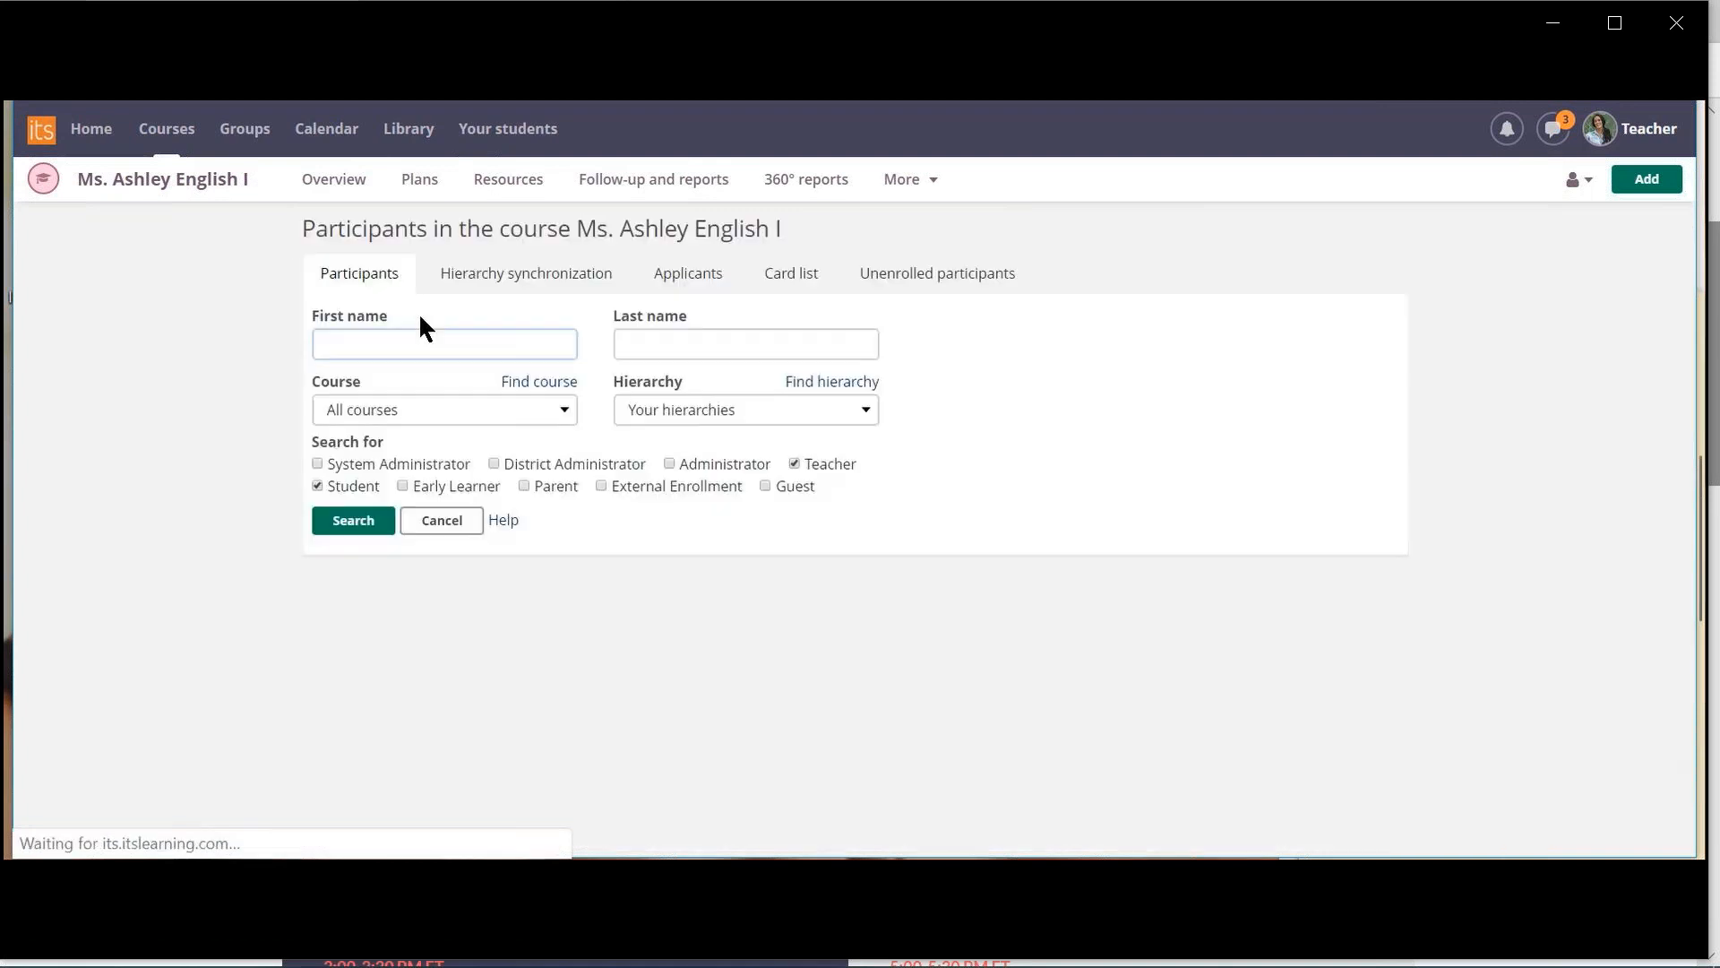
click(746, 344)
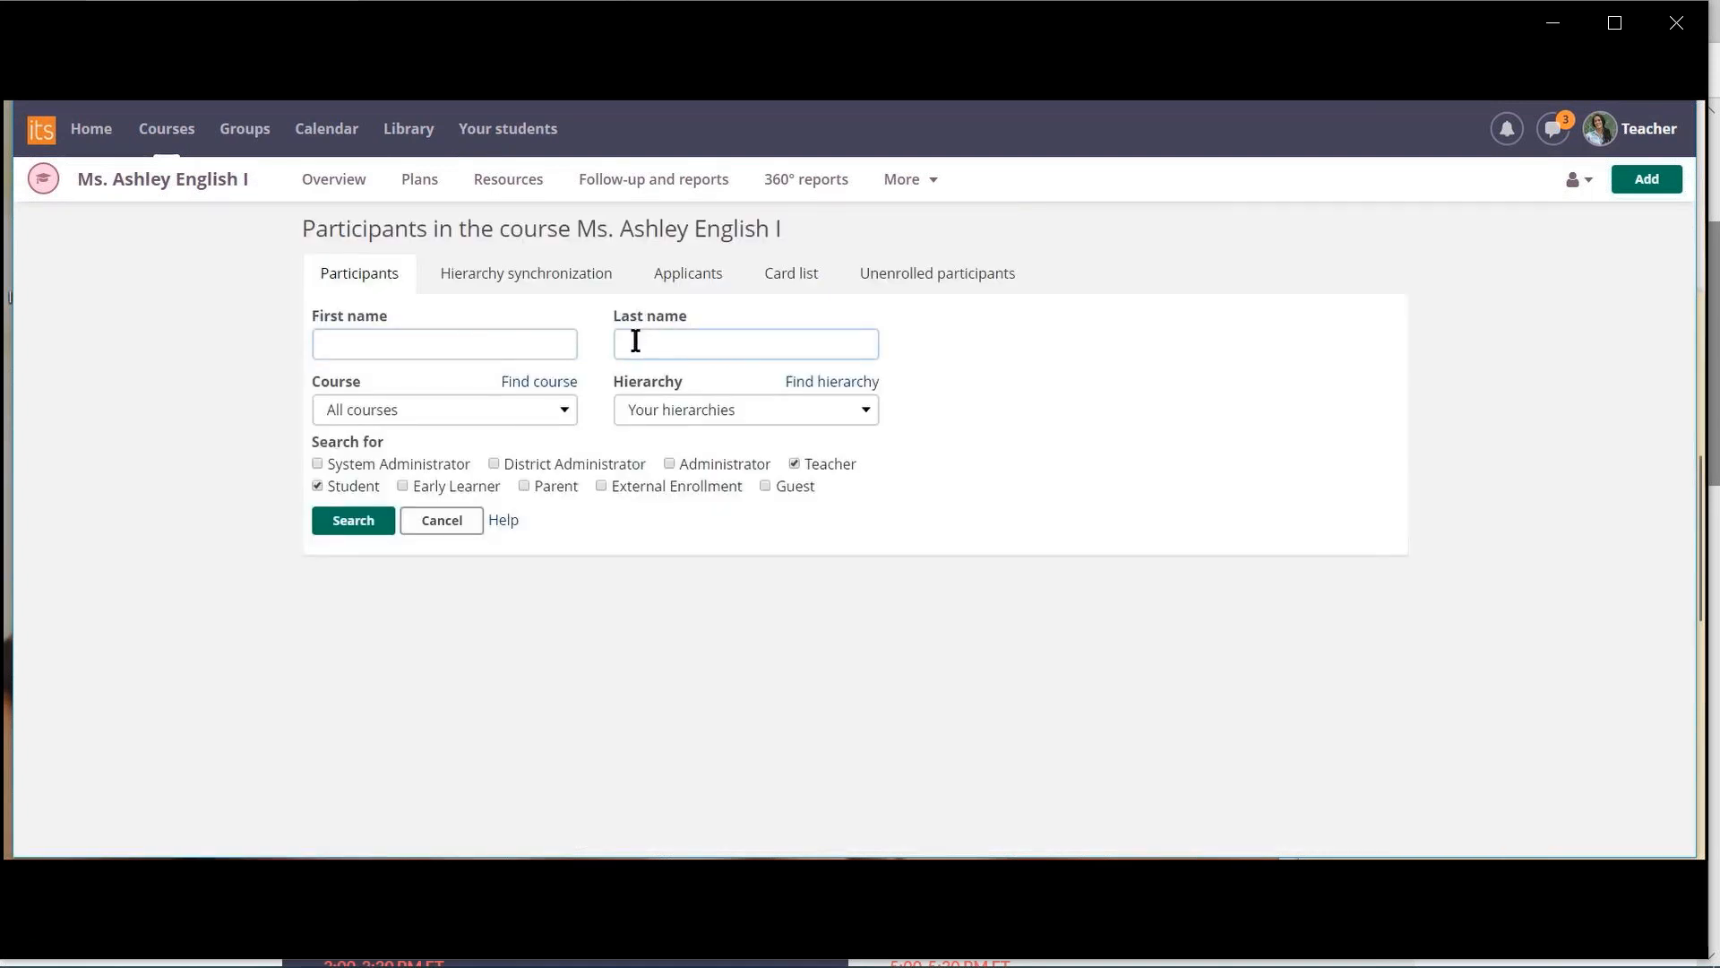
text(belen)
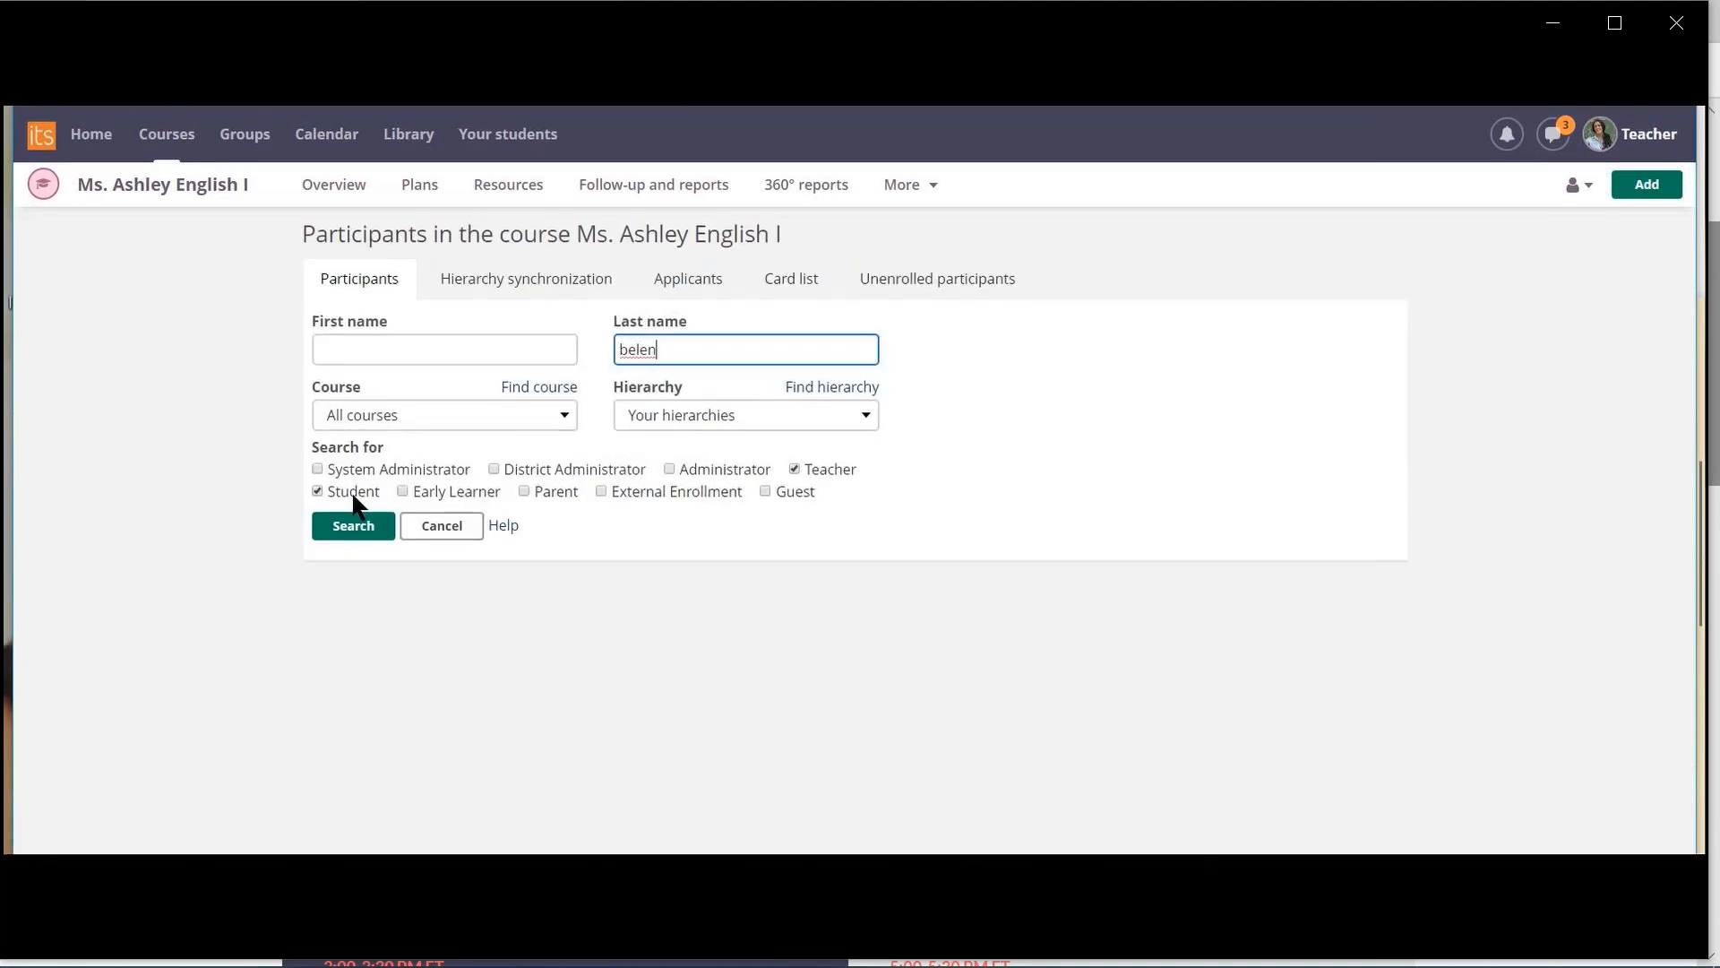
click(353, 525)
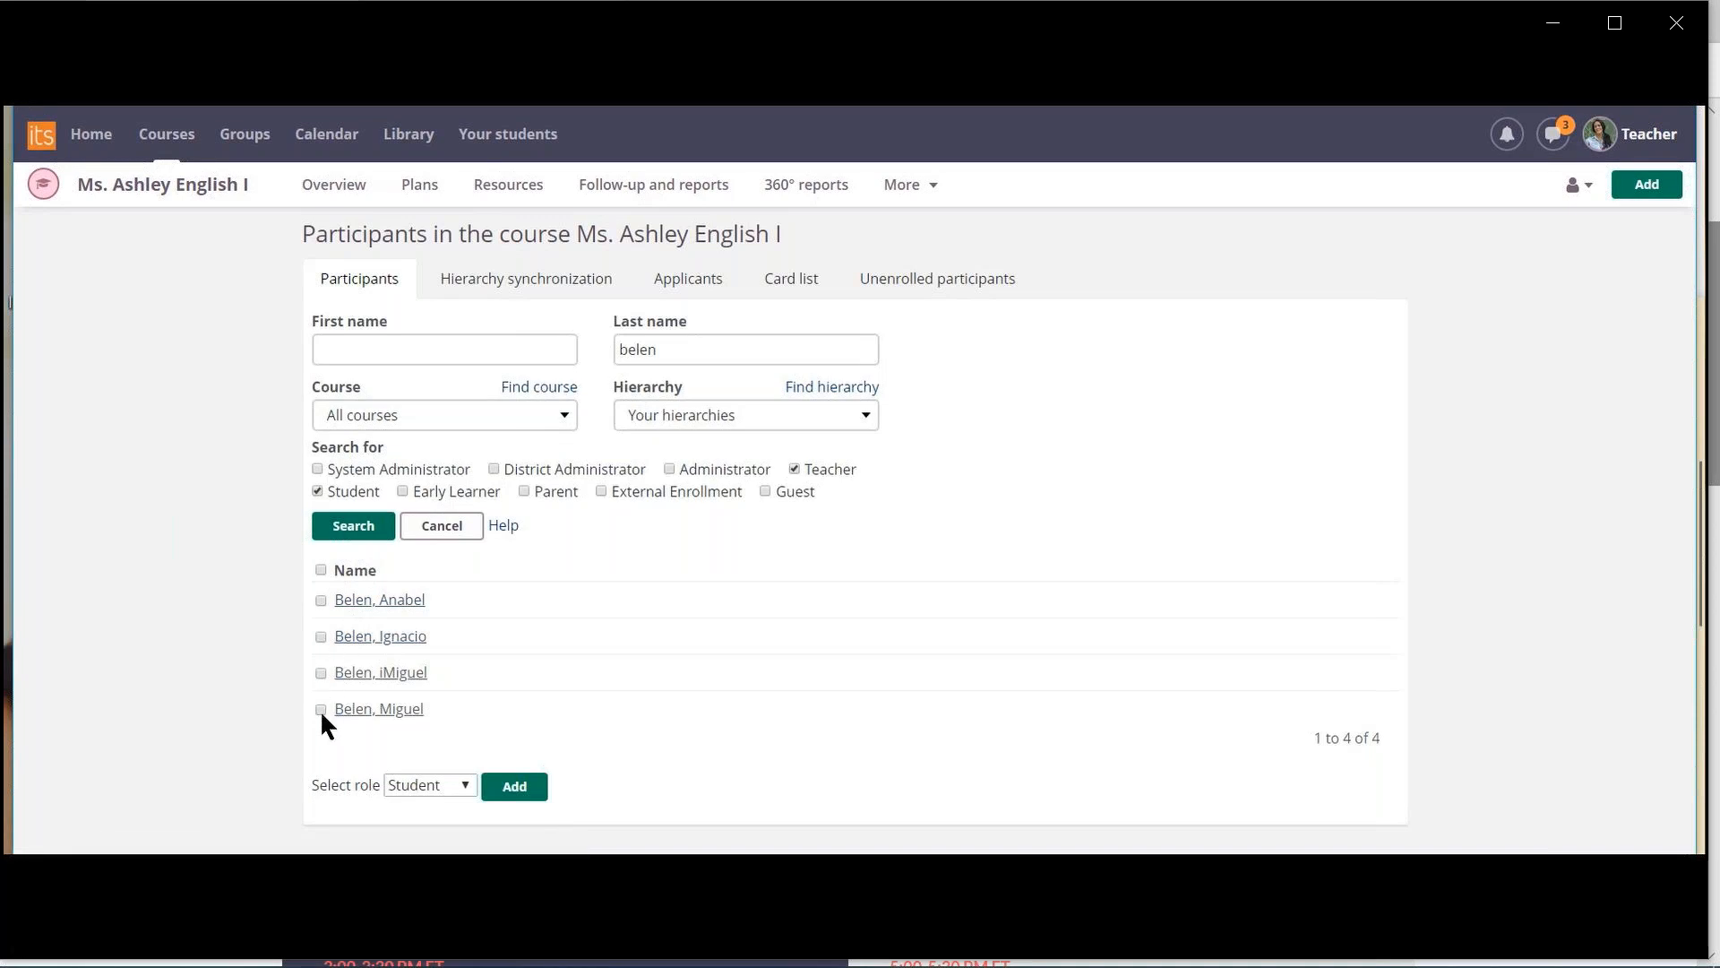
click(321, 710)
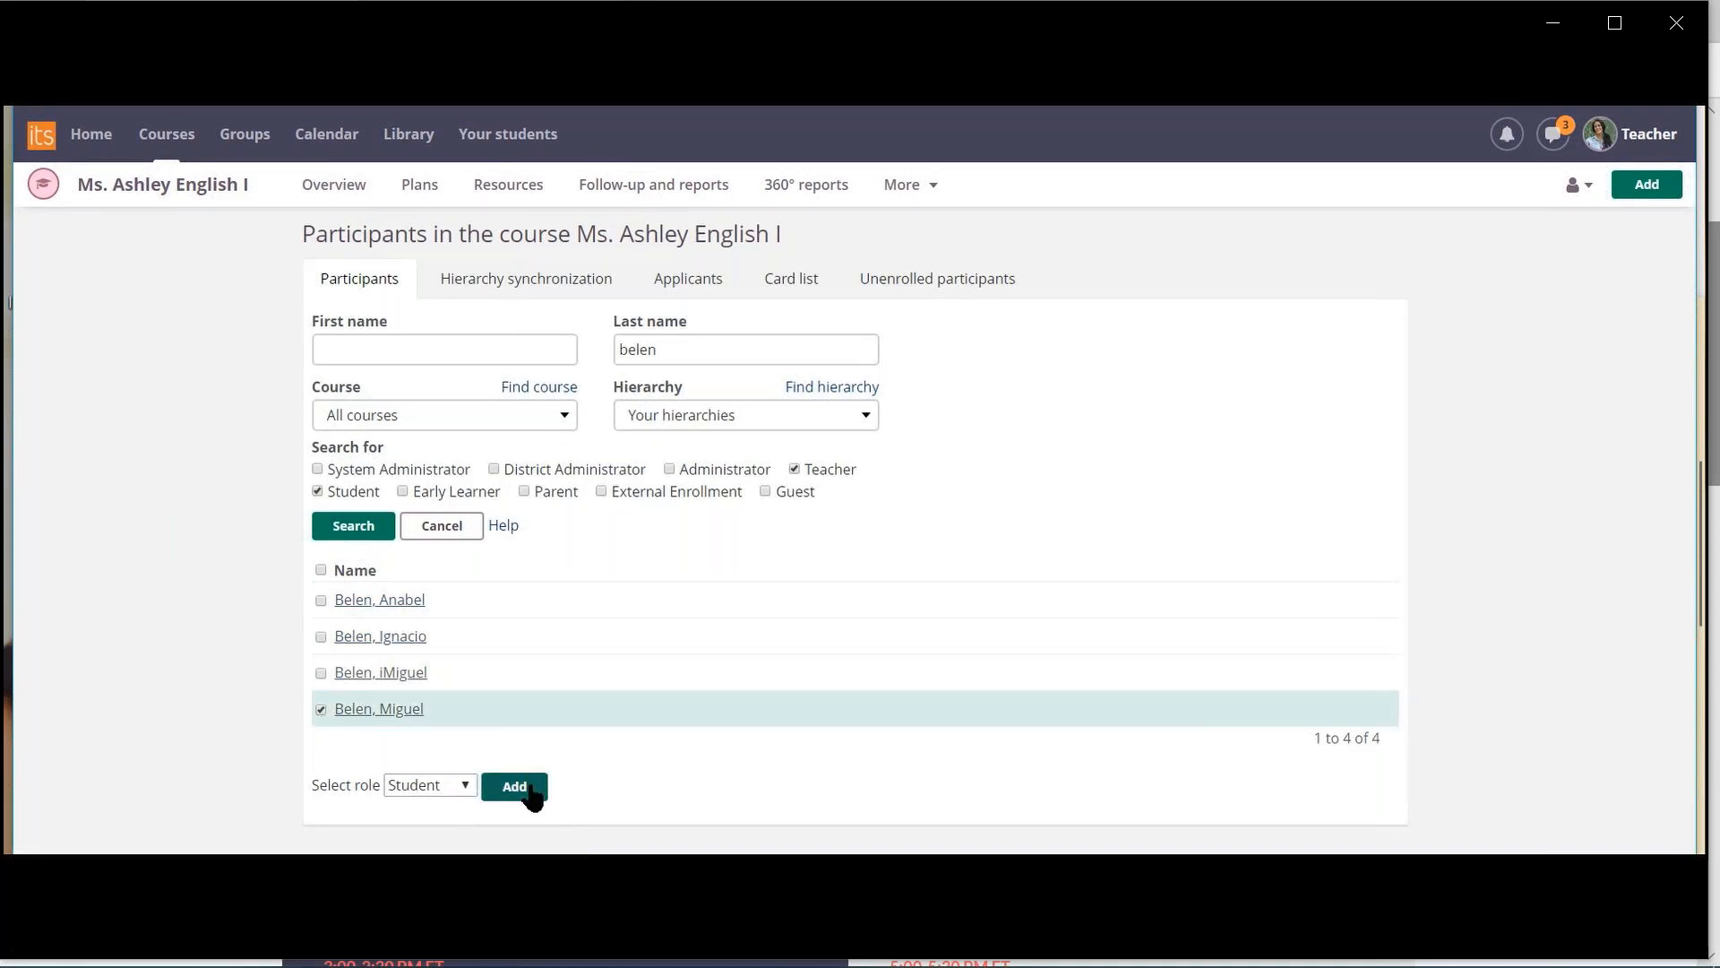
click(514, 784)
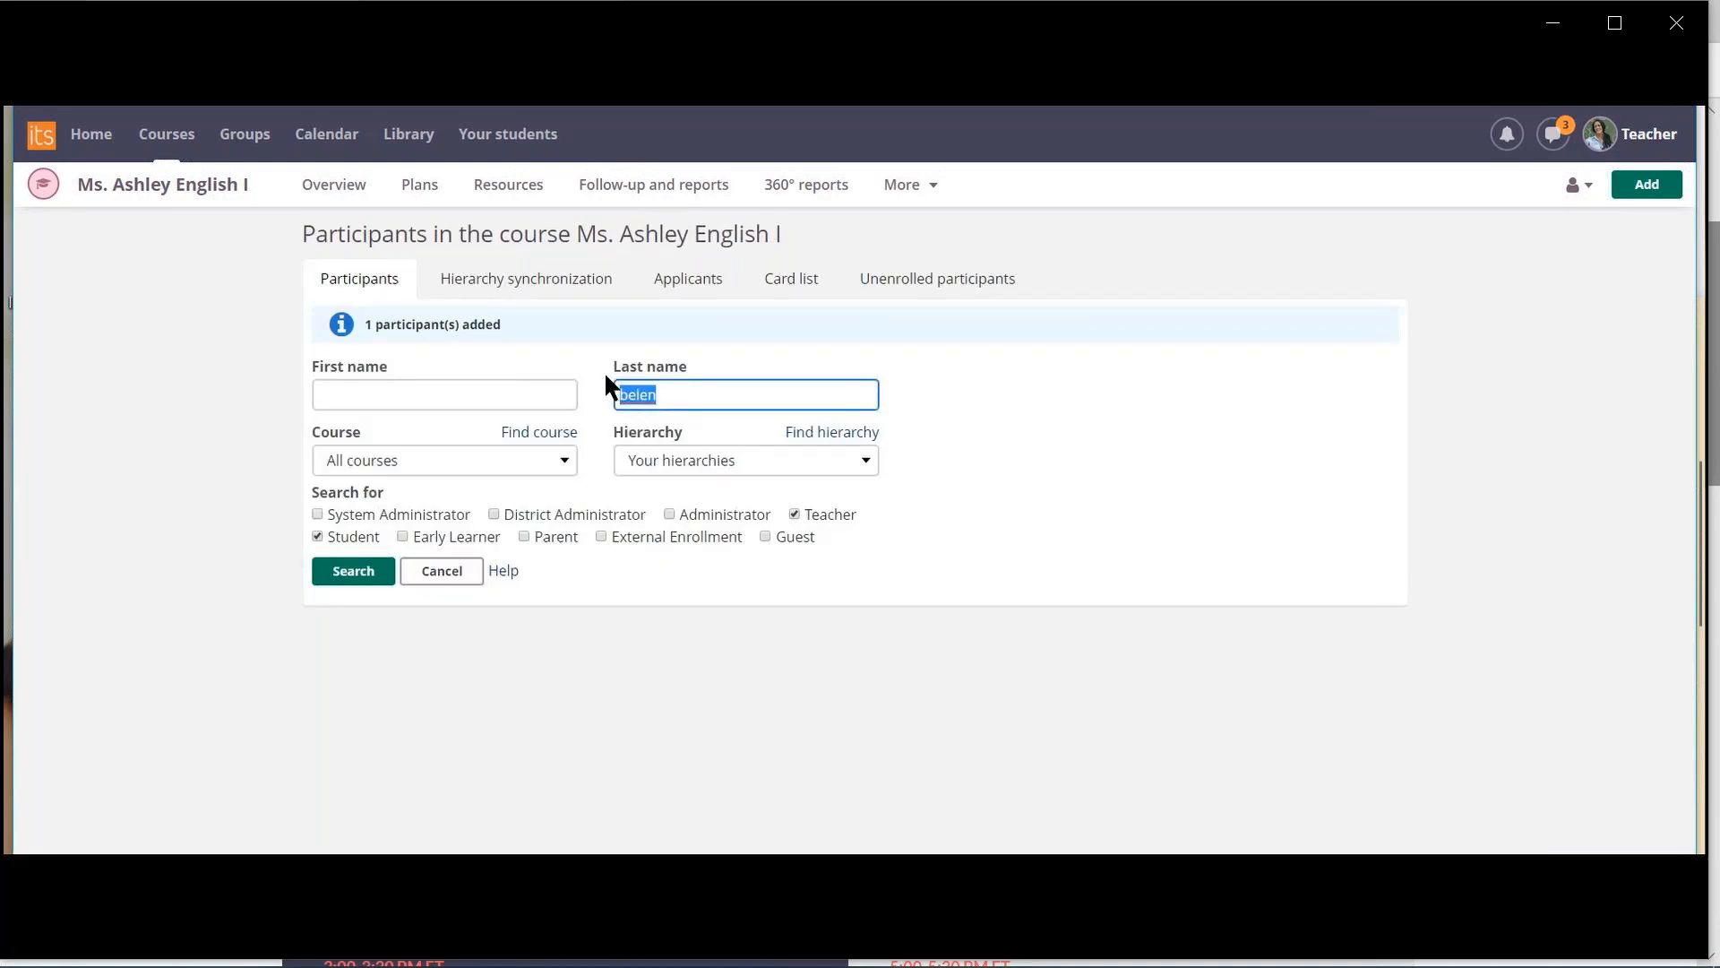
text(montes)
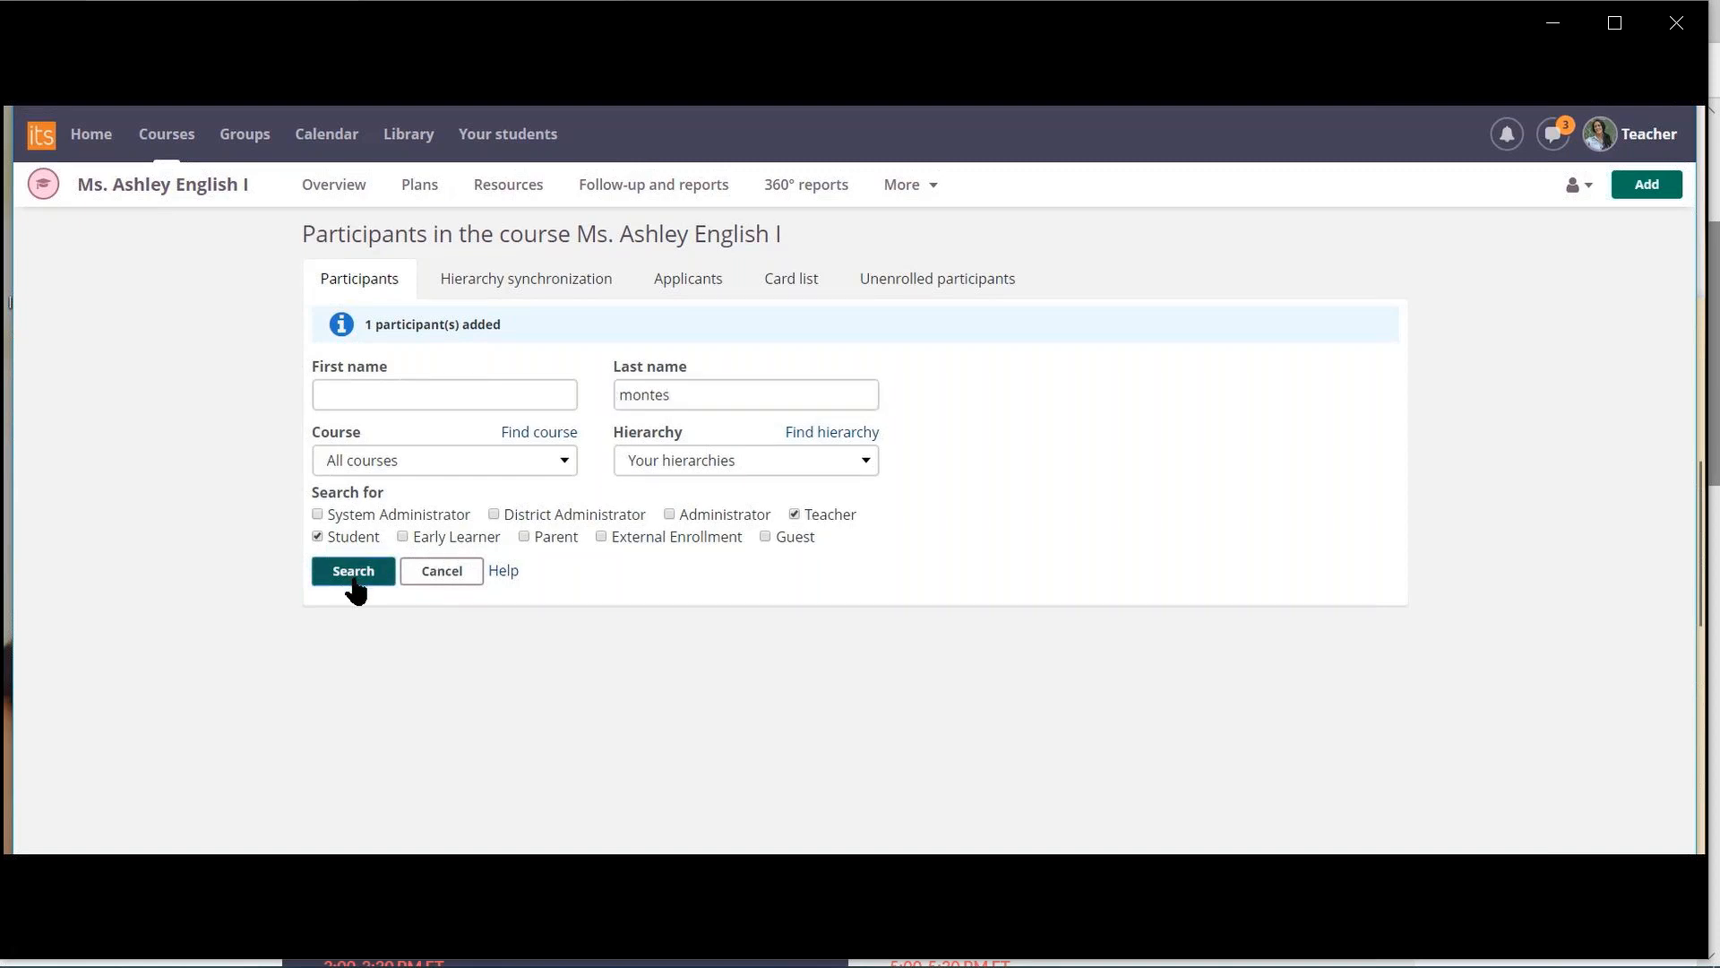
click(353, 570)
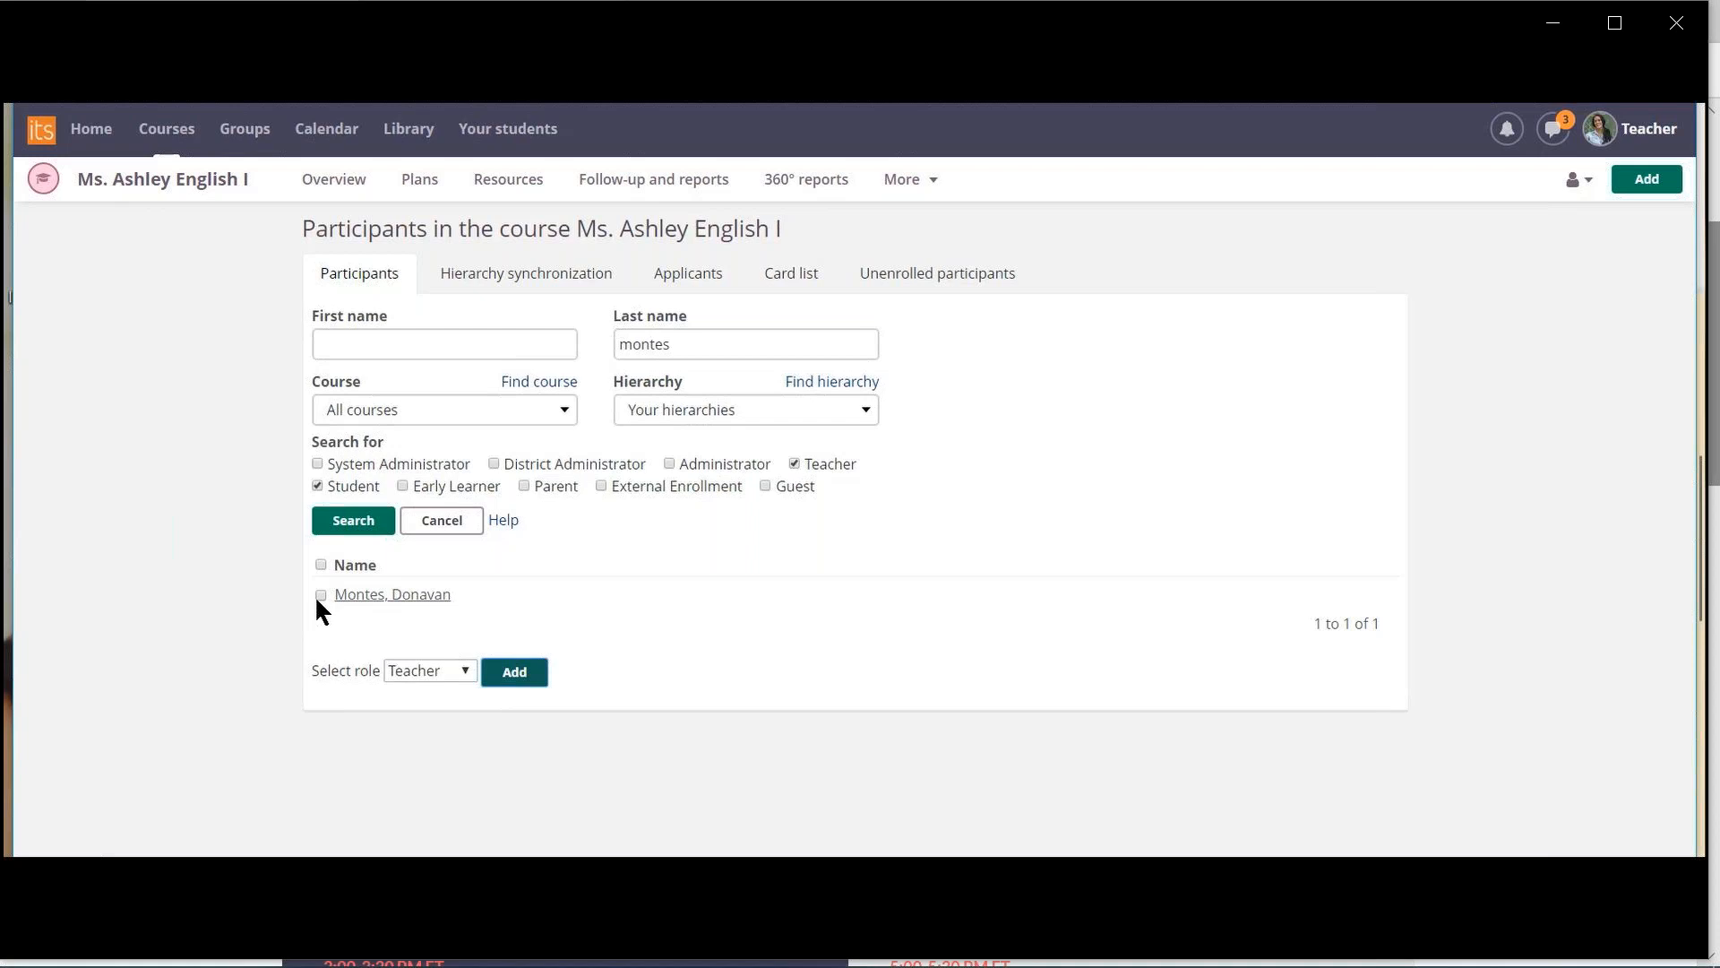
click(321, 593)
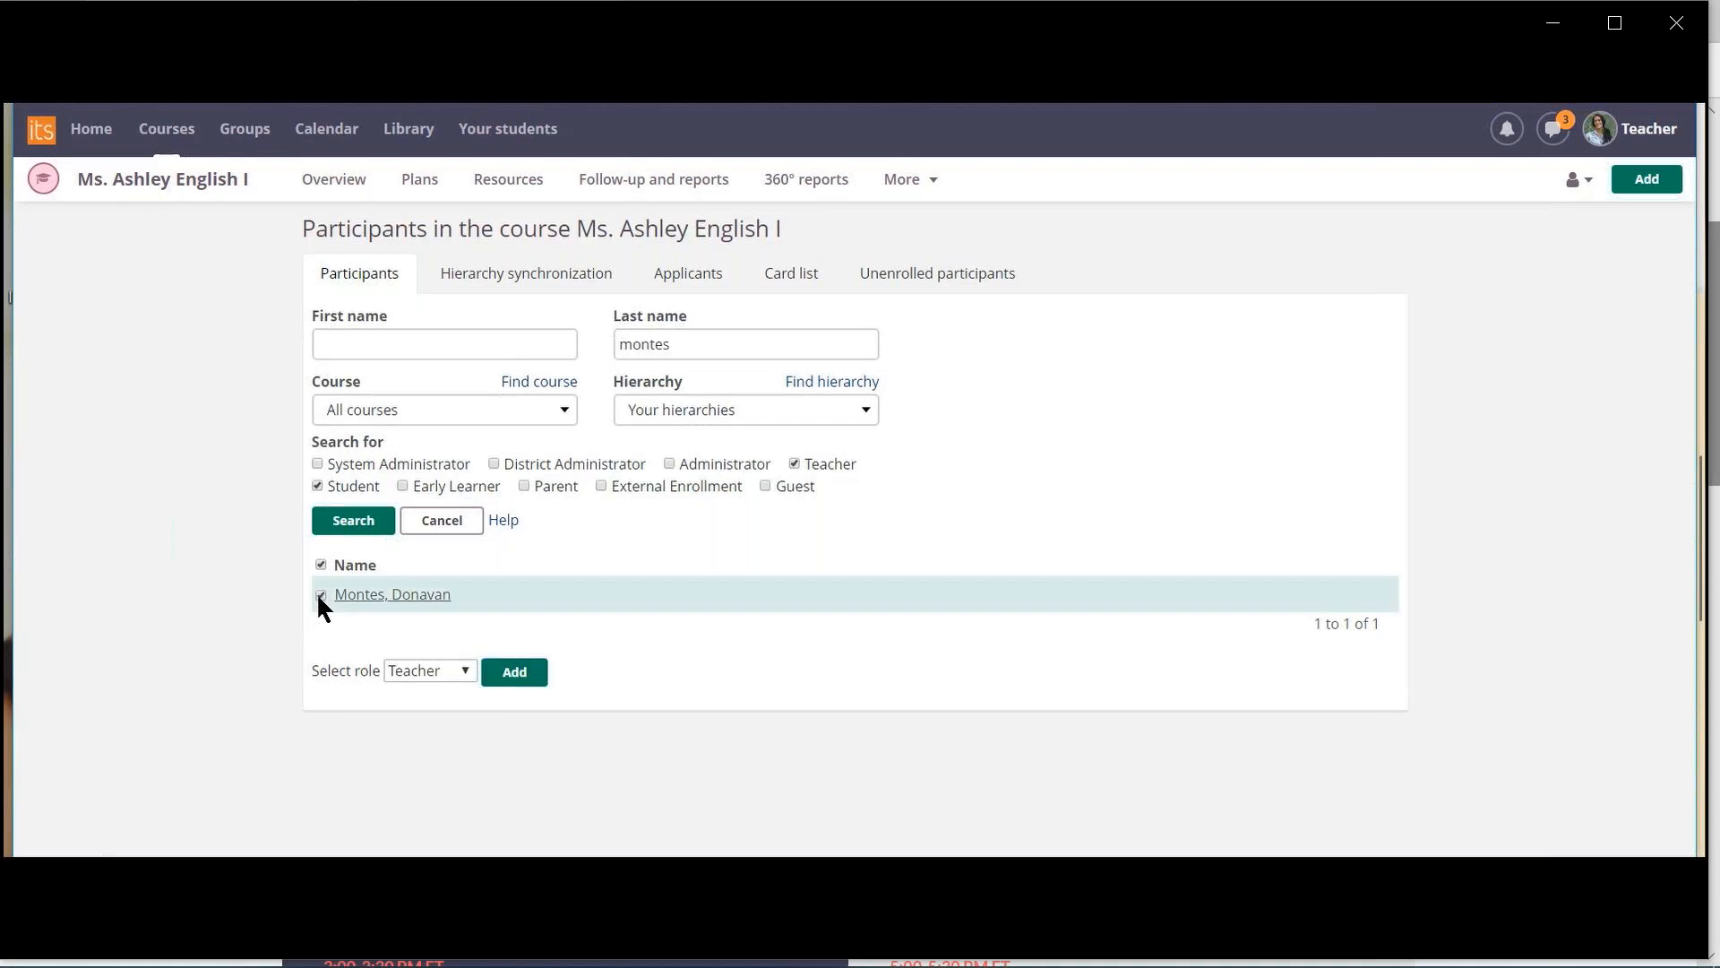
mouse_move(525, 691)
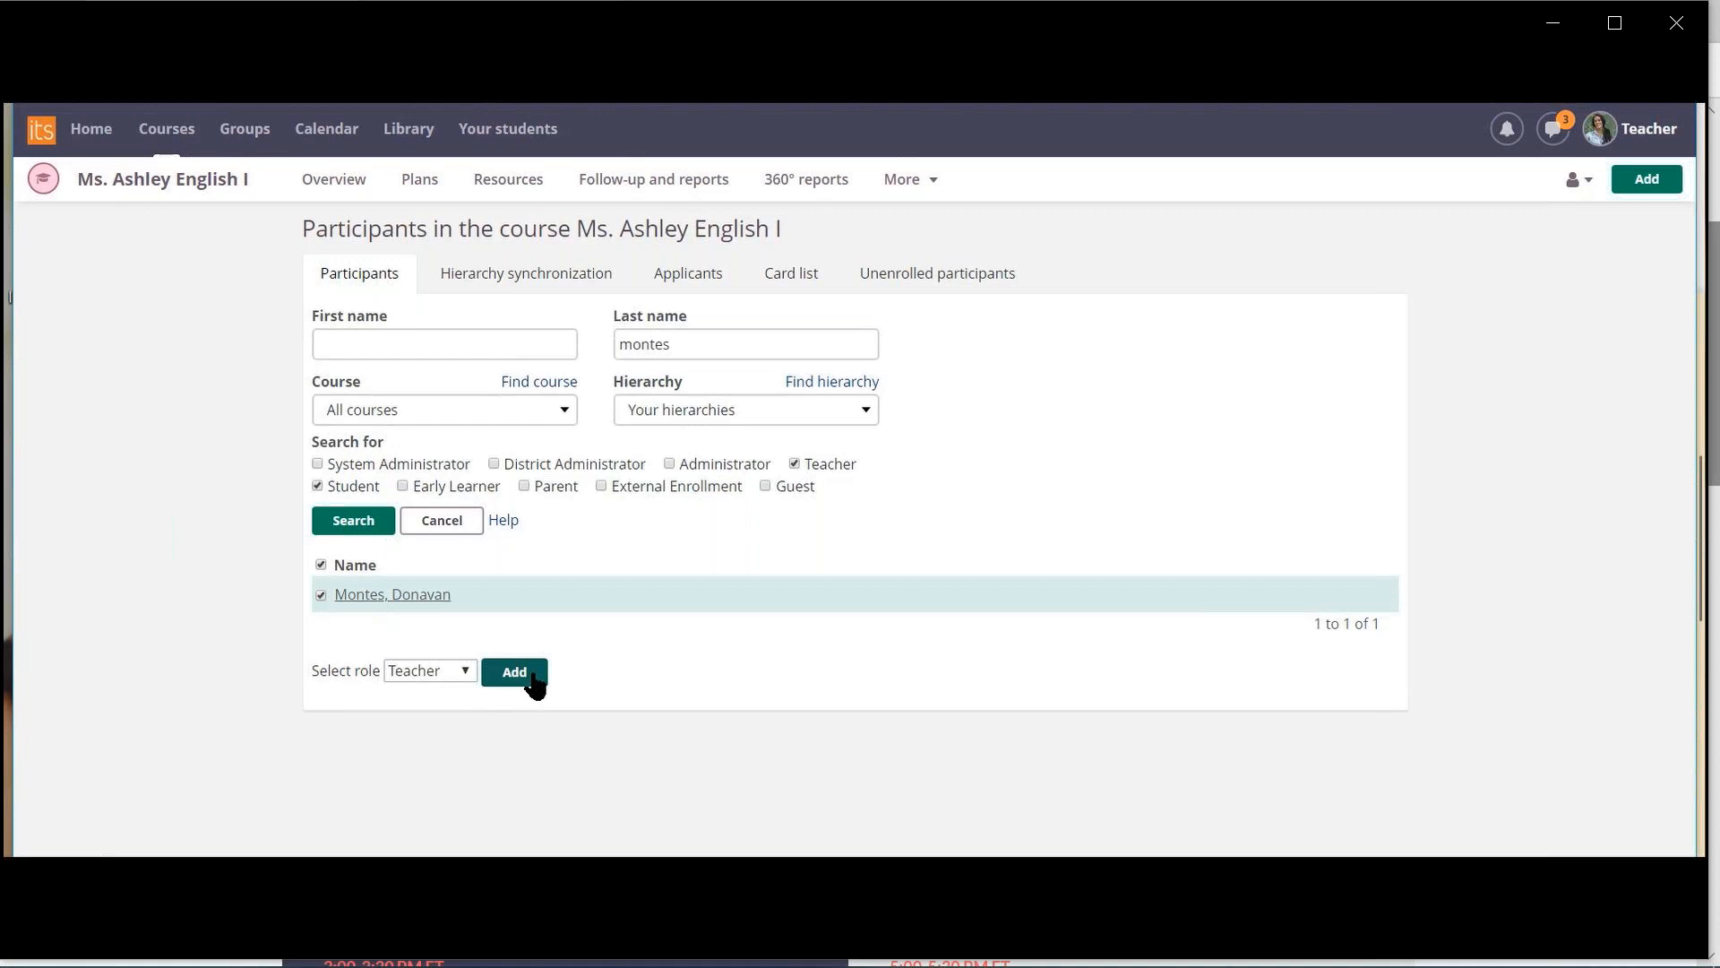
click(513, 672)
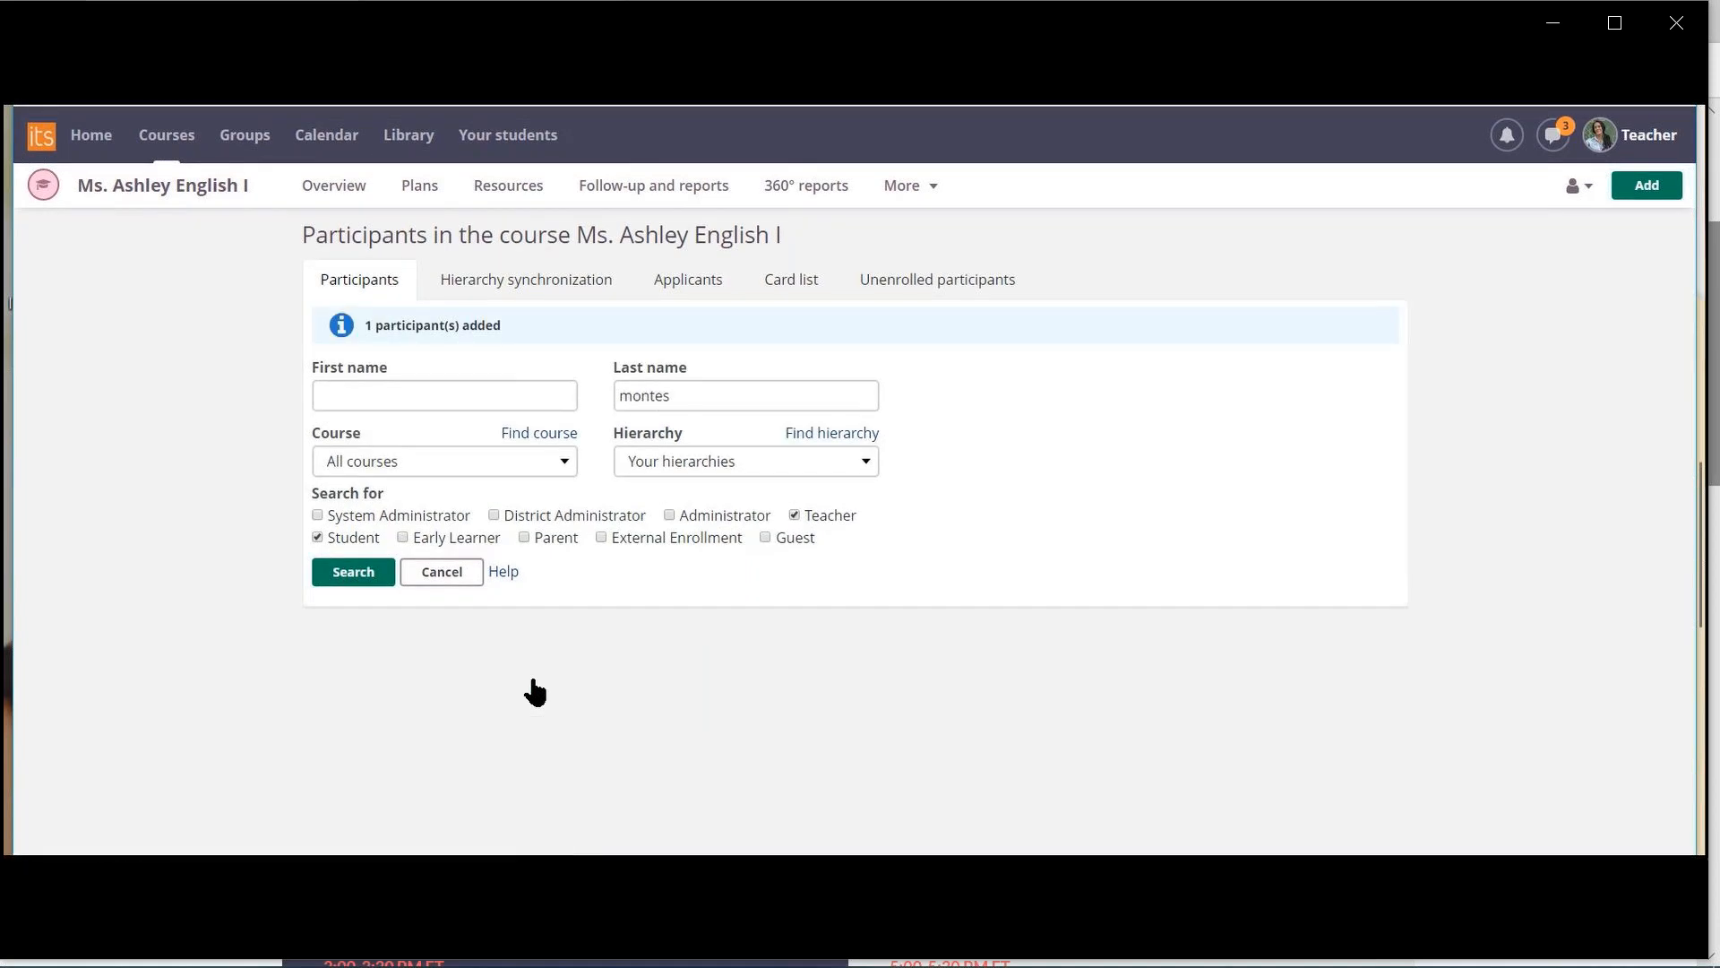
mouse_move(569, 693)
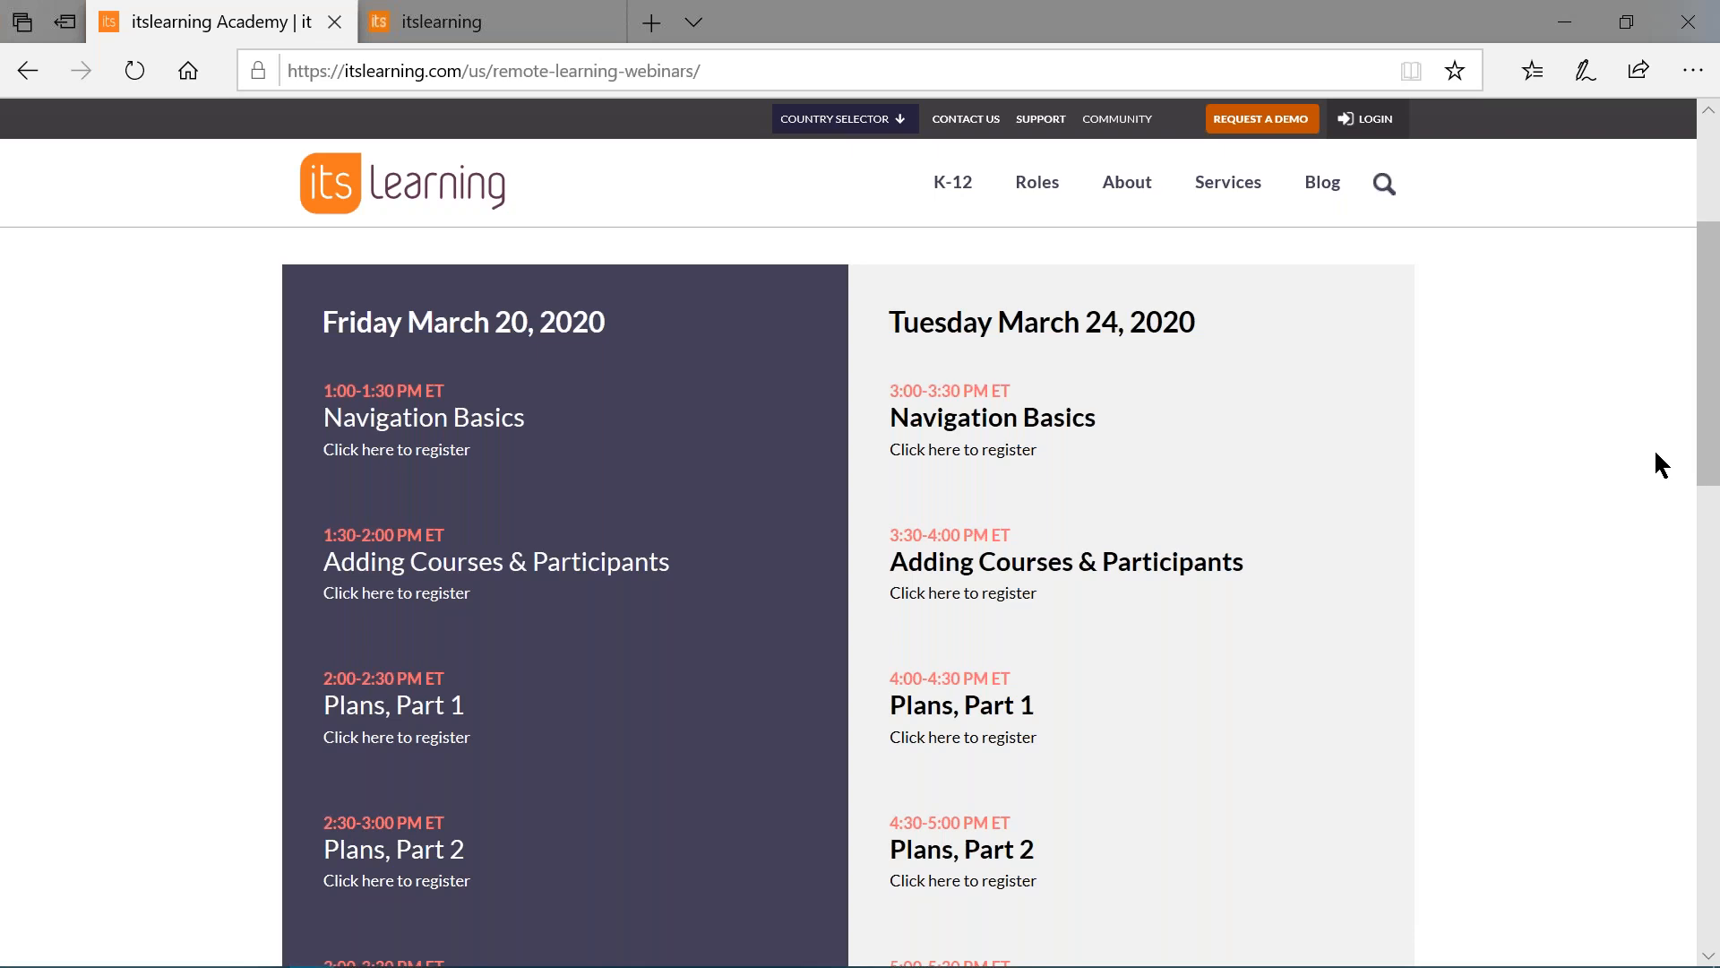
Return to the Ms. Ashley English I course overview in the itslearning browser tab
click(461, 21)
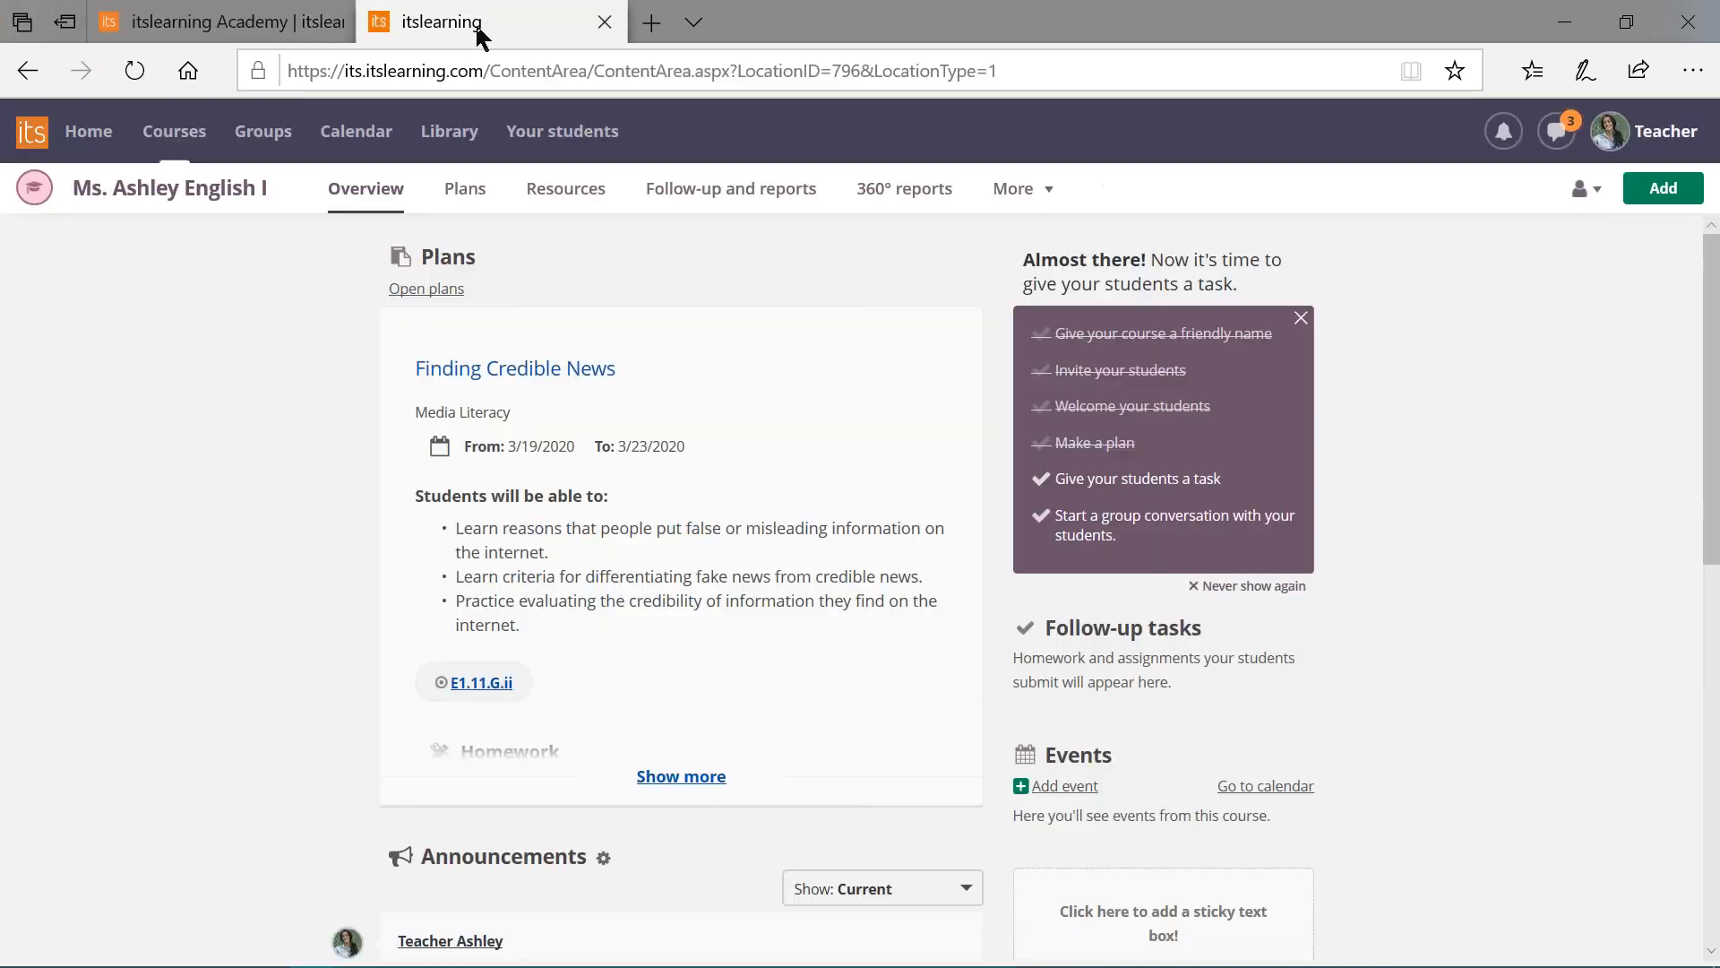
mouse_move(226, 425)
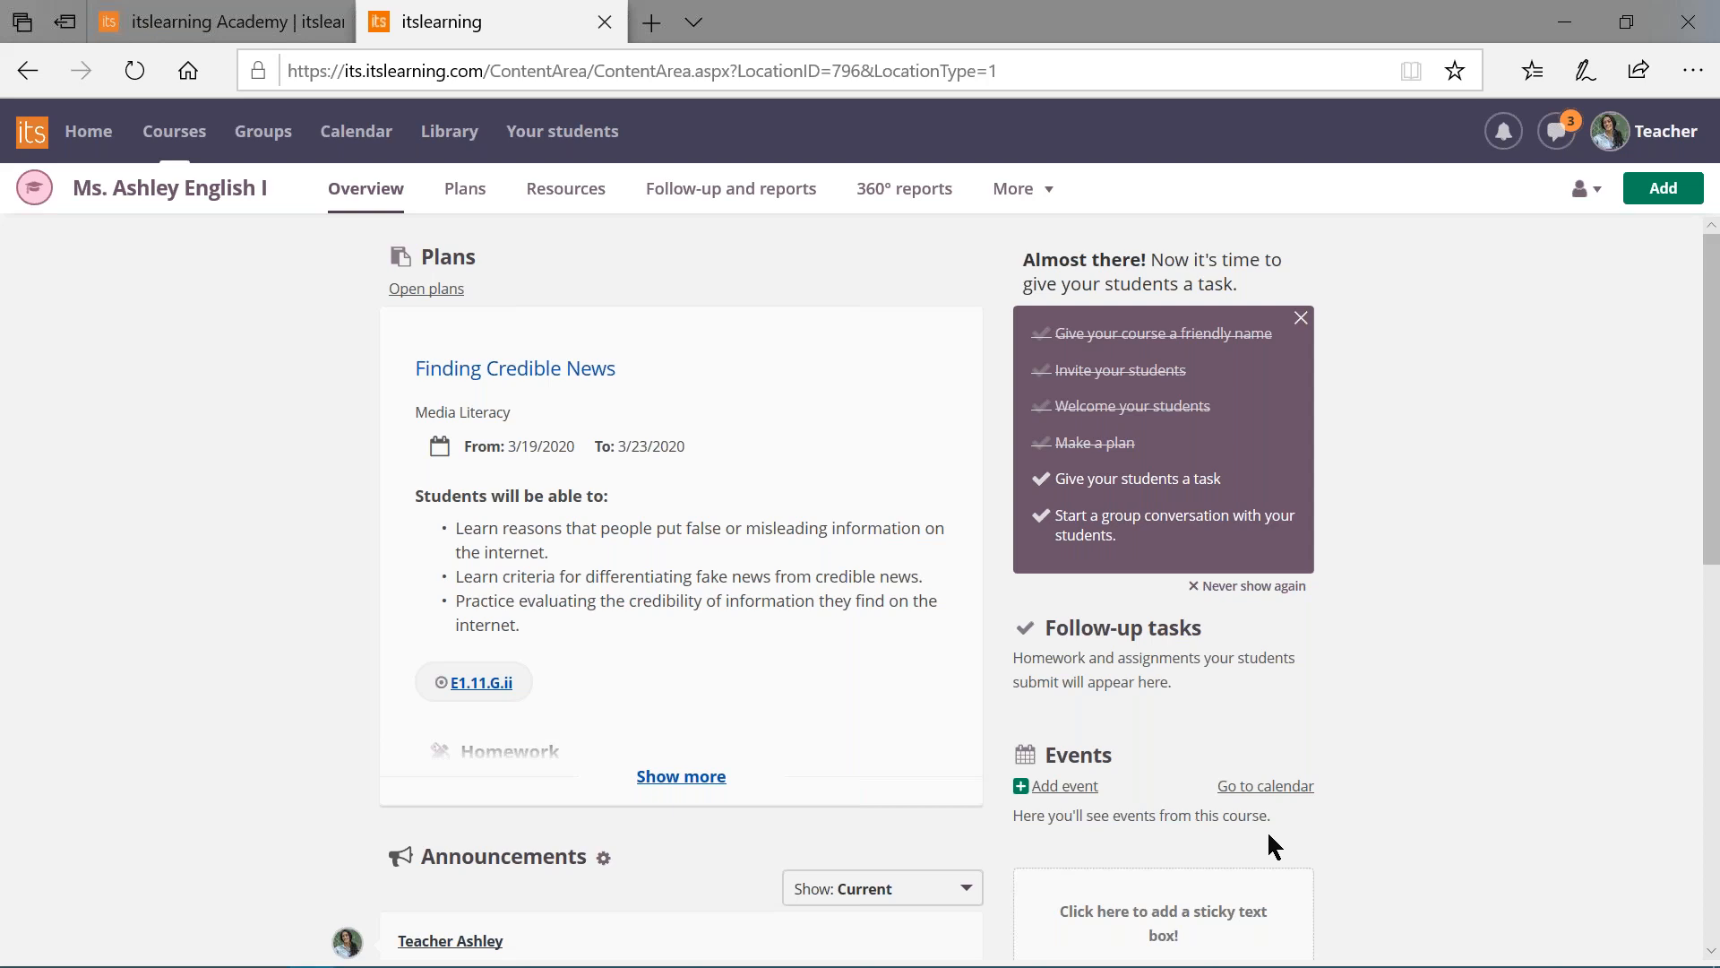
mouse_move(964, 131)
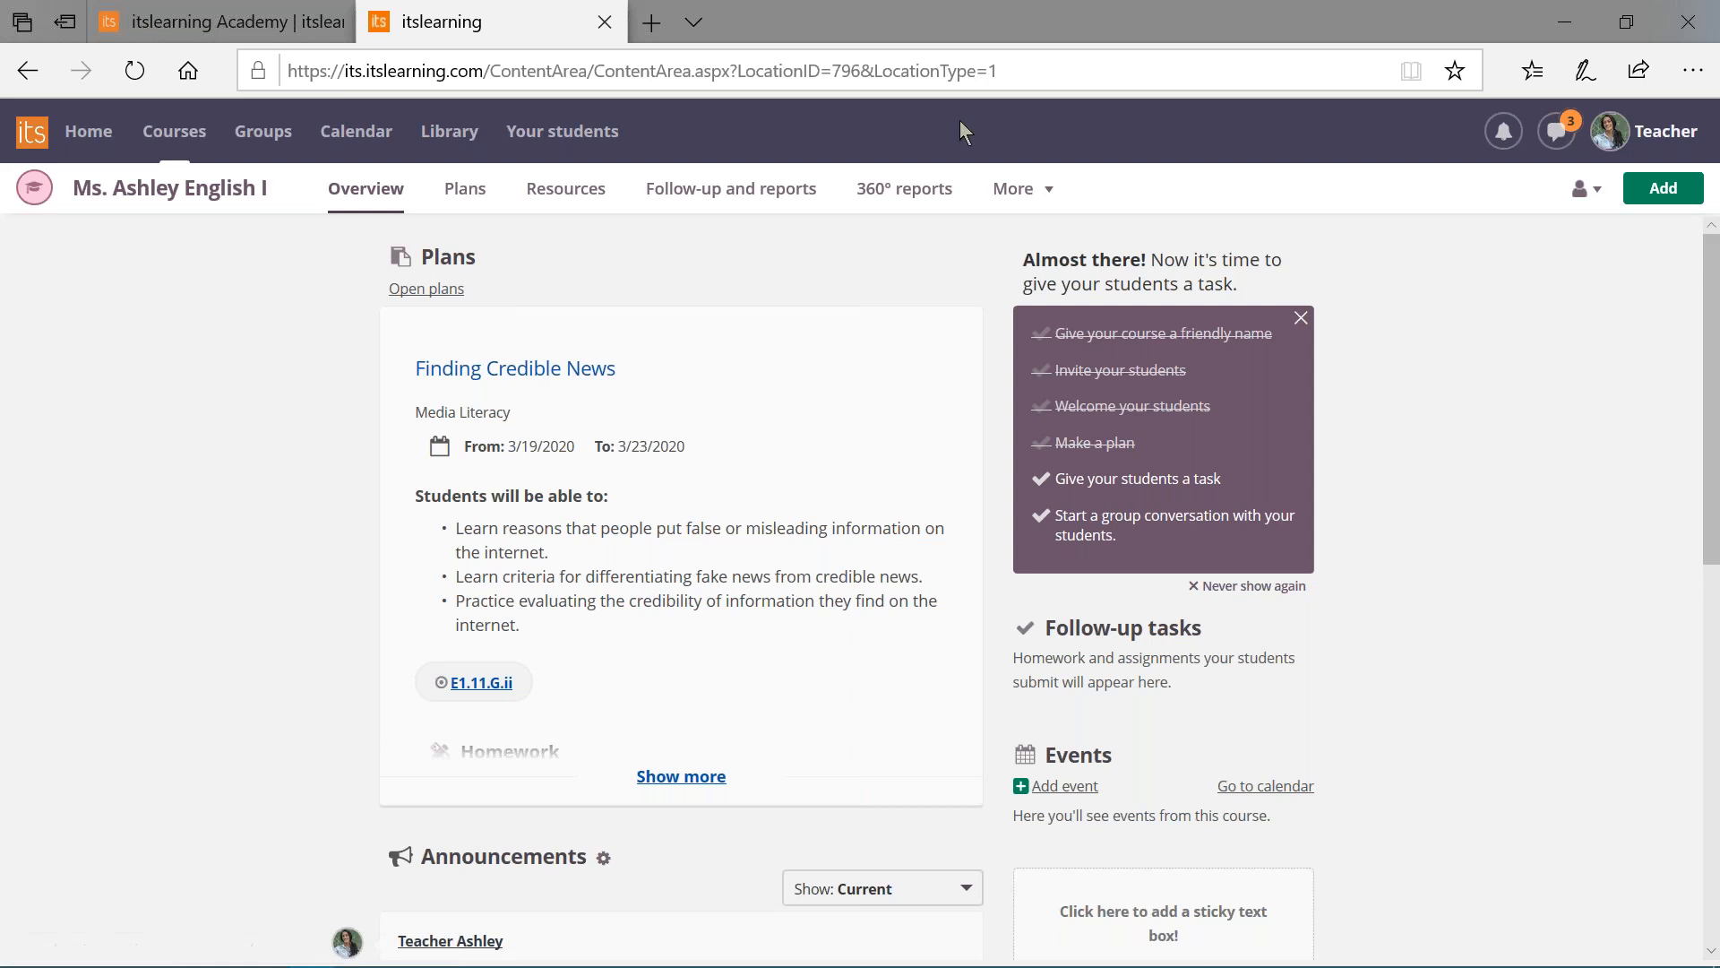
click(1013, 189)
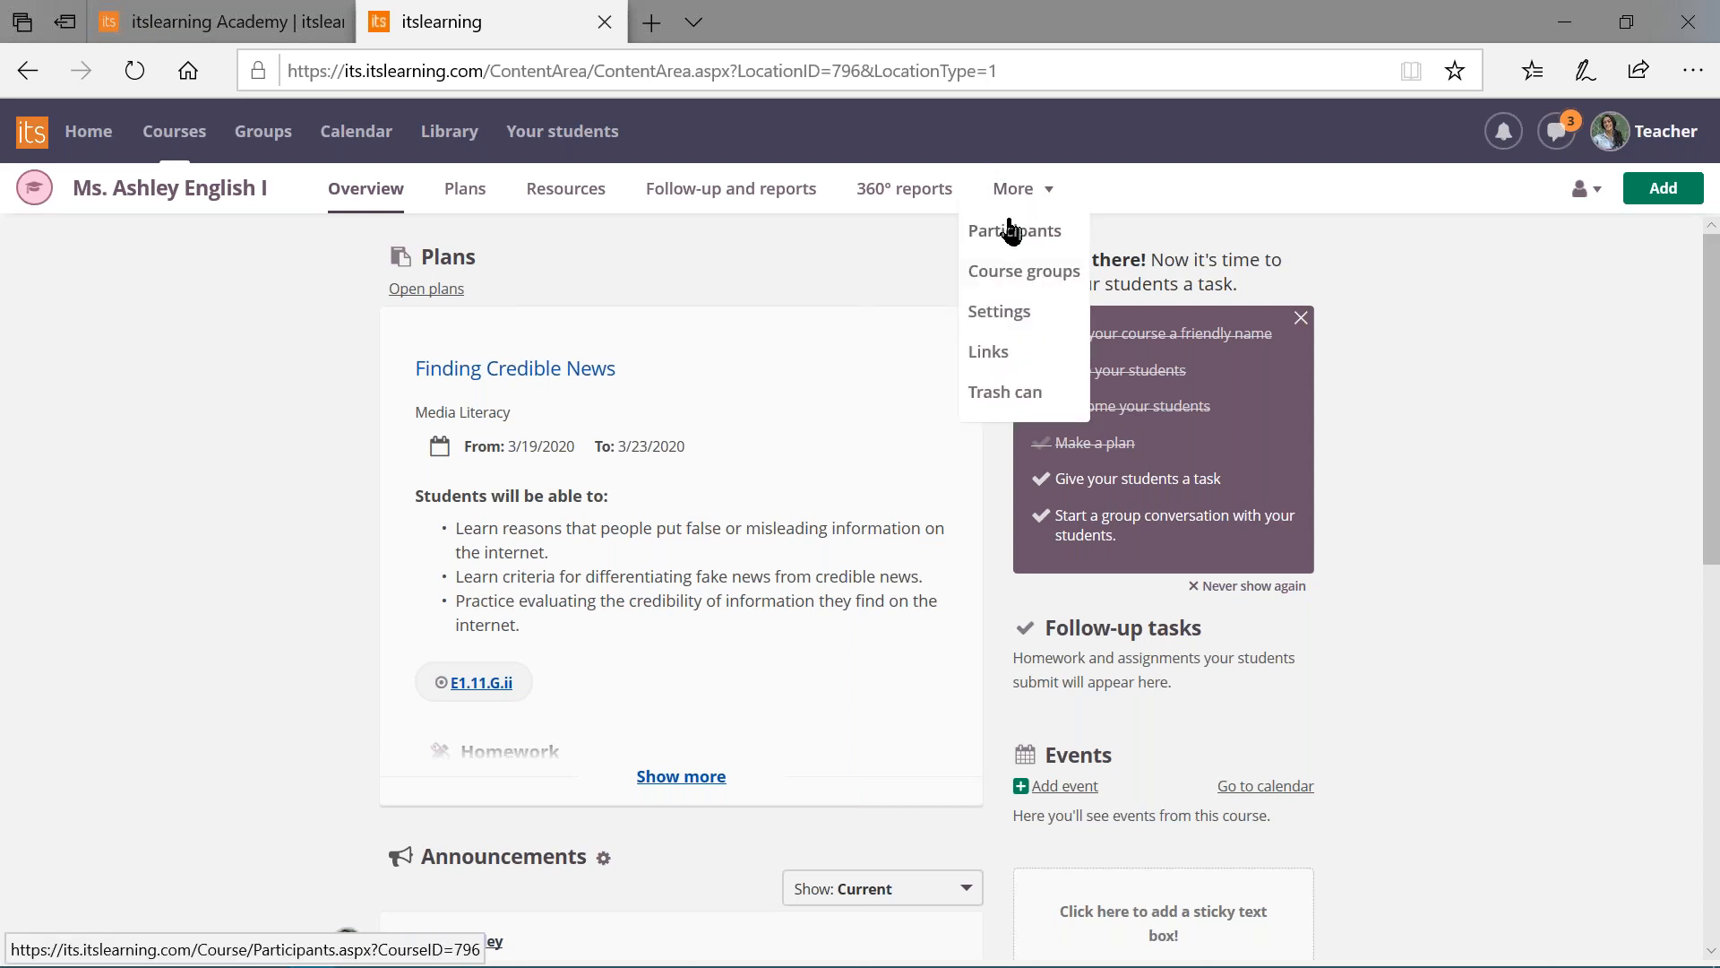
click(1013, 231)
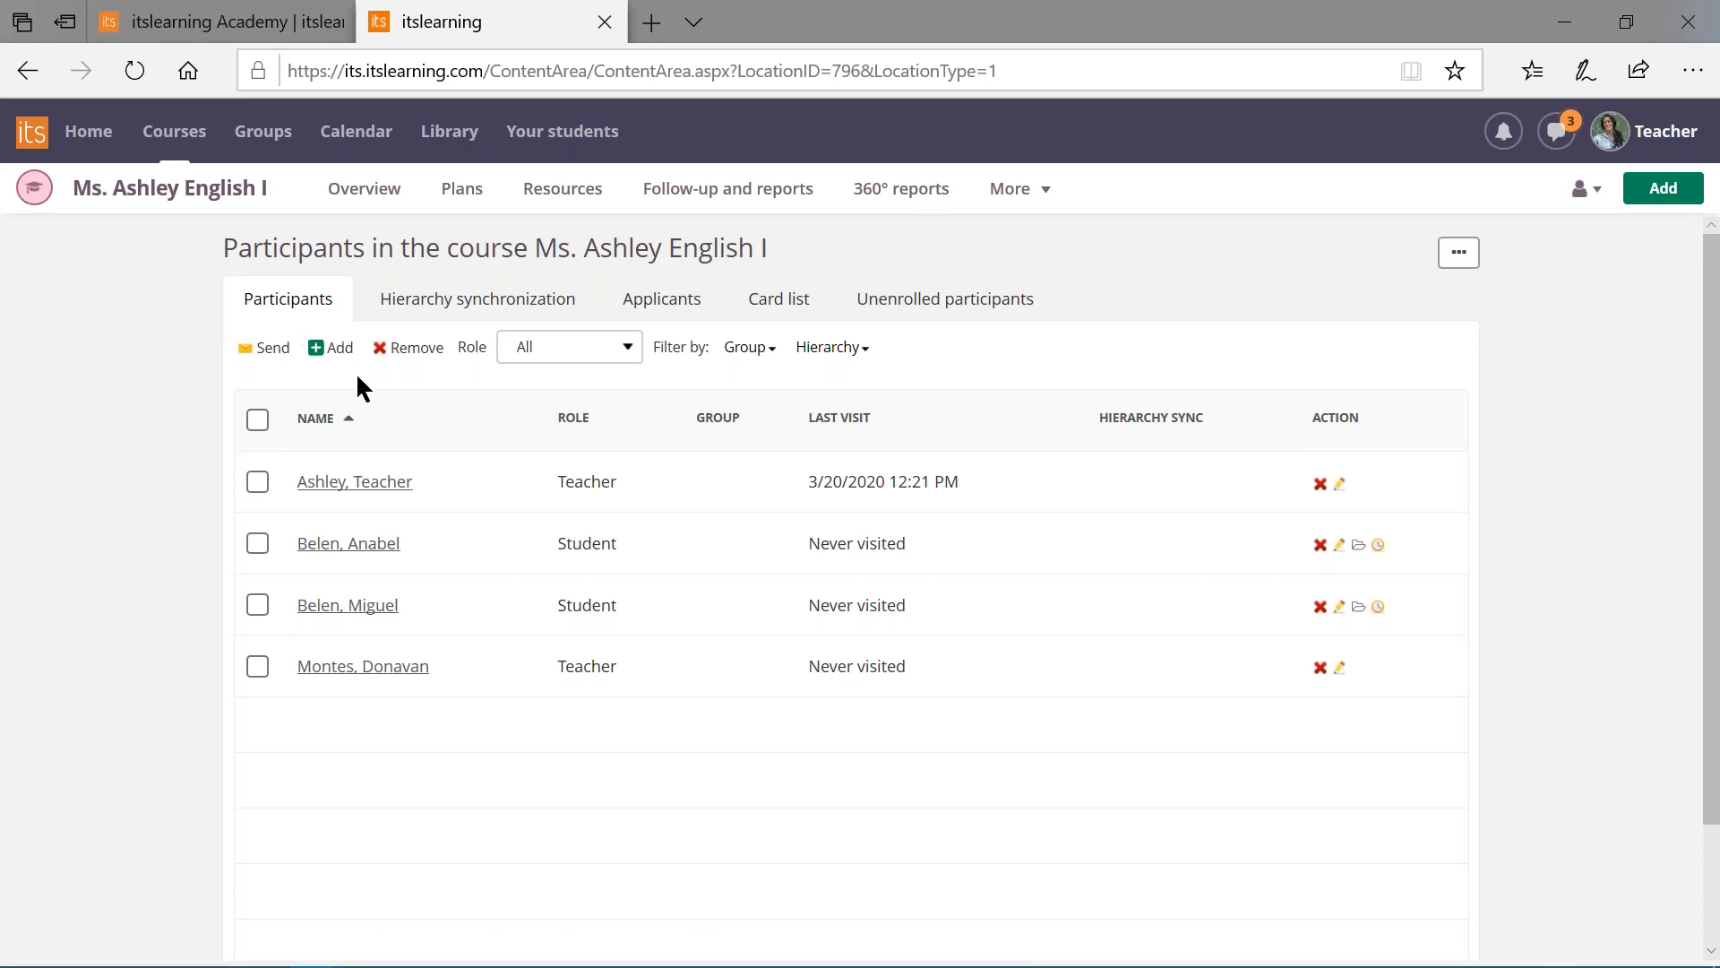
mouse_move(353, 383)
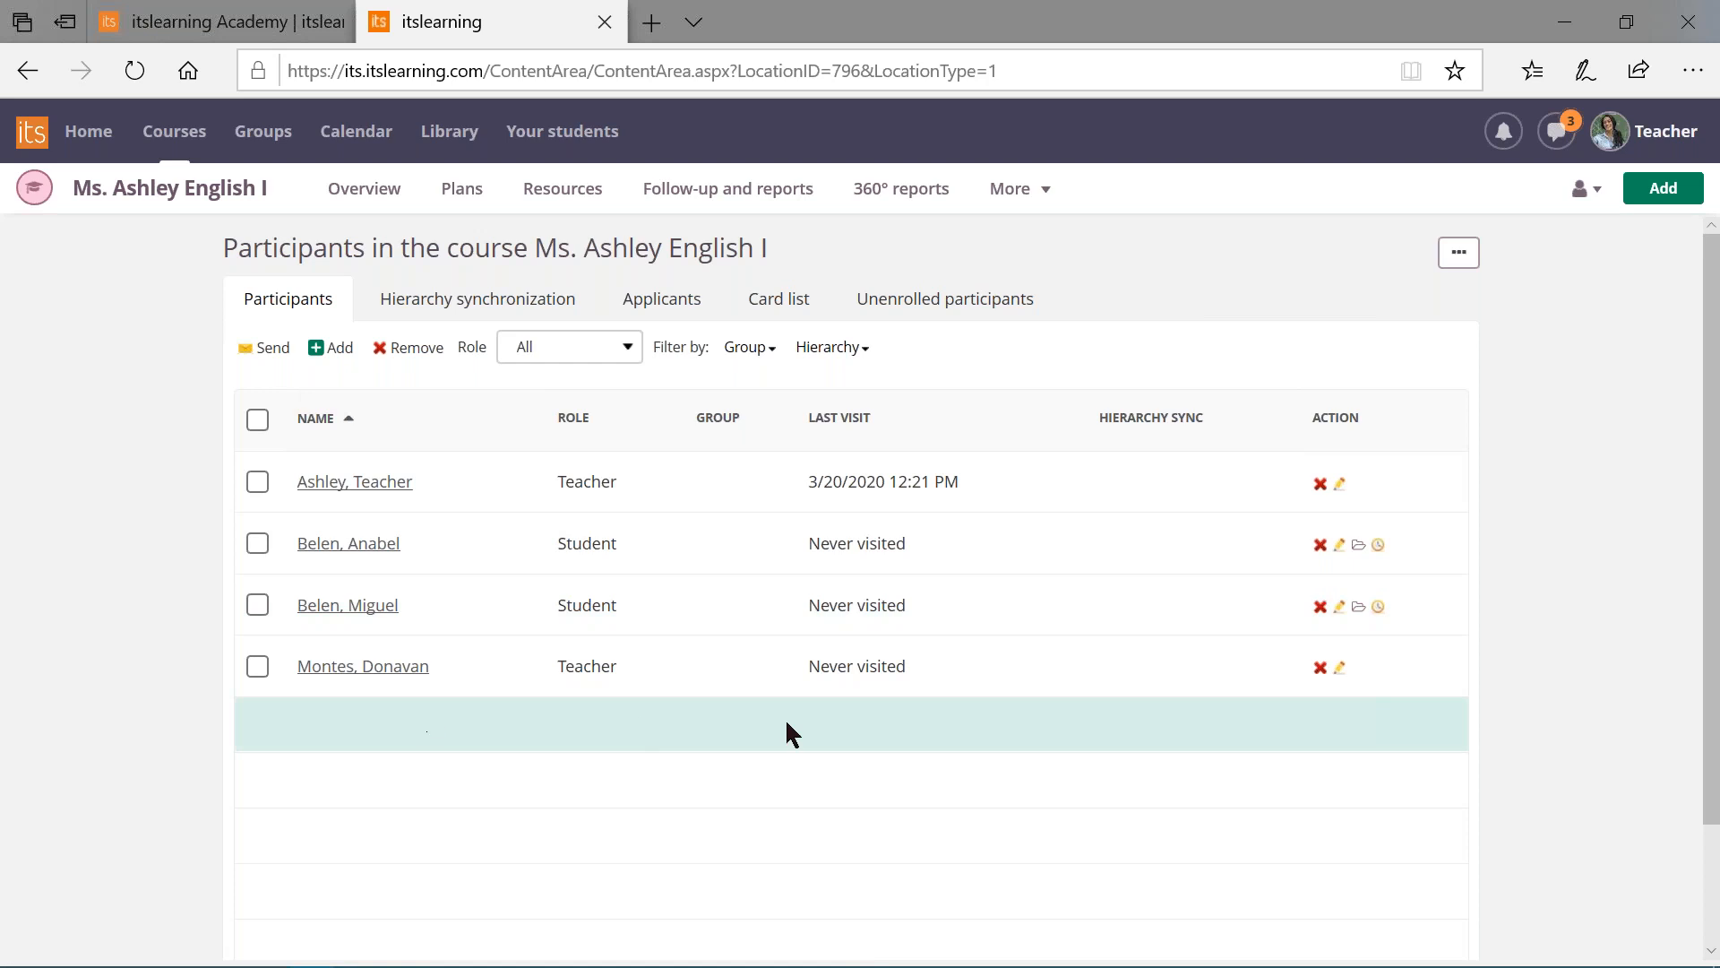
mouse_move(154, 407)
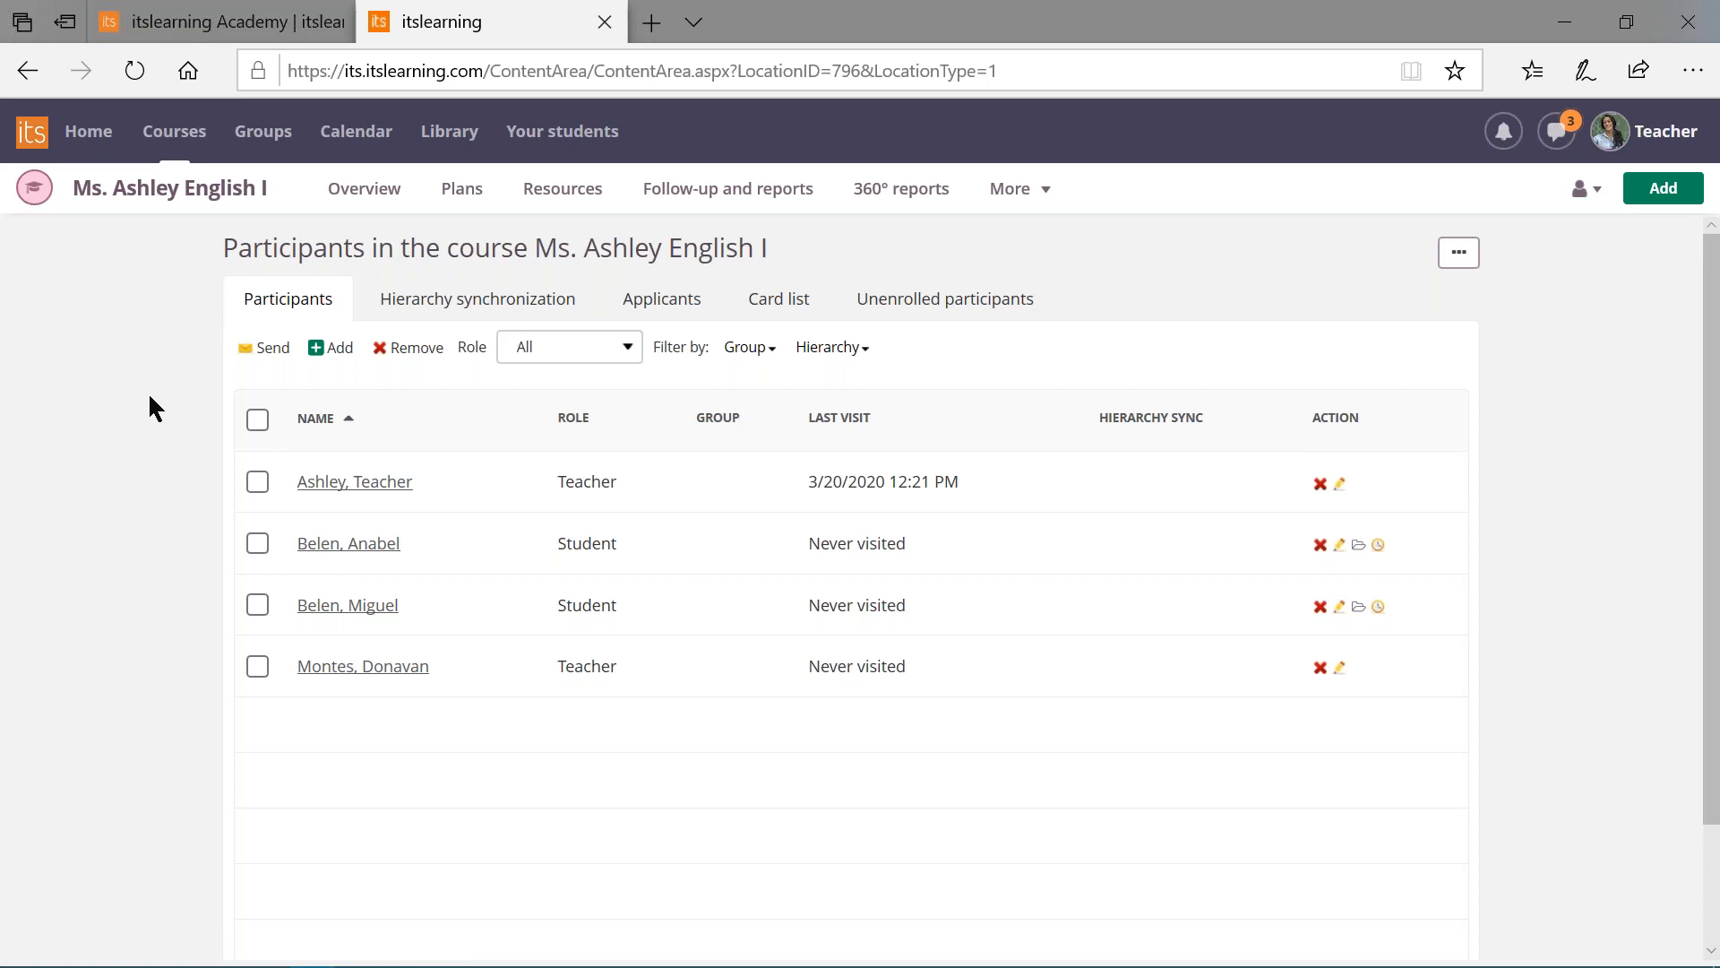
mouse_move(181, 380)
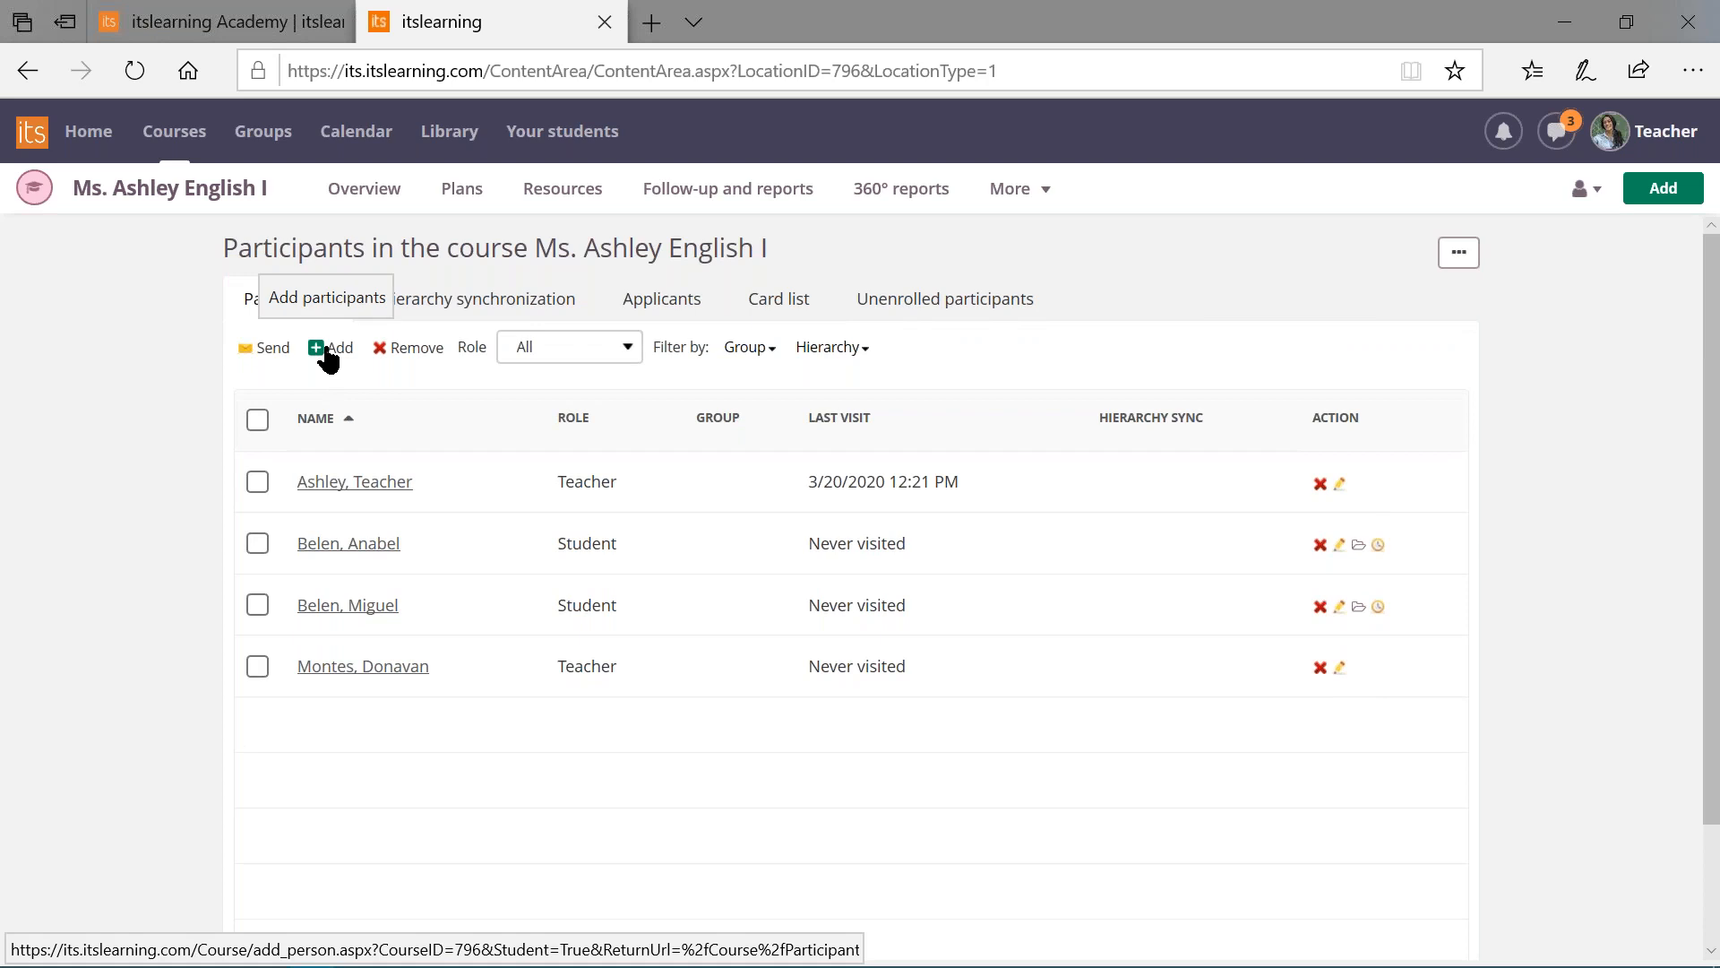
Search the Add participants form for last name 'belen', listing four matches
click(332, 346)
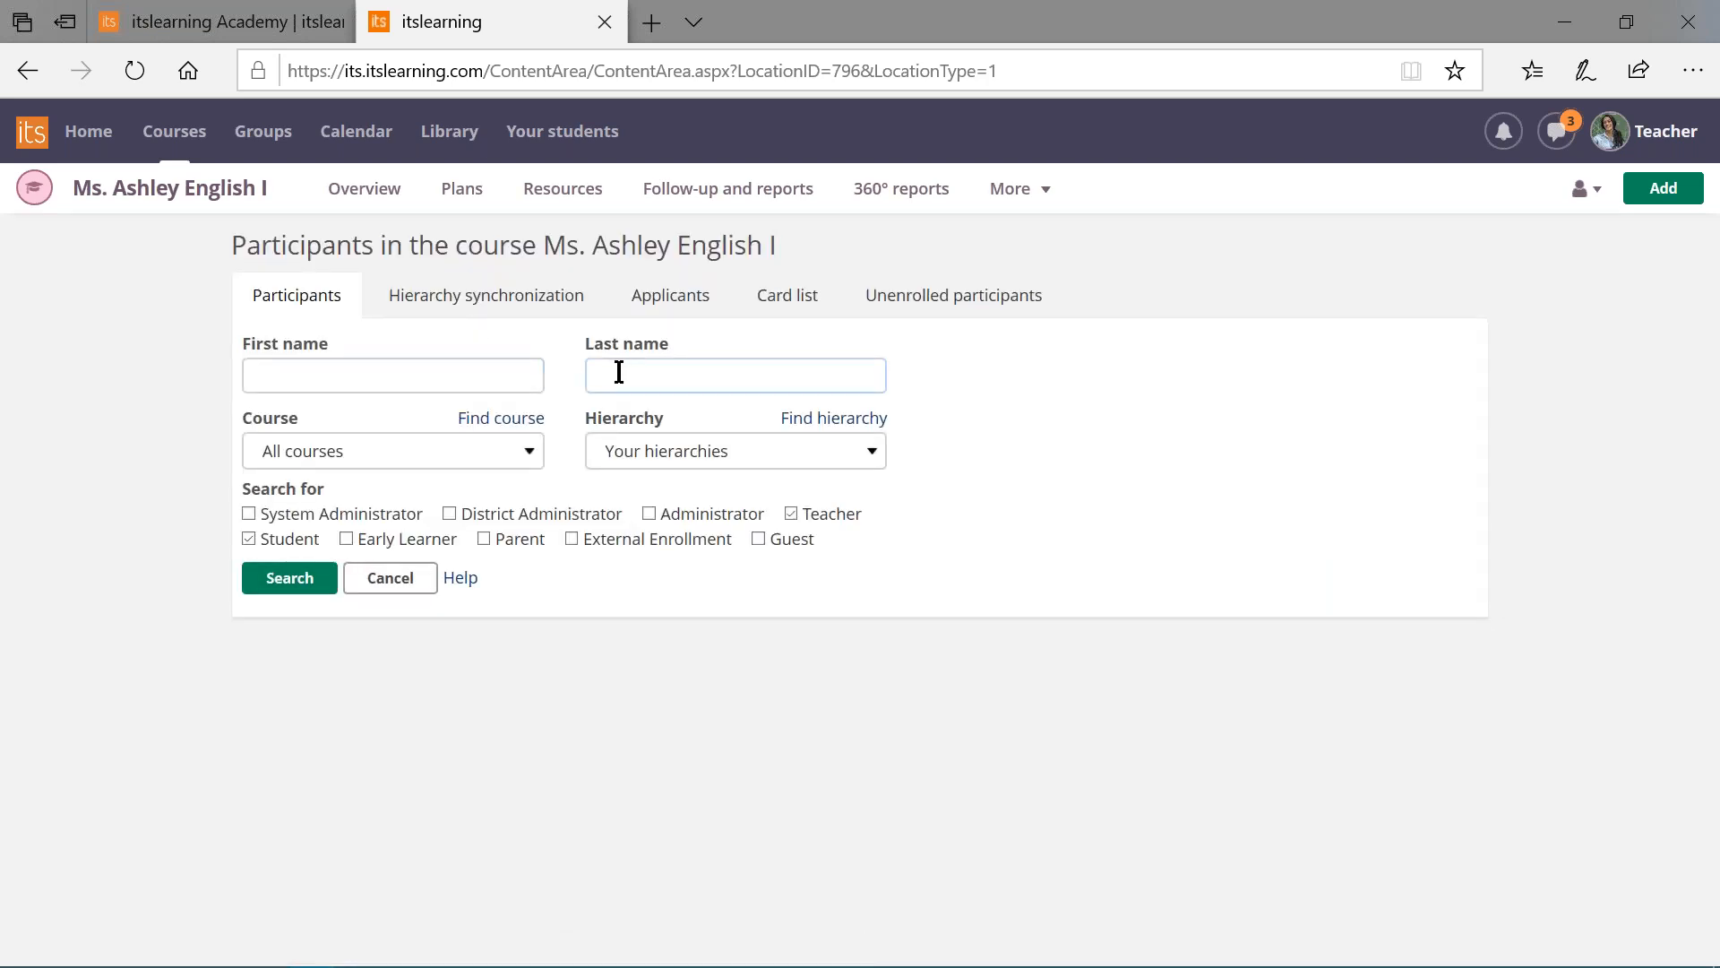
text(belen)
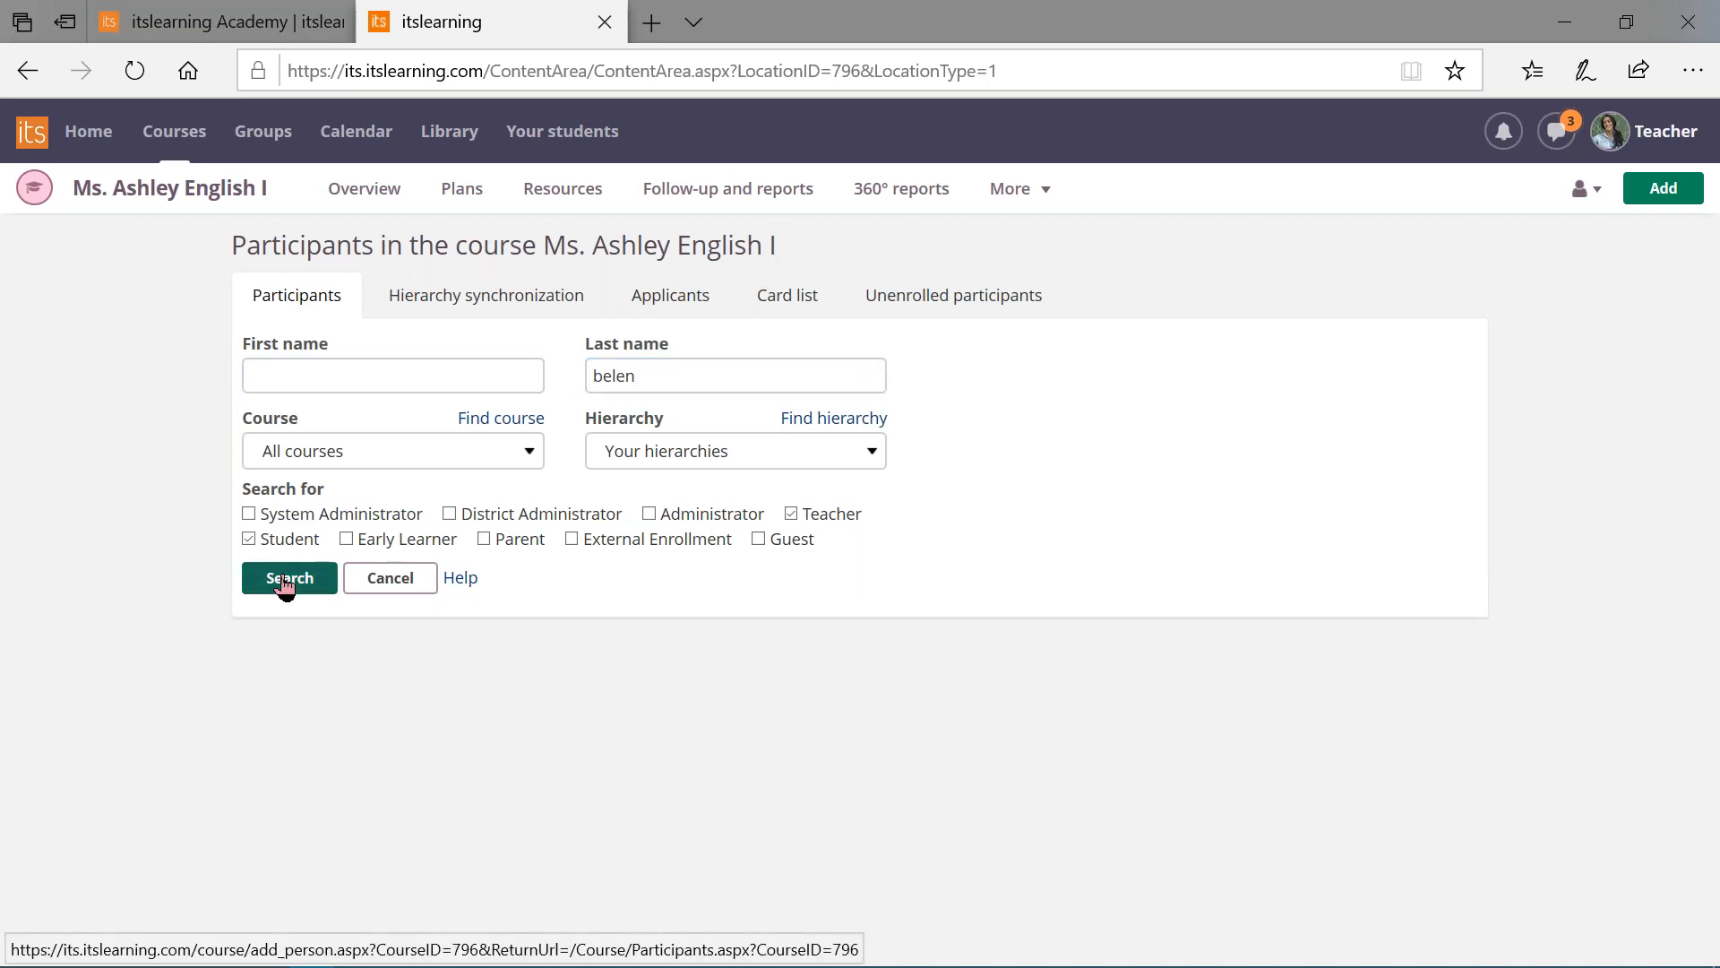
click(289, 579)
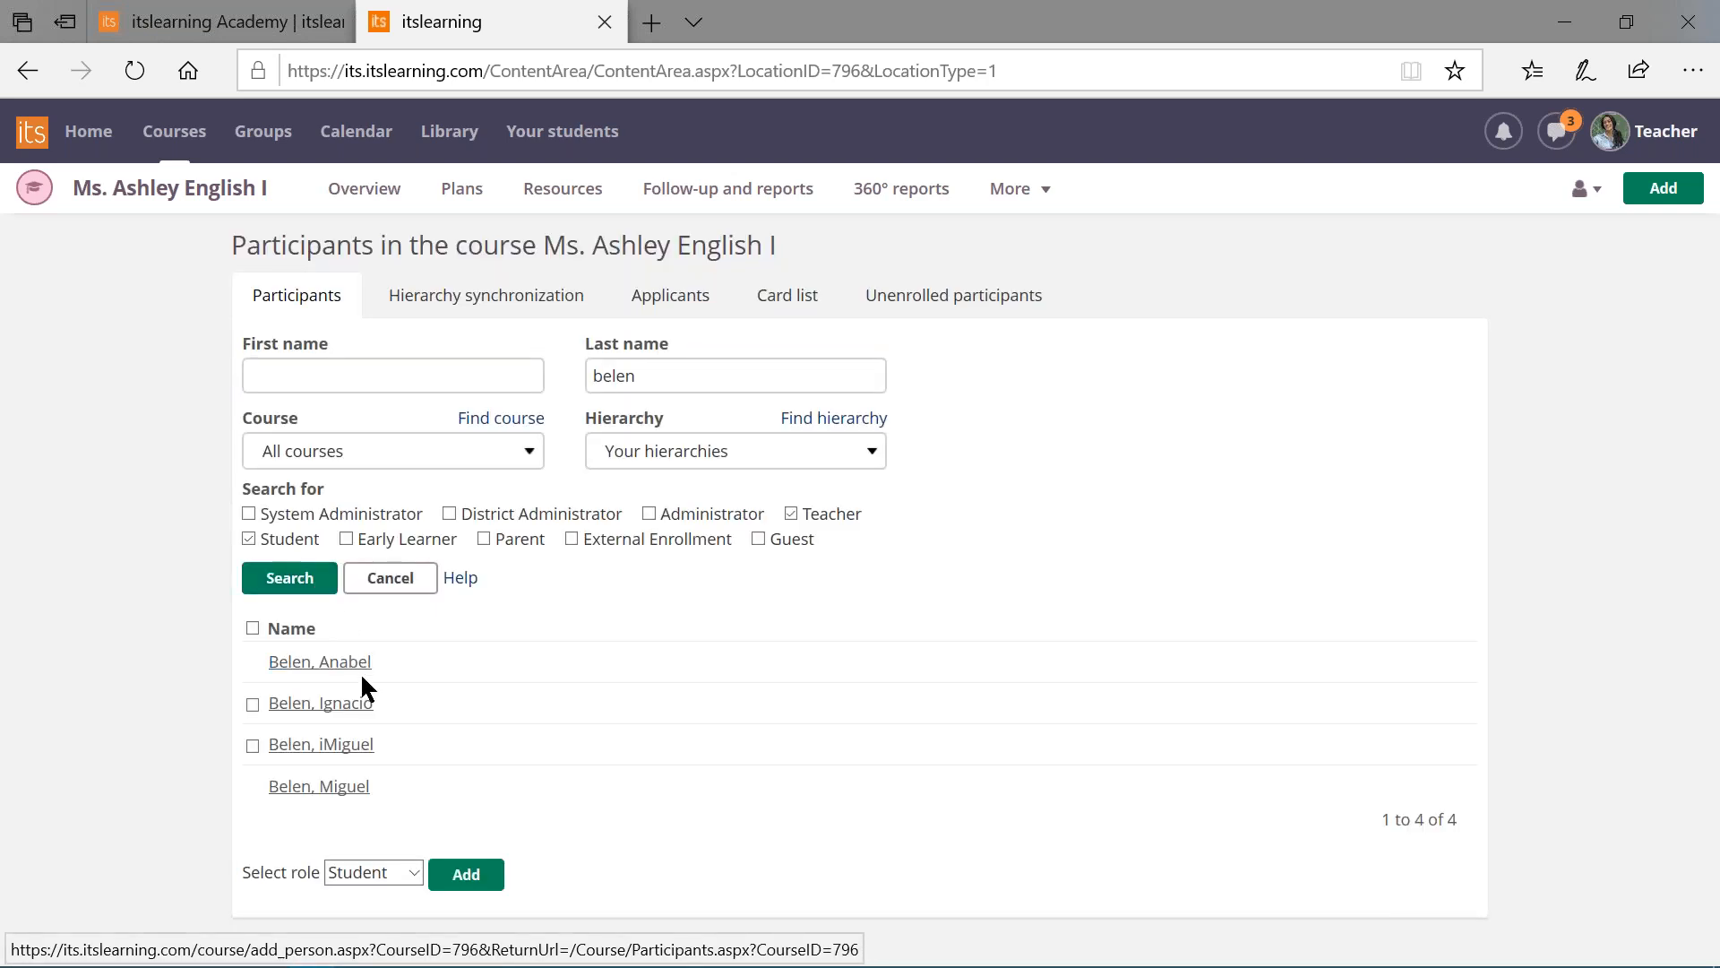
mouse_move(319, 661)
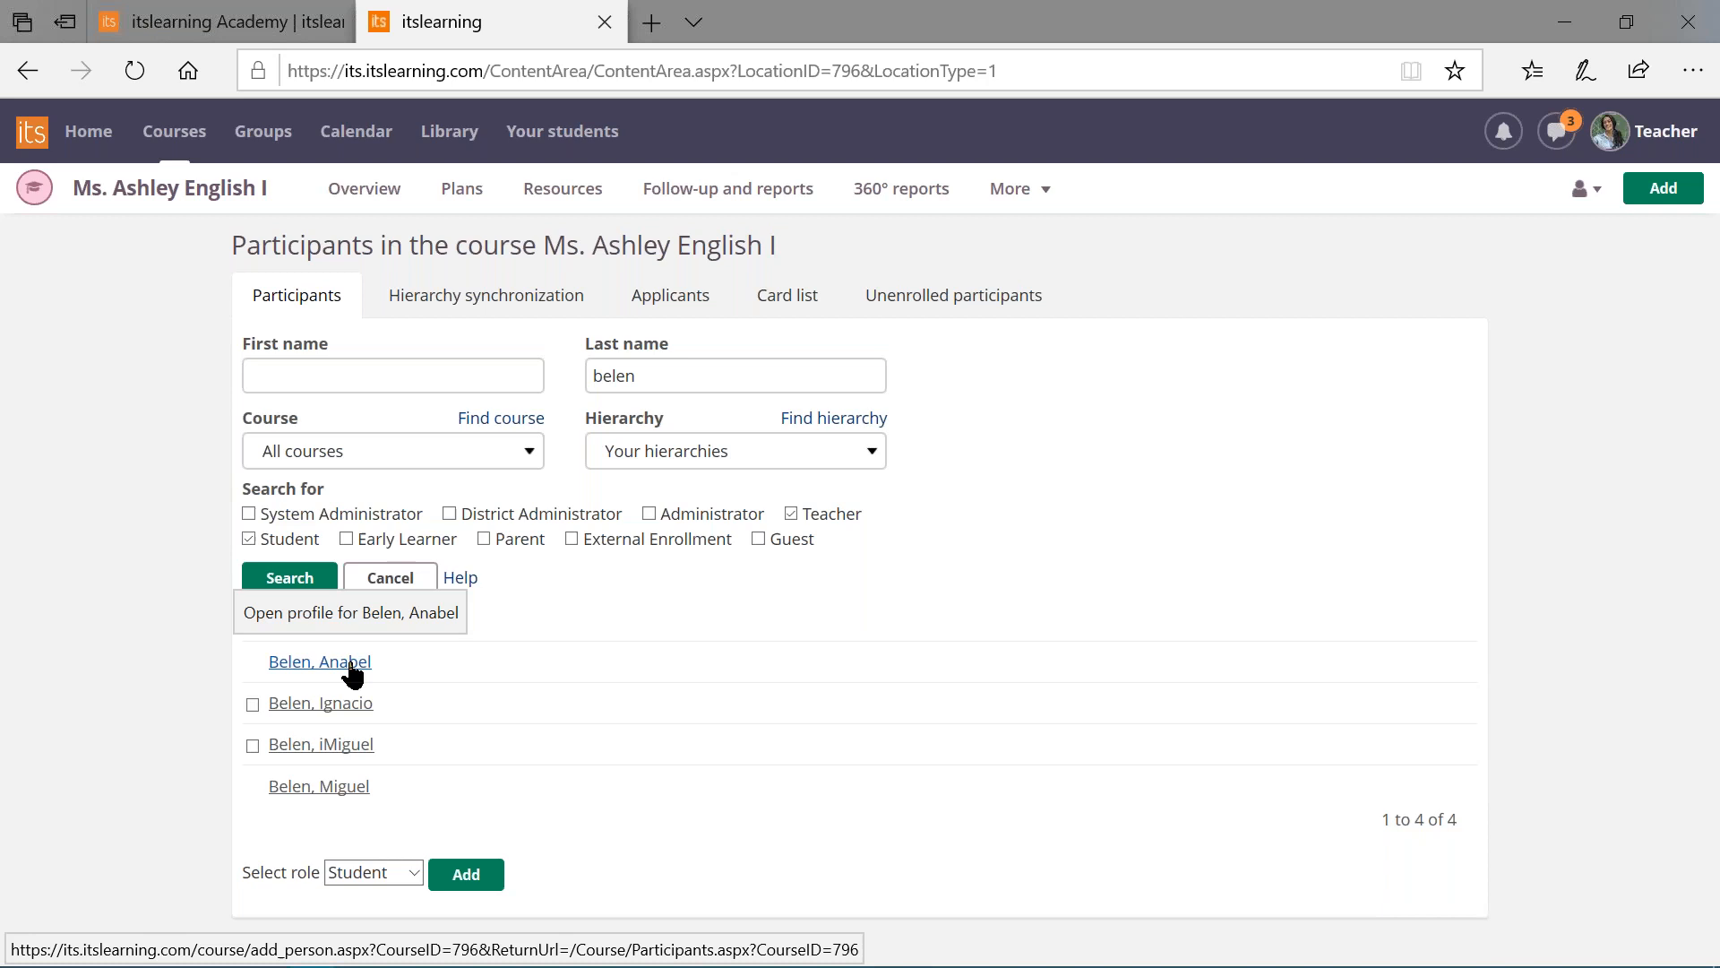
click(319, 662)
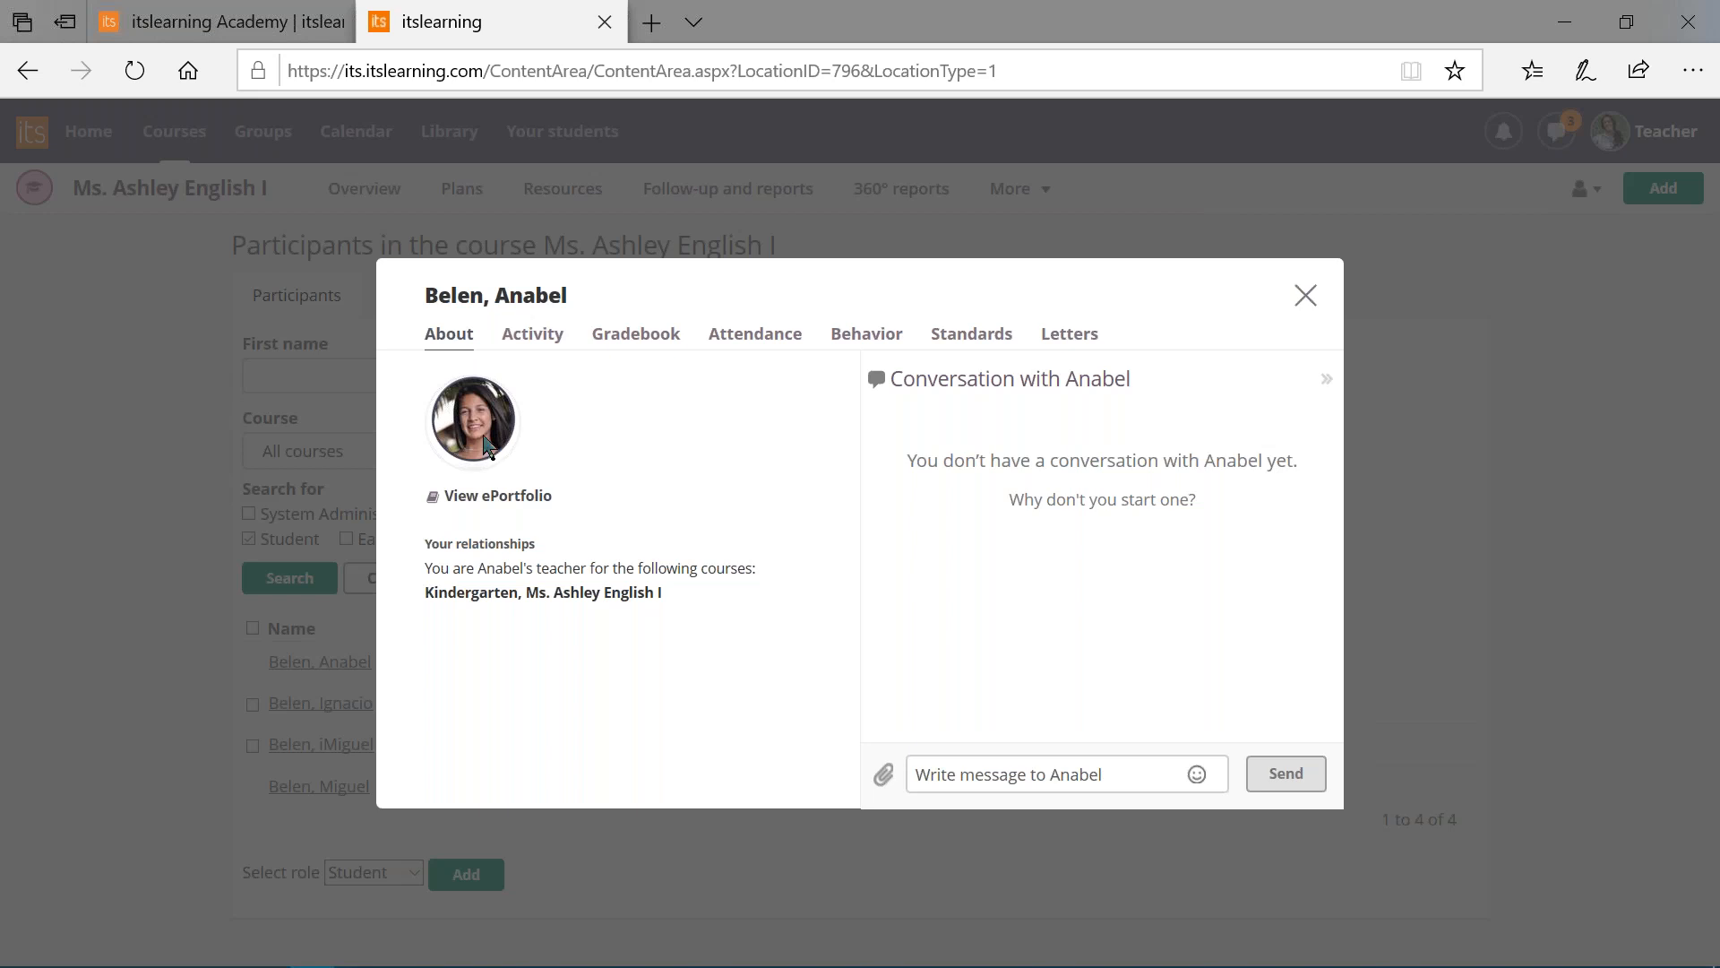
mouse_move(442, 559)
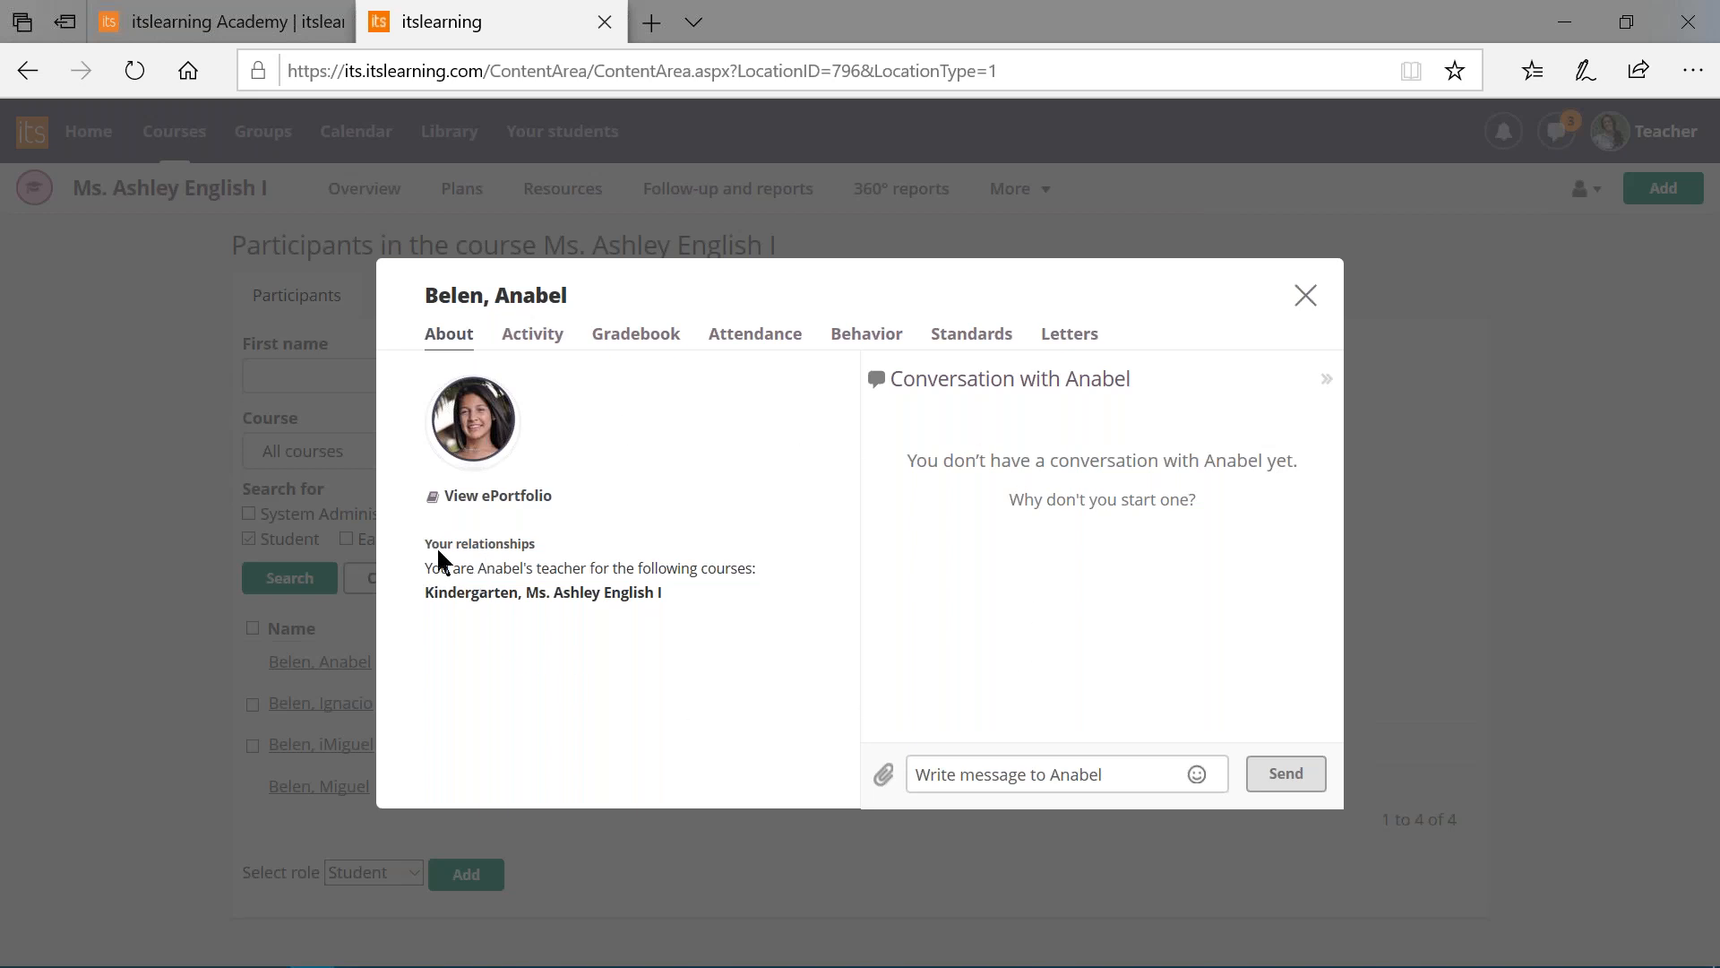
mouse_move(462, 584)
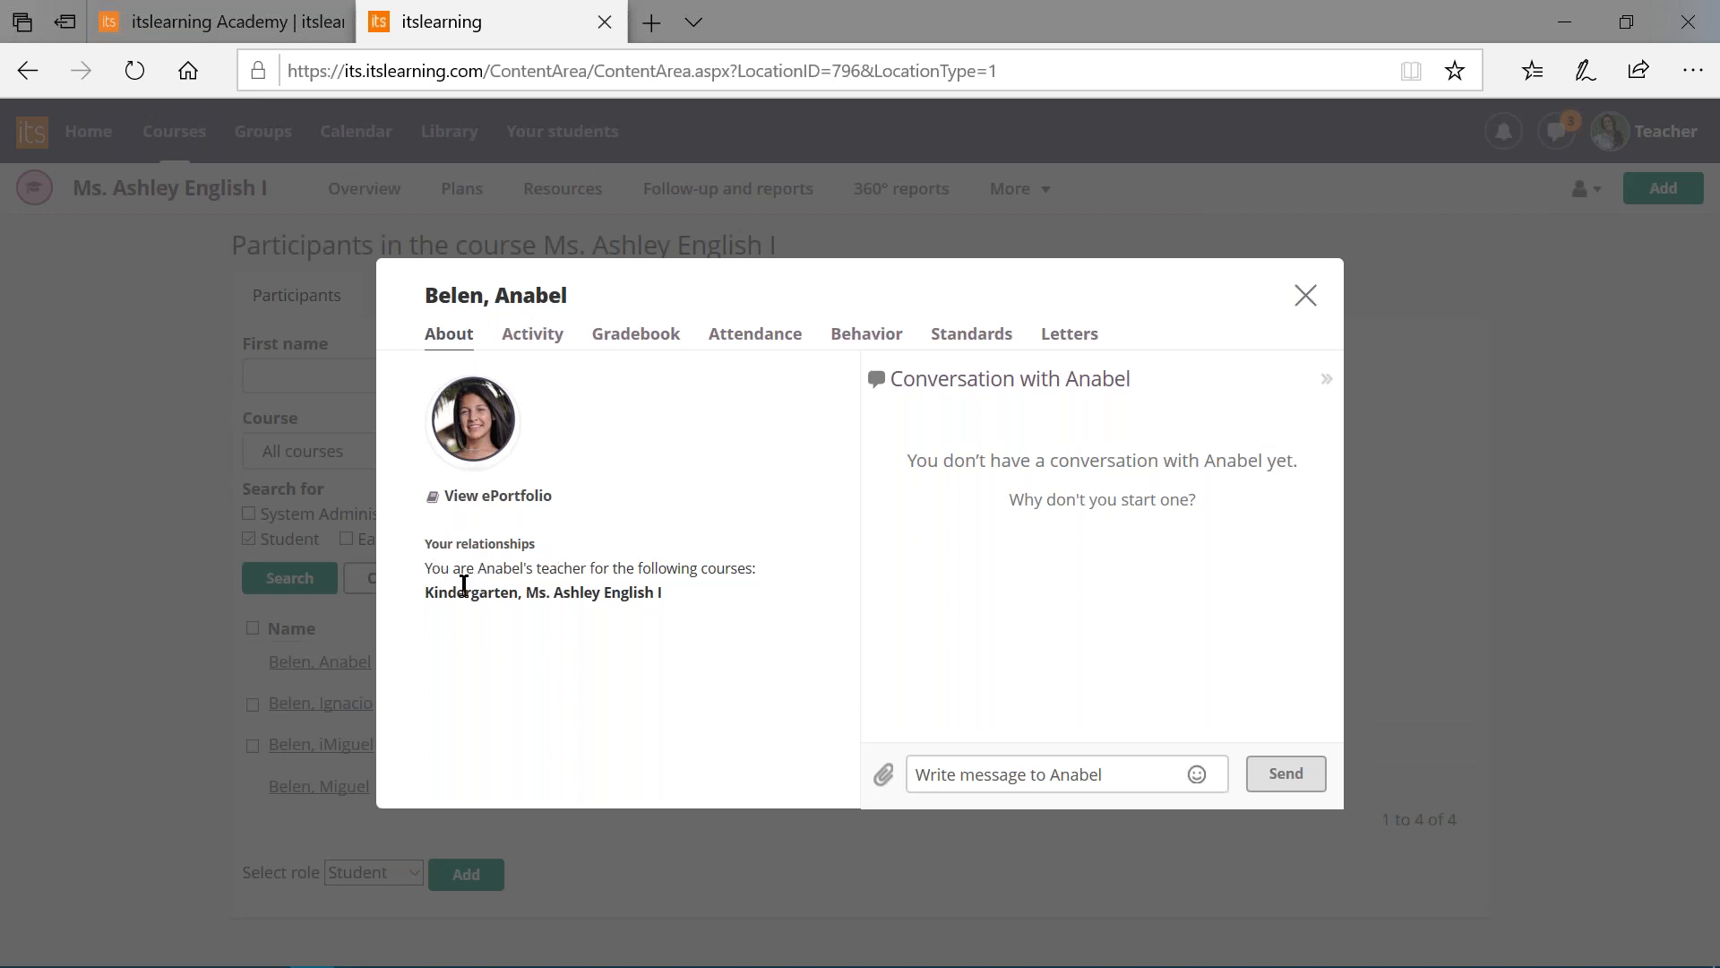
mouse_move(626, 615)
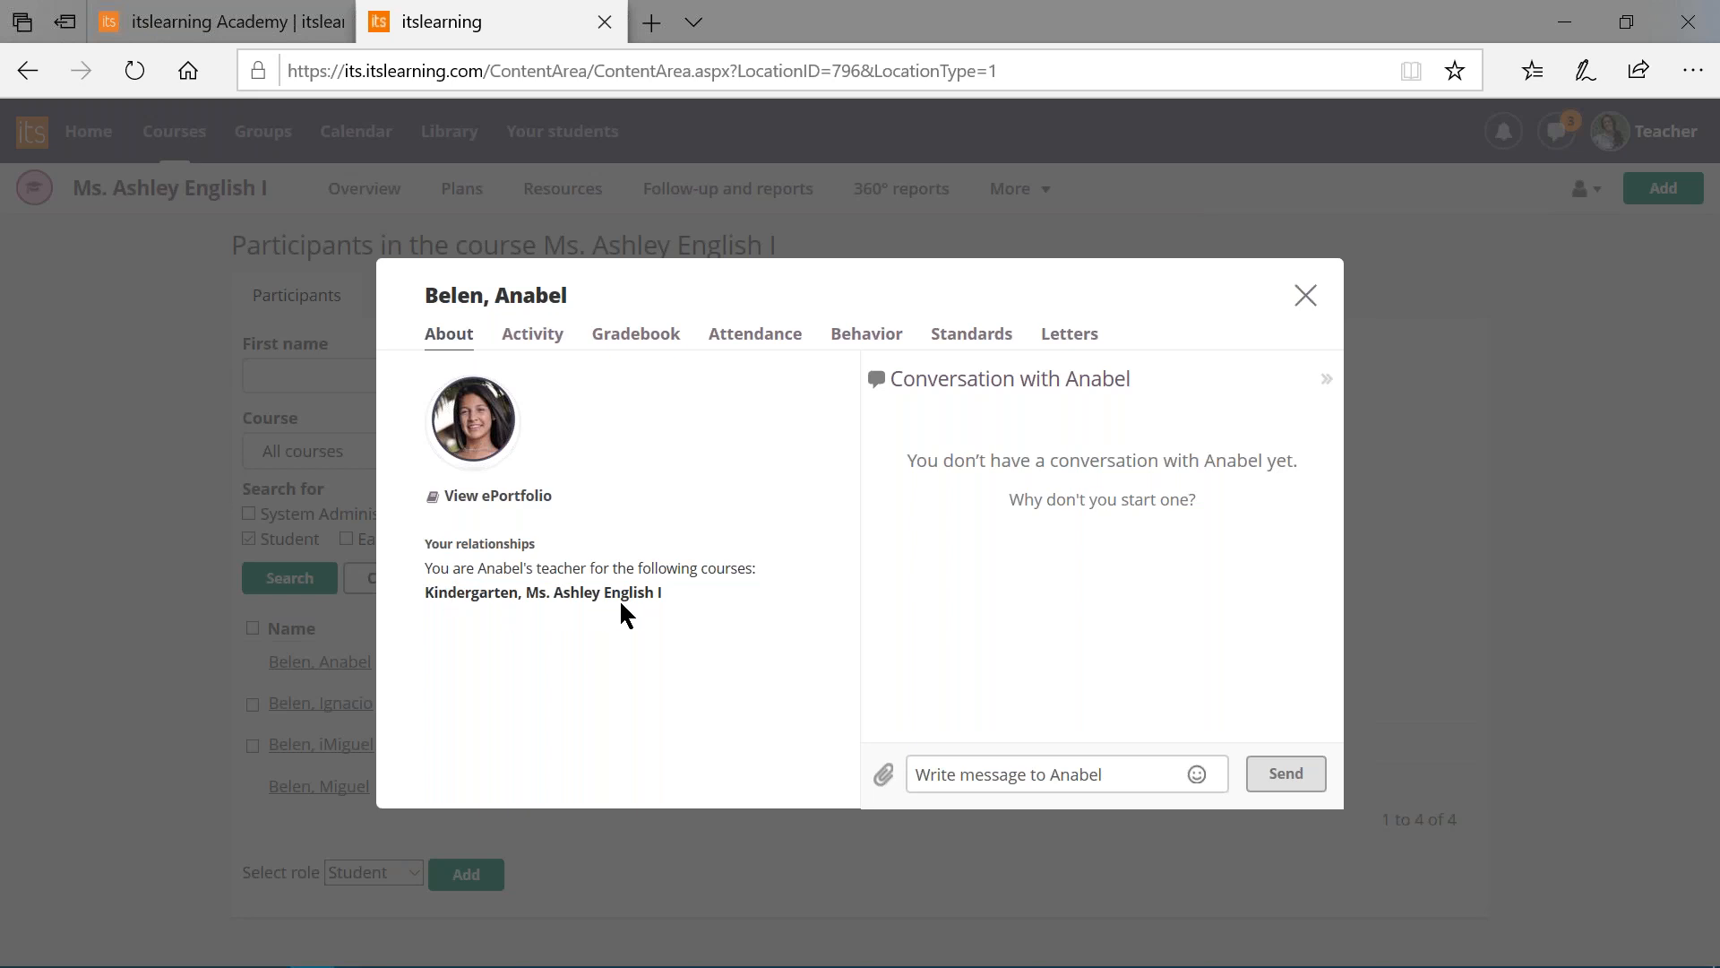
mouse_move(675, 355)
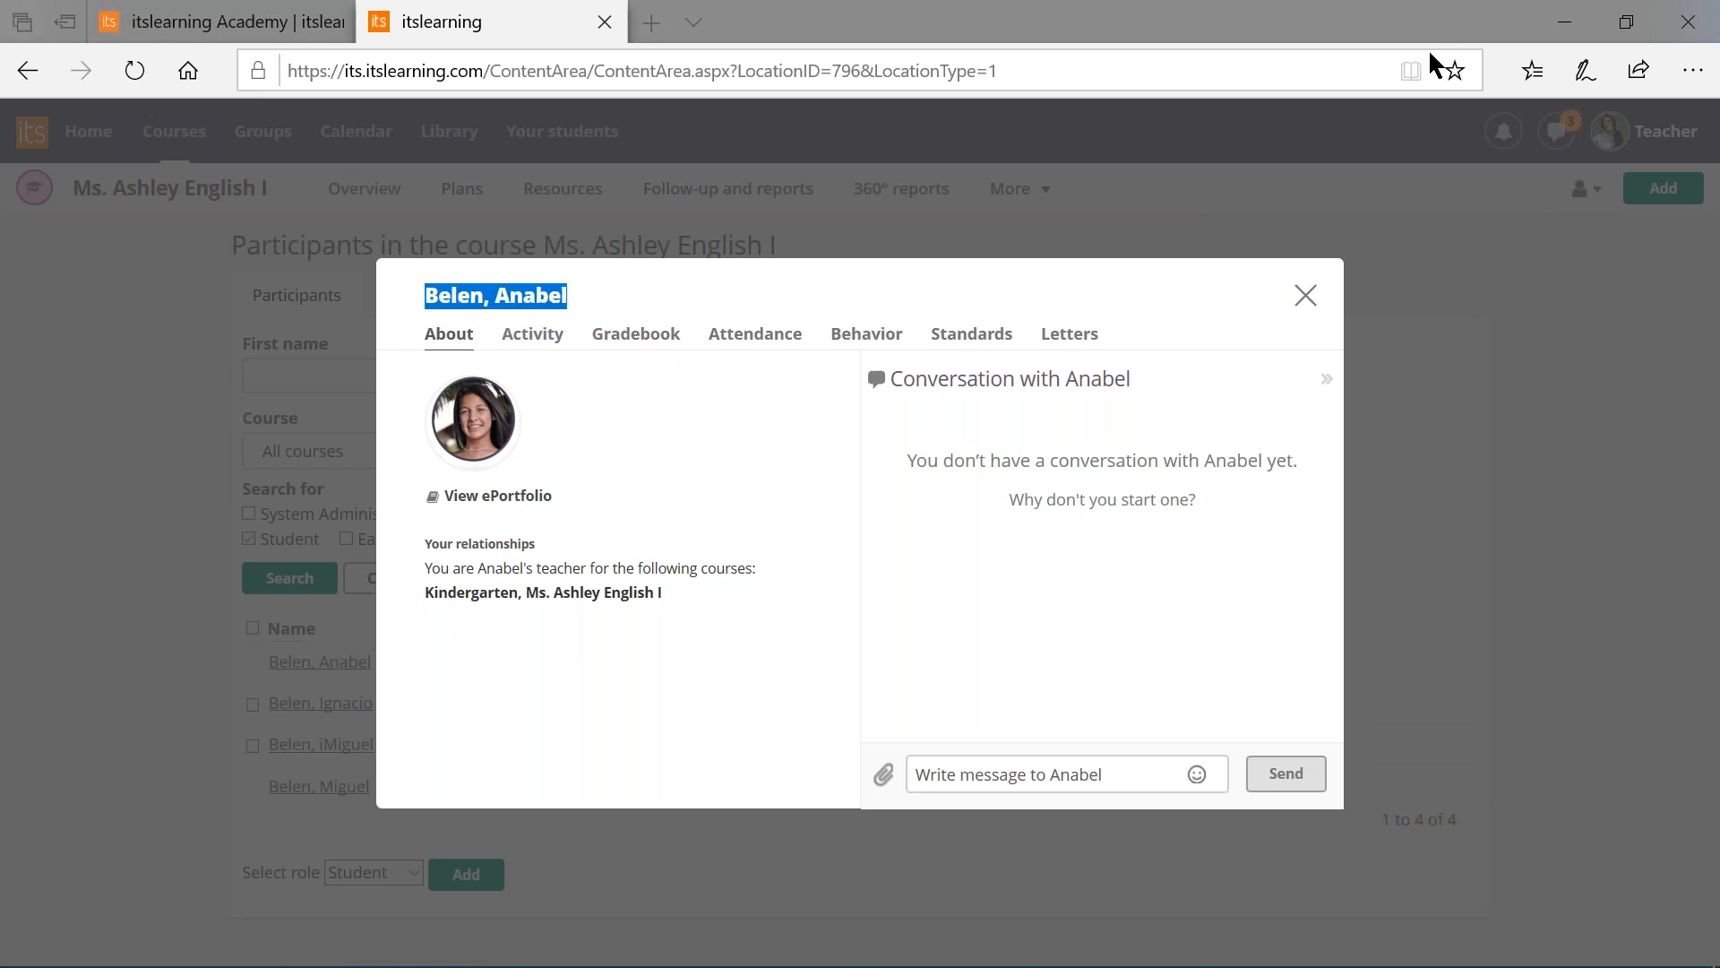
mouse_move(960, 656)
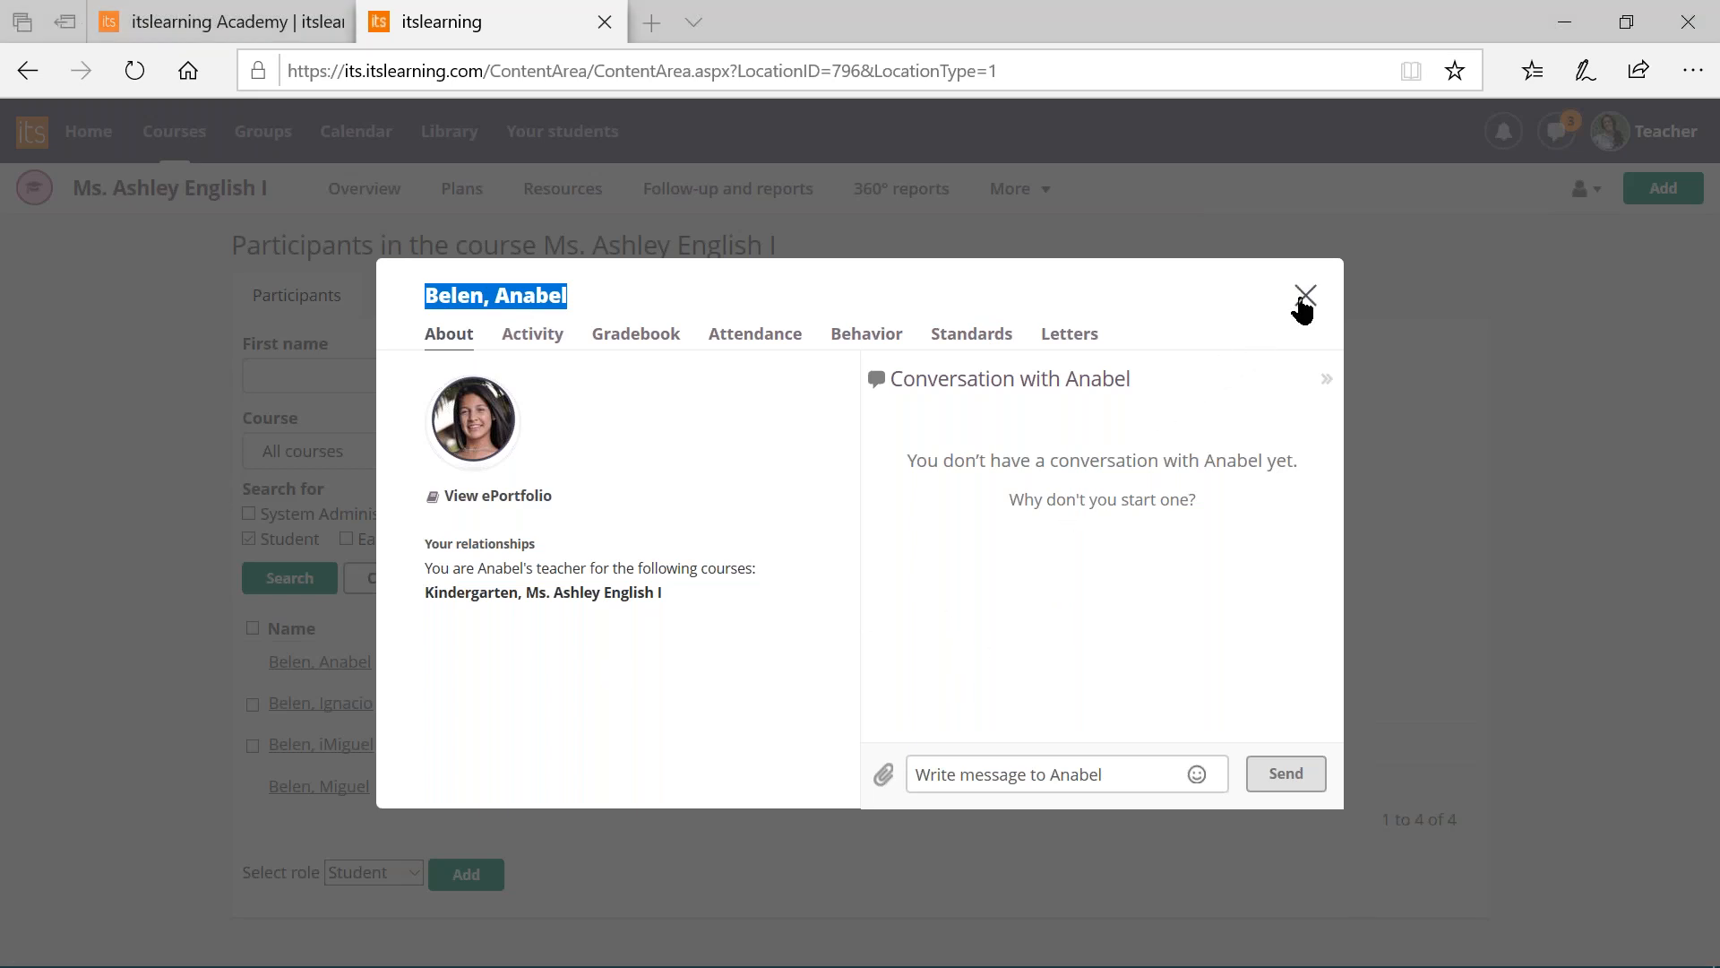
click(1305, 296)
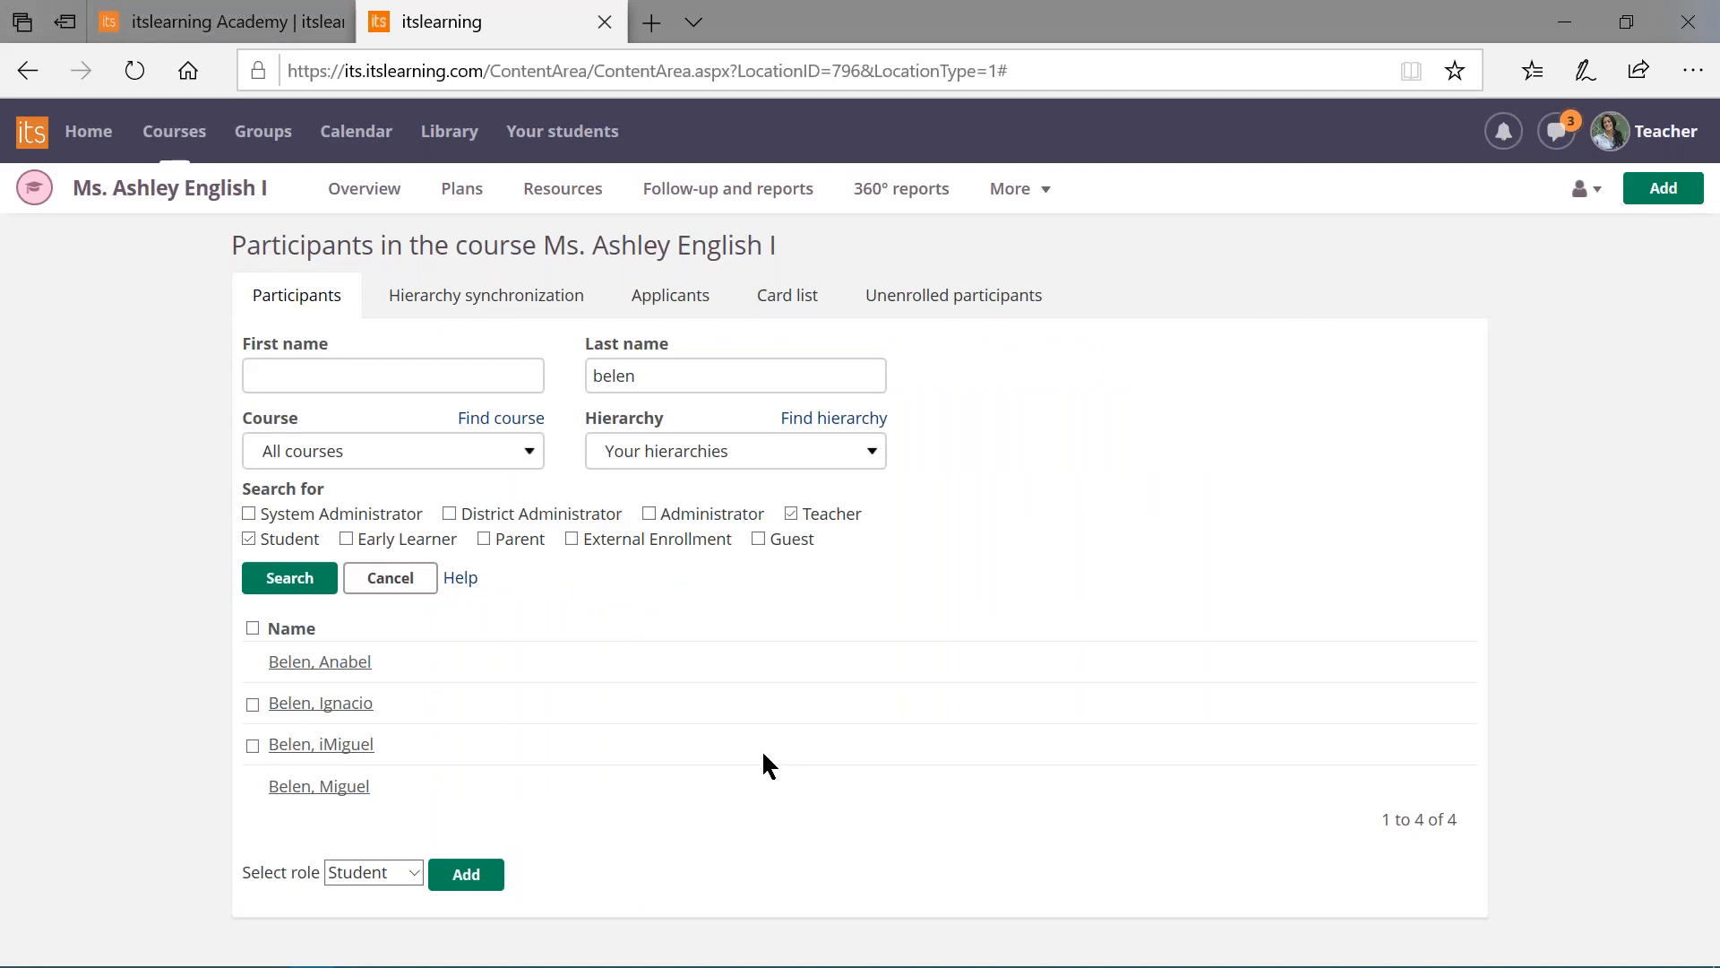
mouse_move(1500, 397)
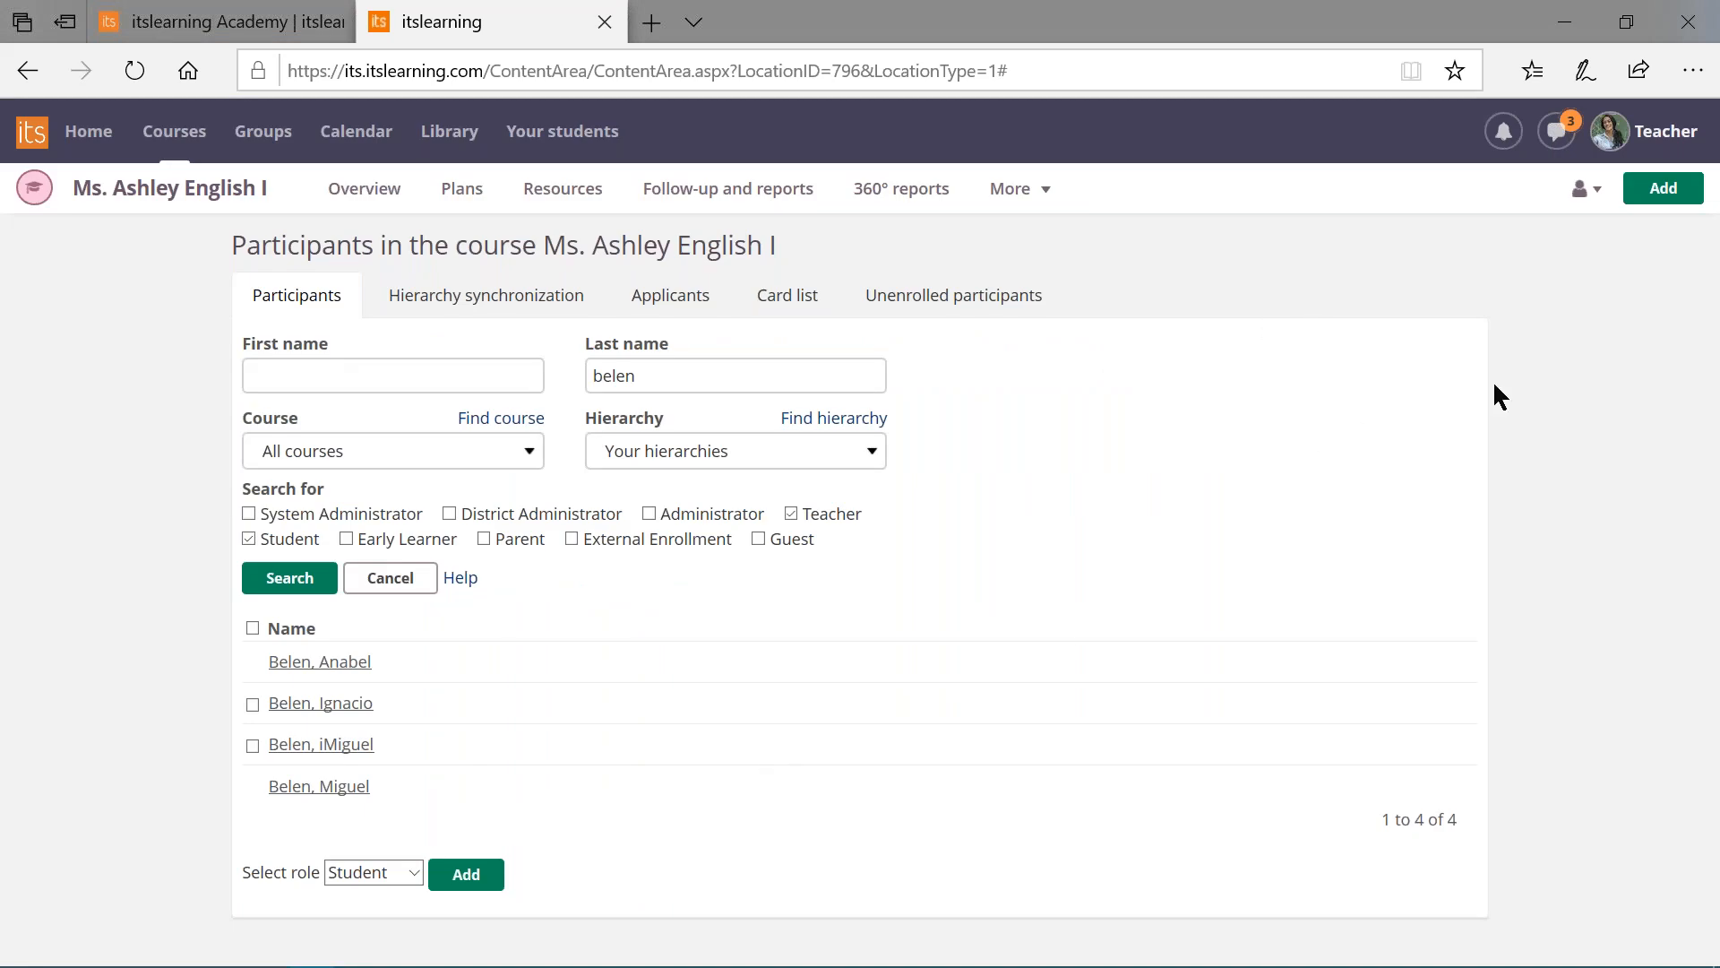
mouse_move(1538, 387)
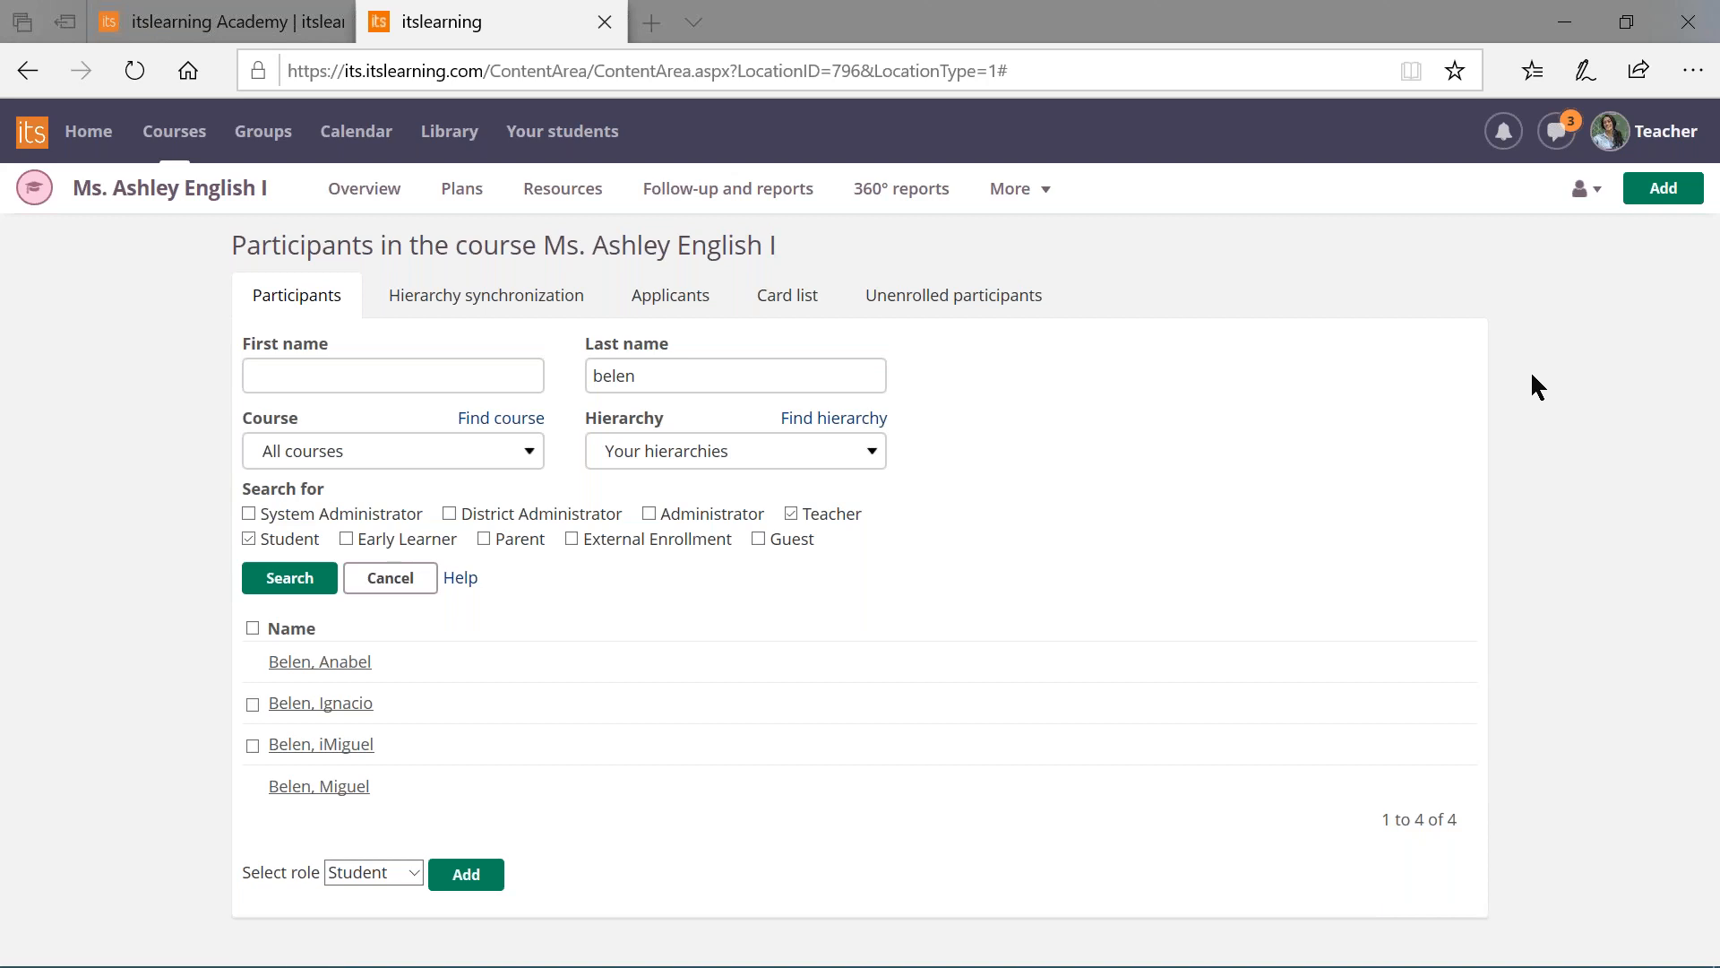
mouse_move(1532, 104)
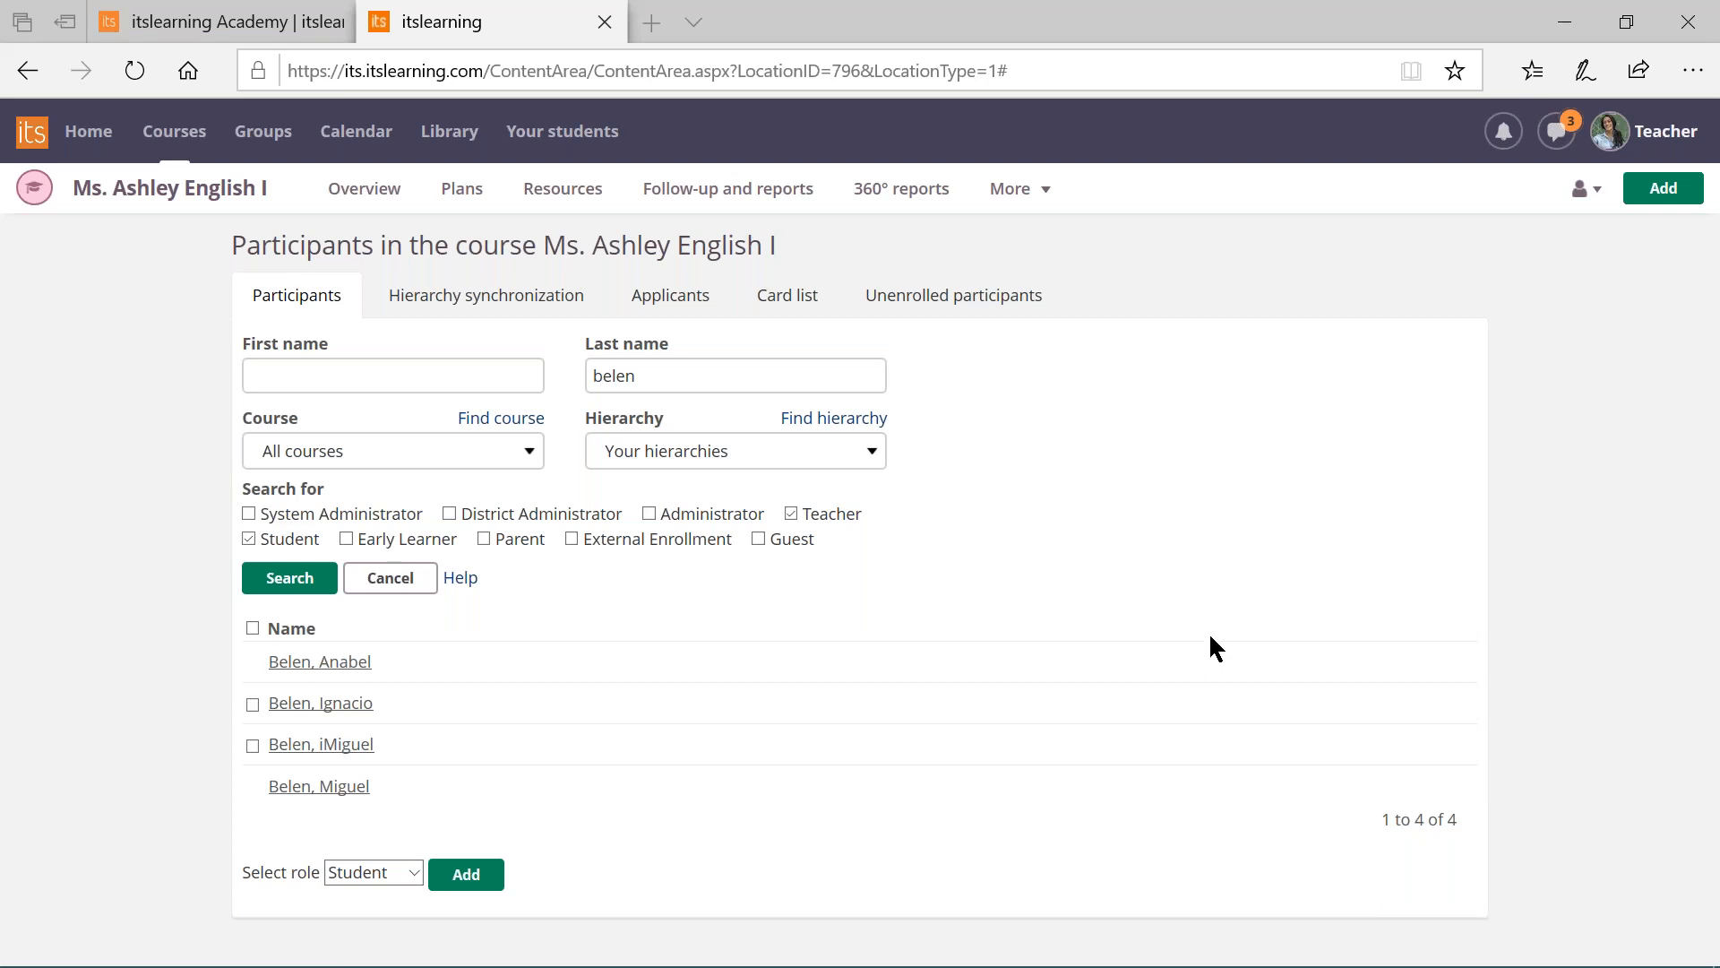
mouse_move(1267, 526)
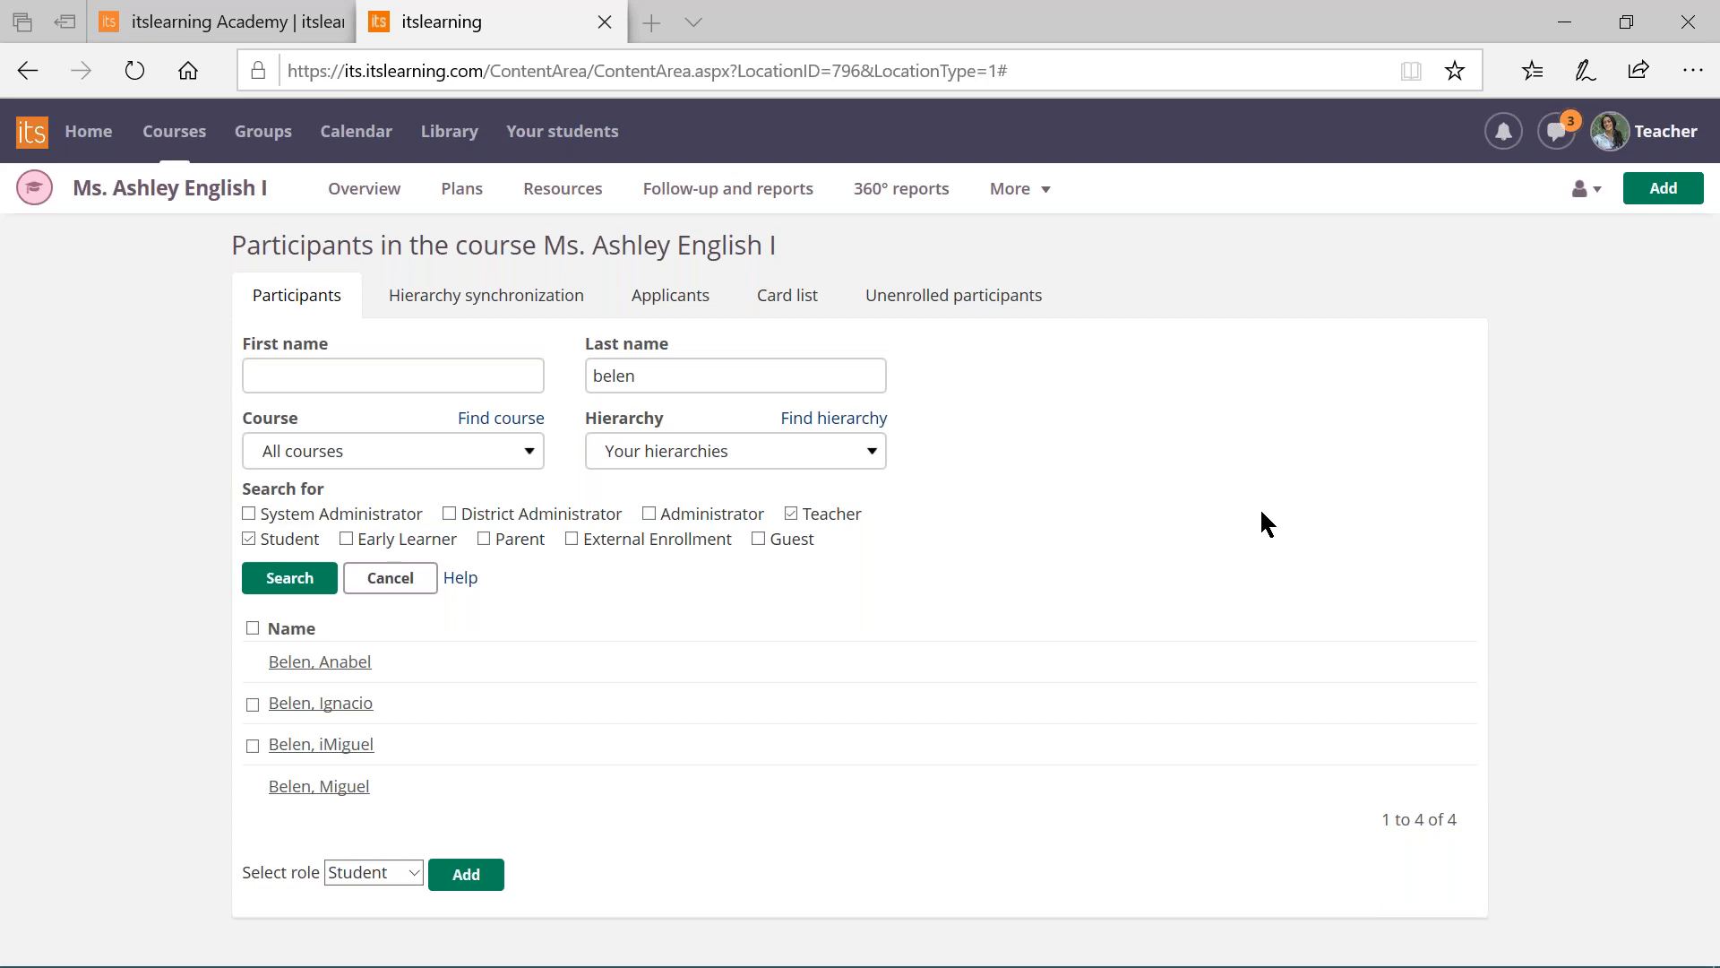
mouse_move(1609, 905)
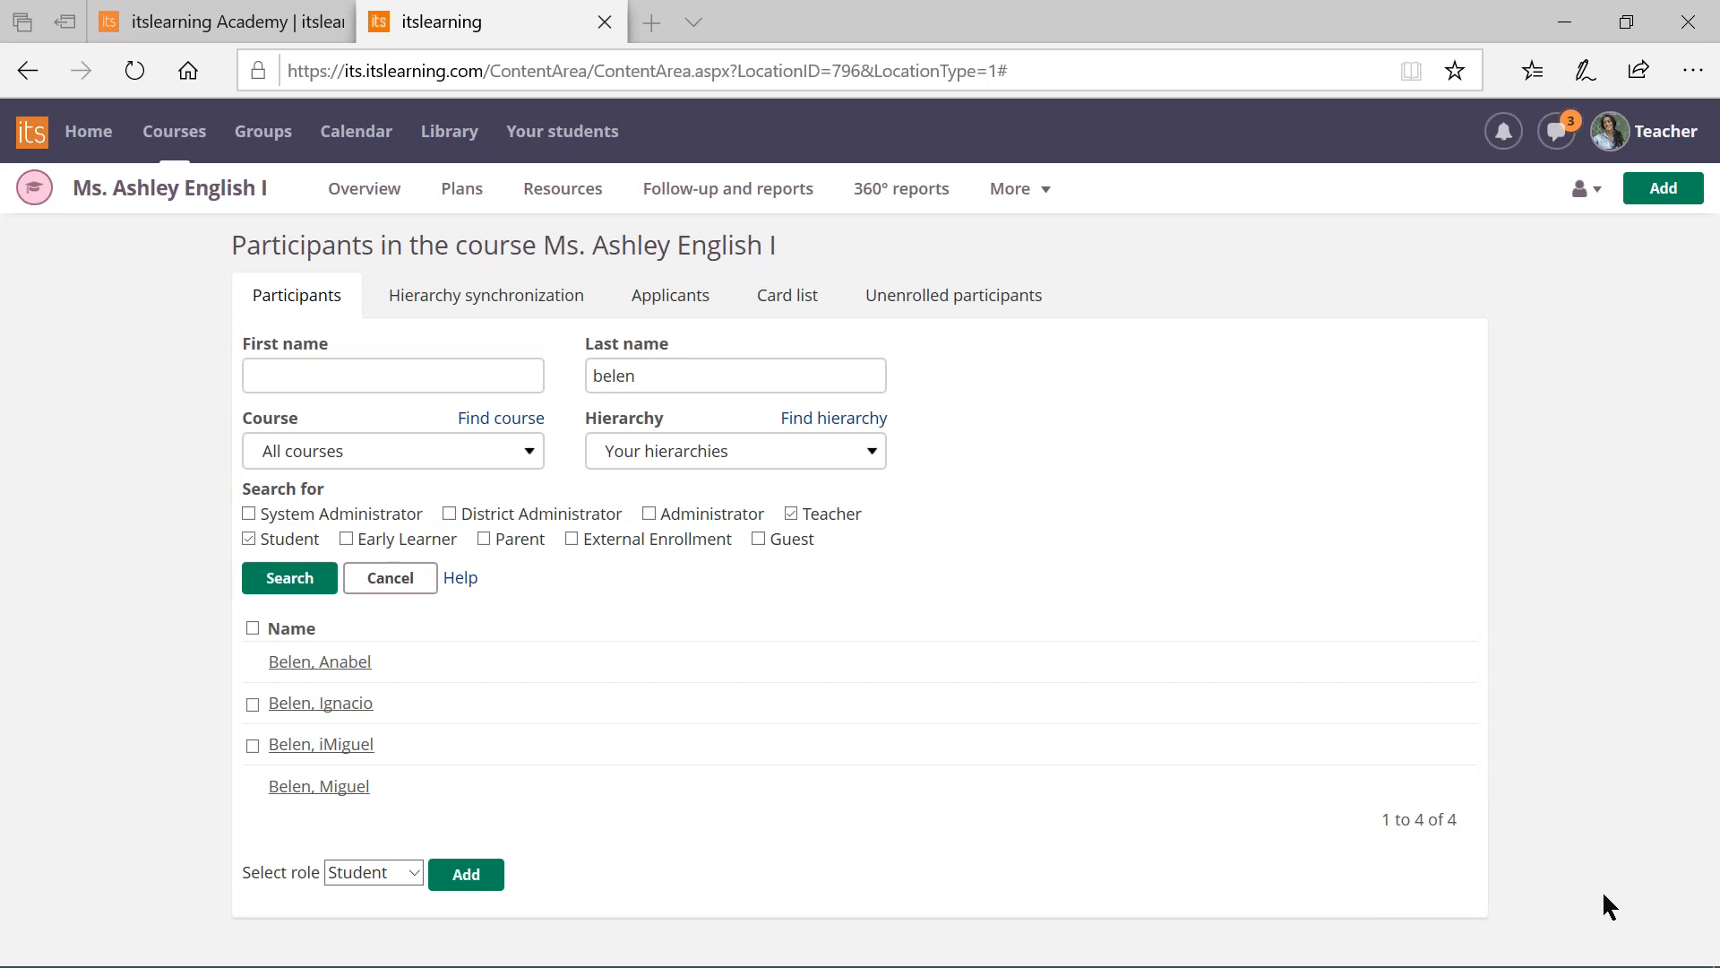
click(208, 22)
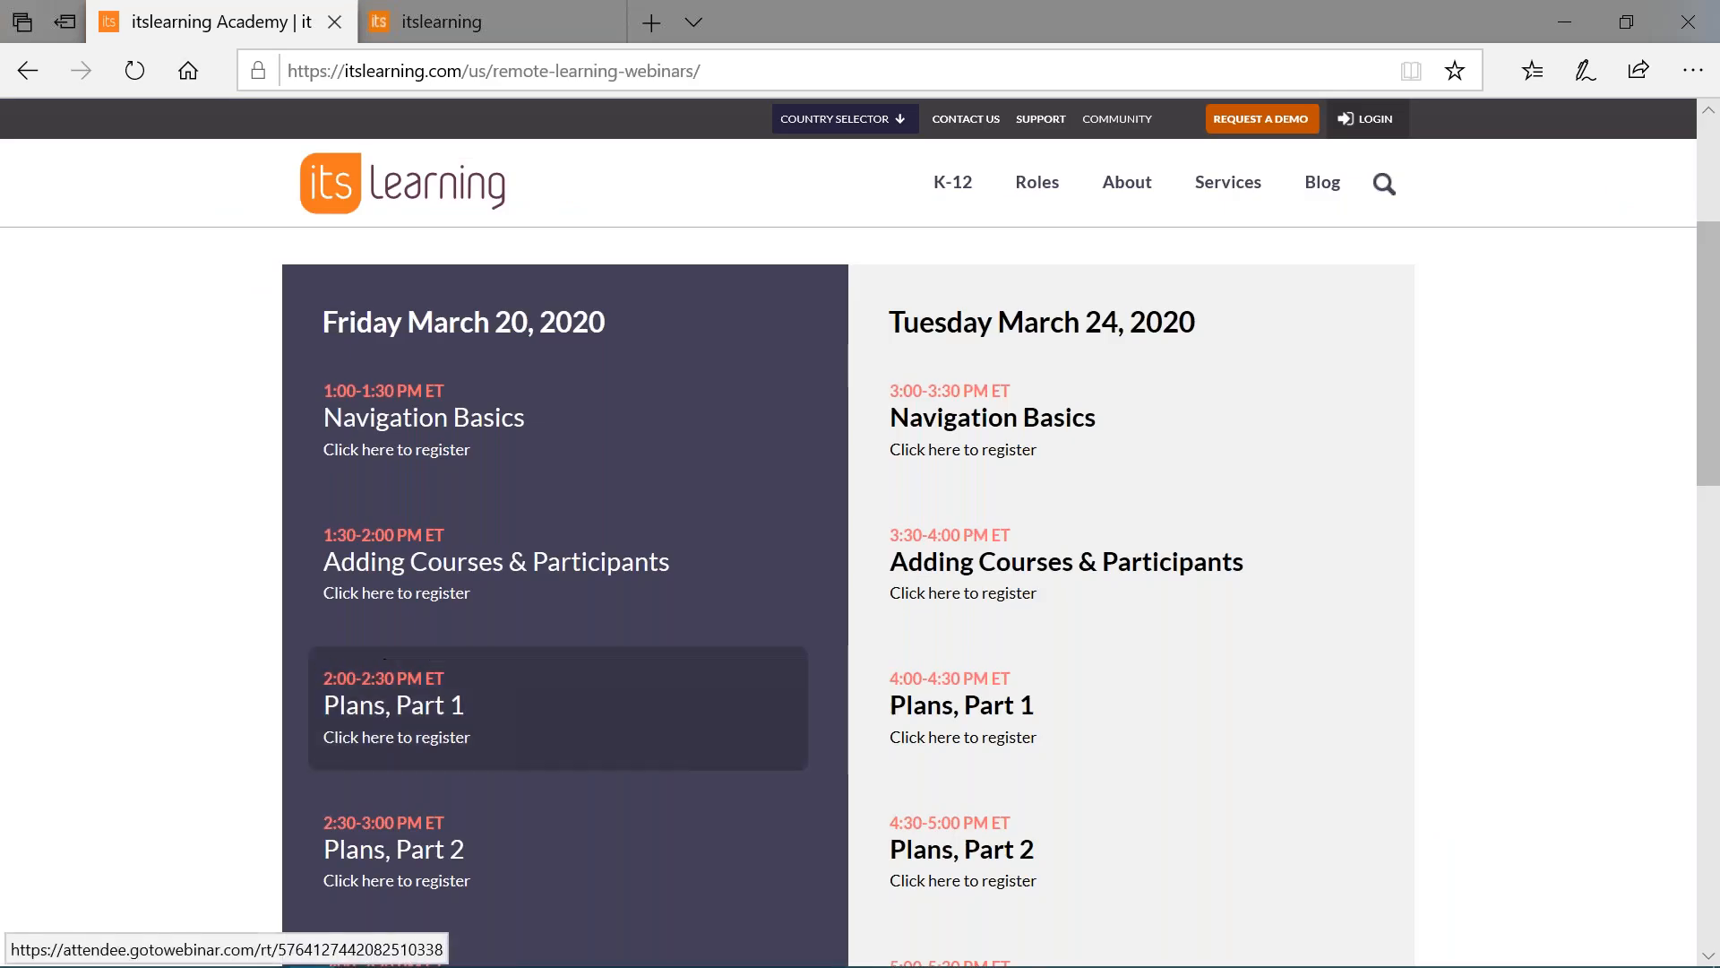
scroll(up, 3)
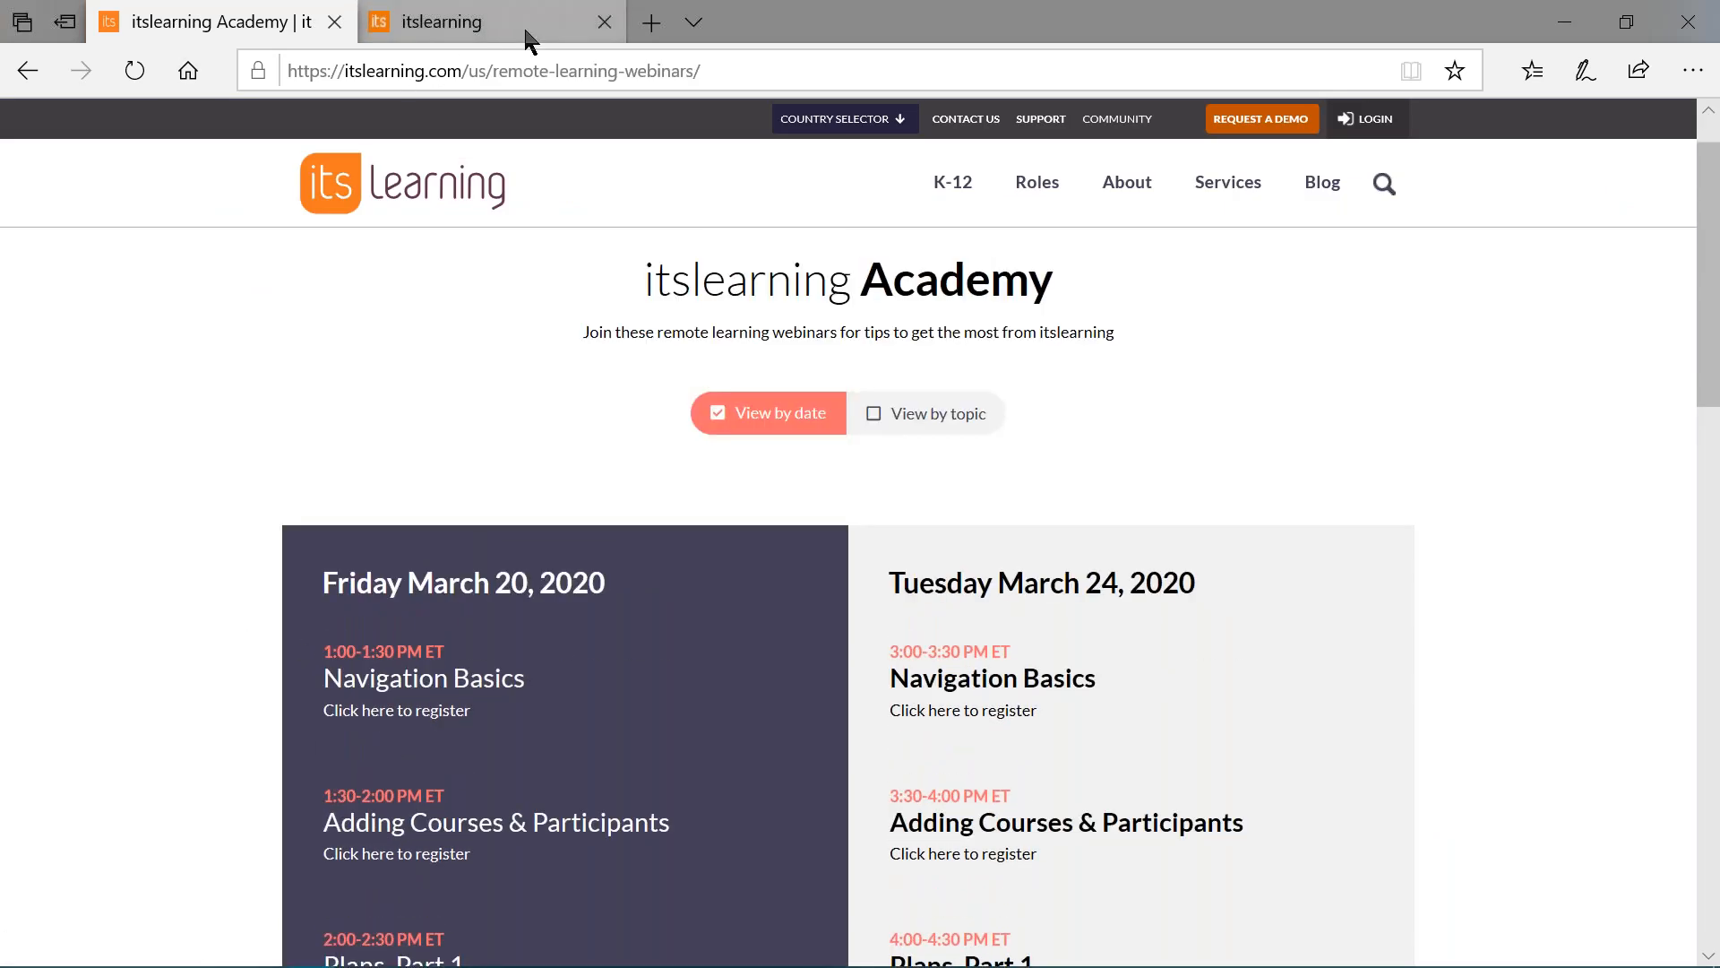
click(482, 21)
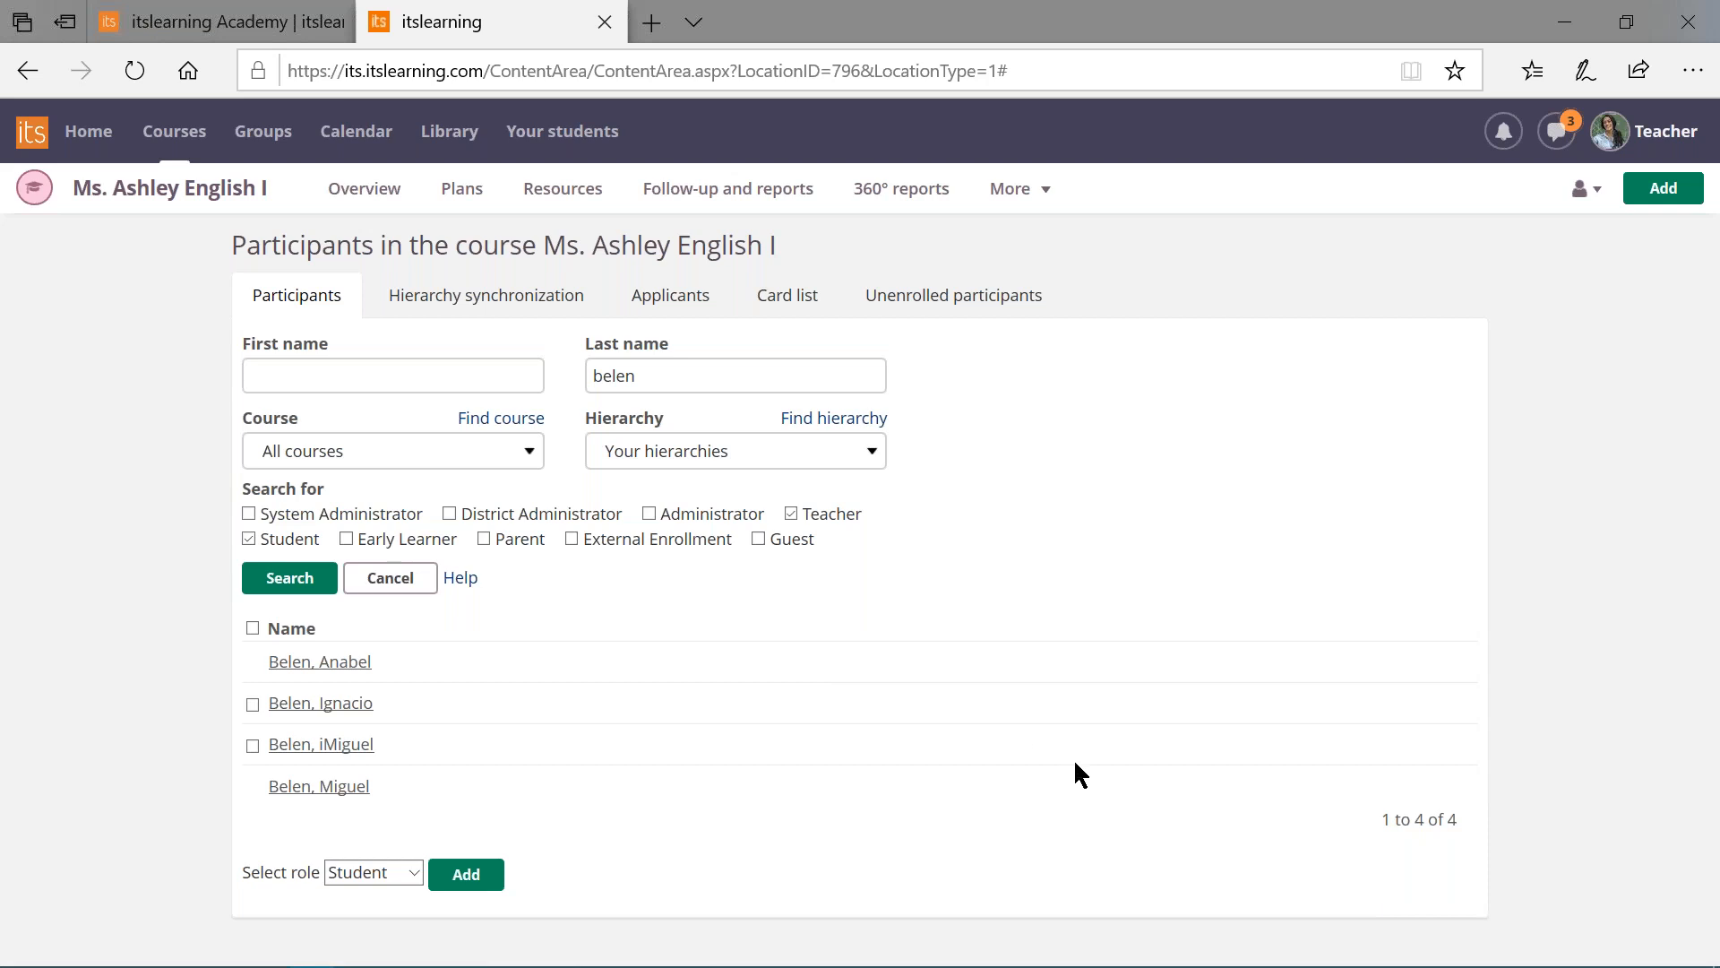
mouse_move(1092, 805)
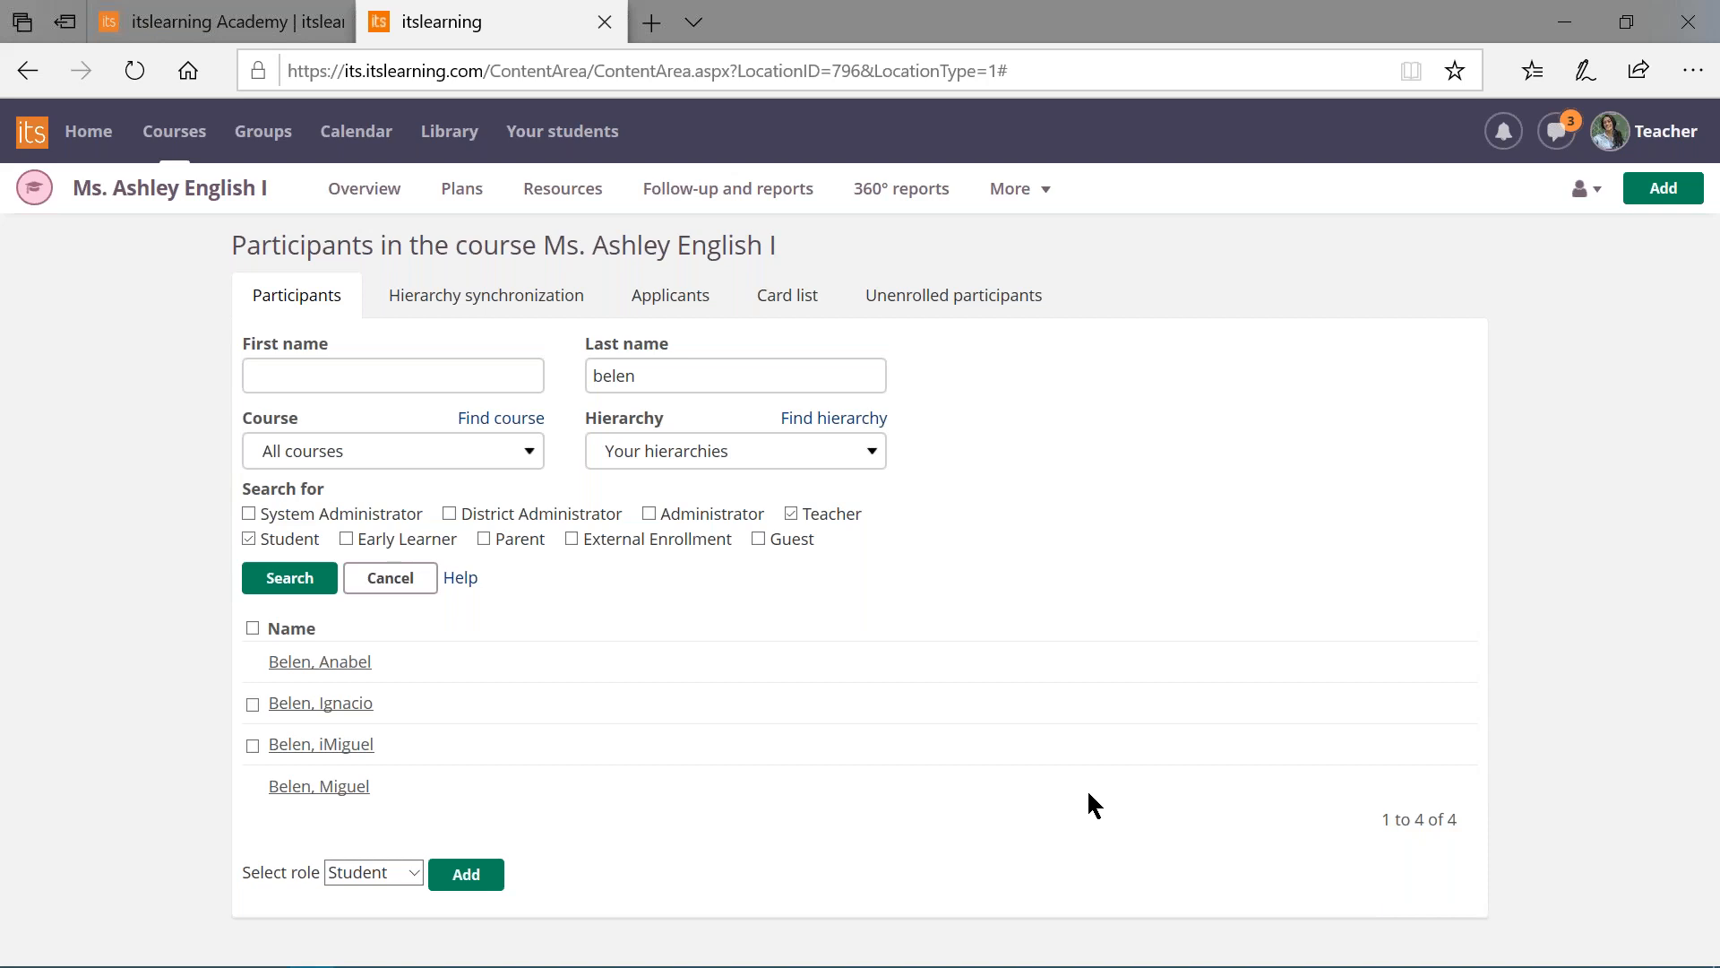
mouse_move(1032, 427)
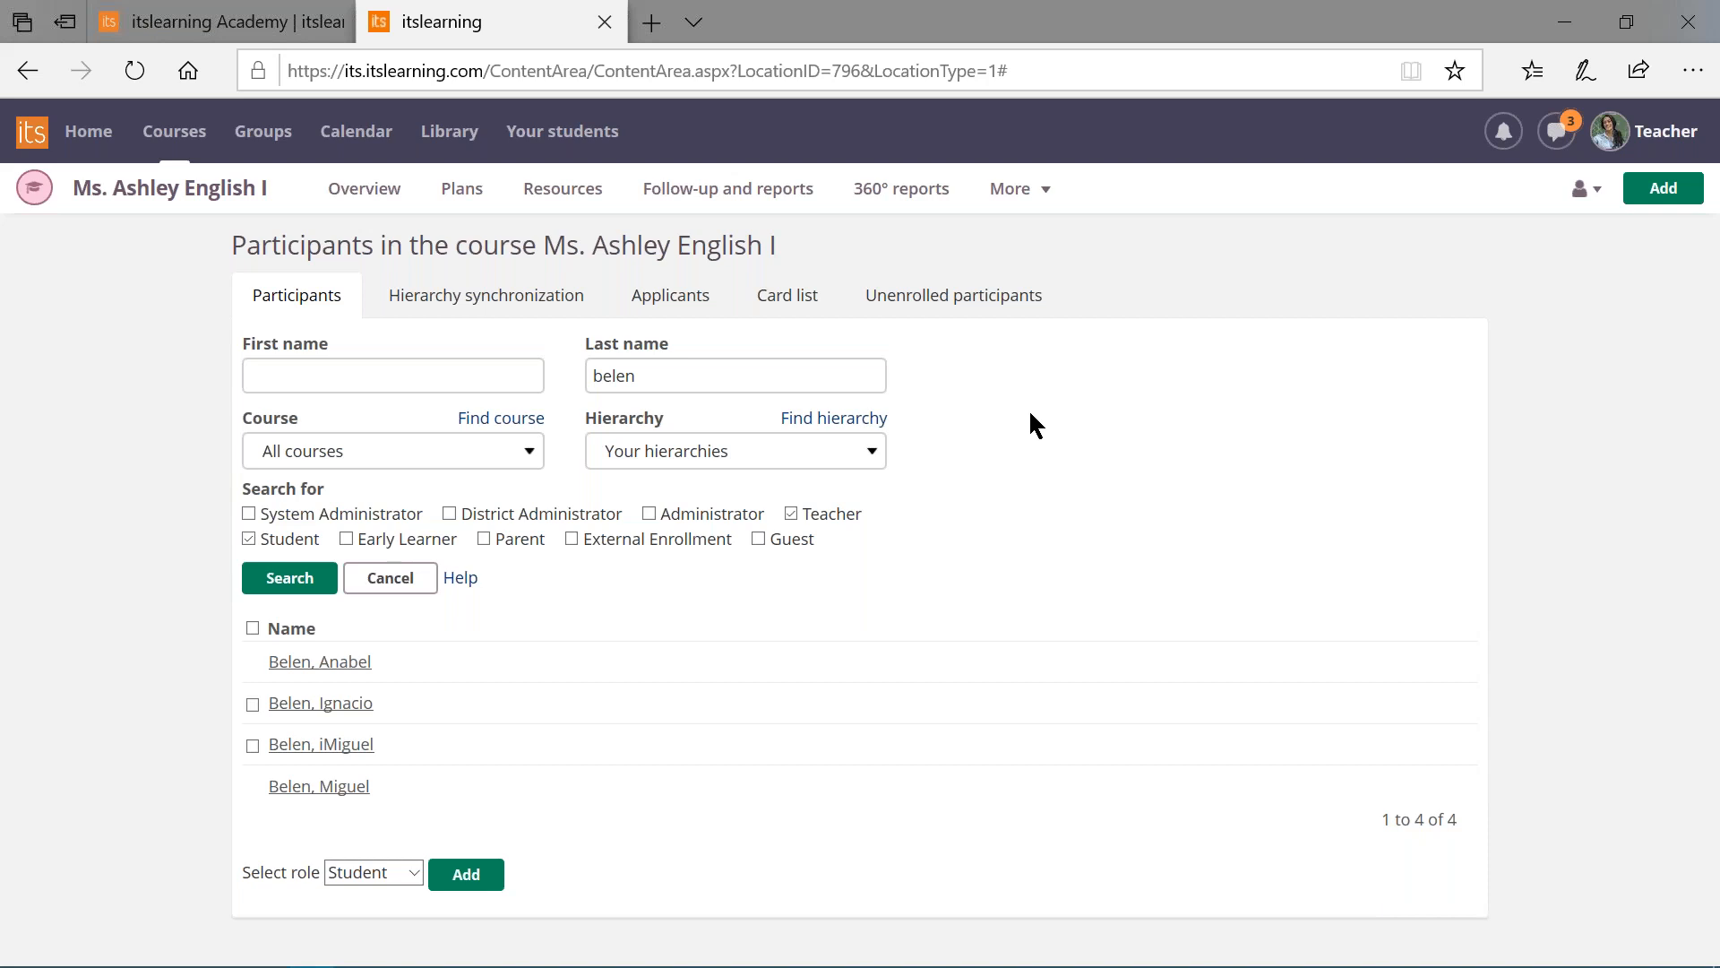
mouse_move(1249, 534)
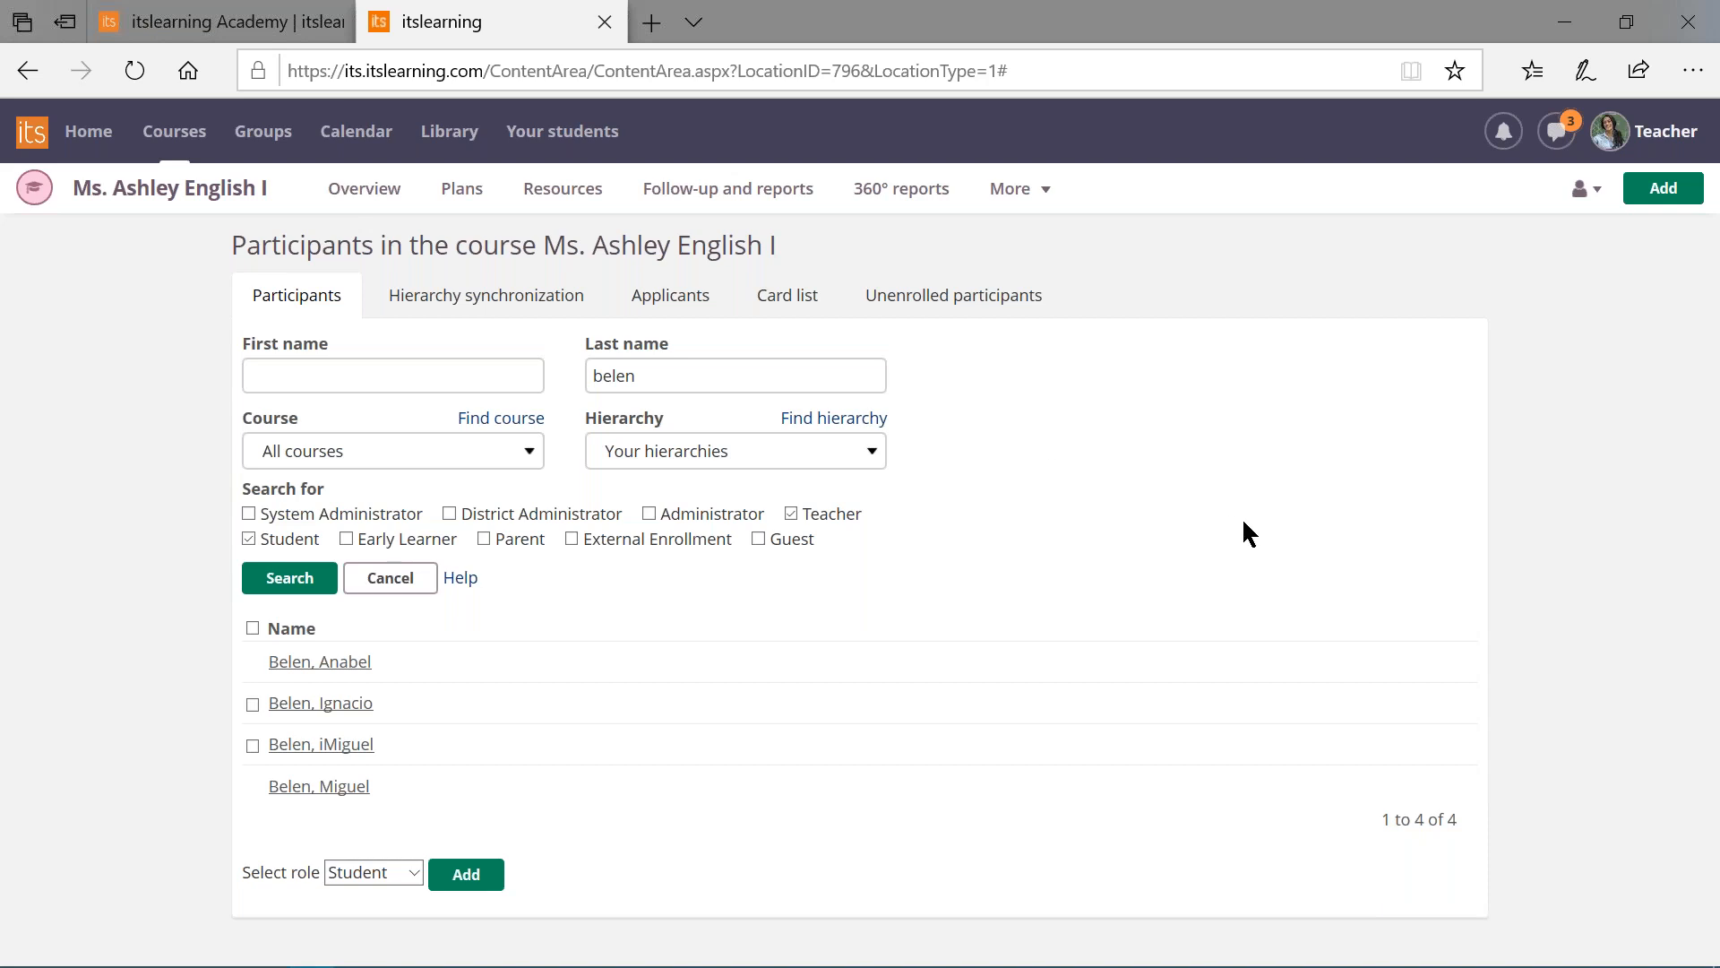
mouse_move(1127, 569)
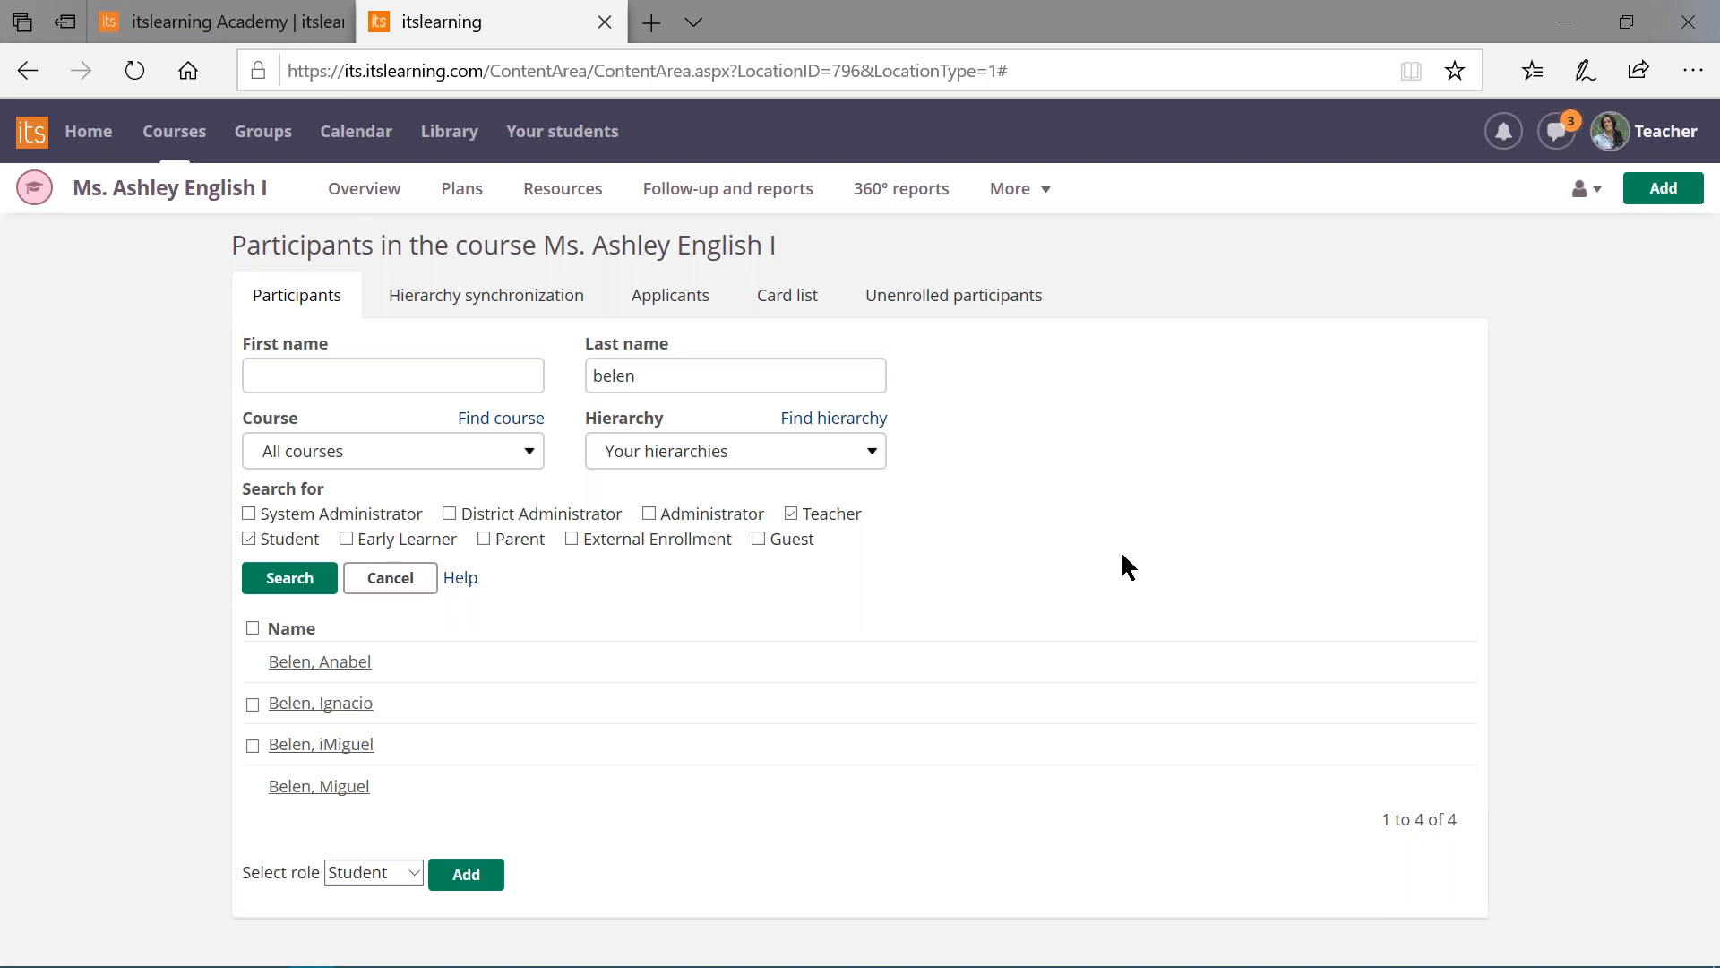
mouse_move(1089, 289)
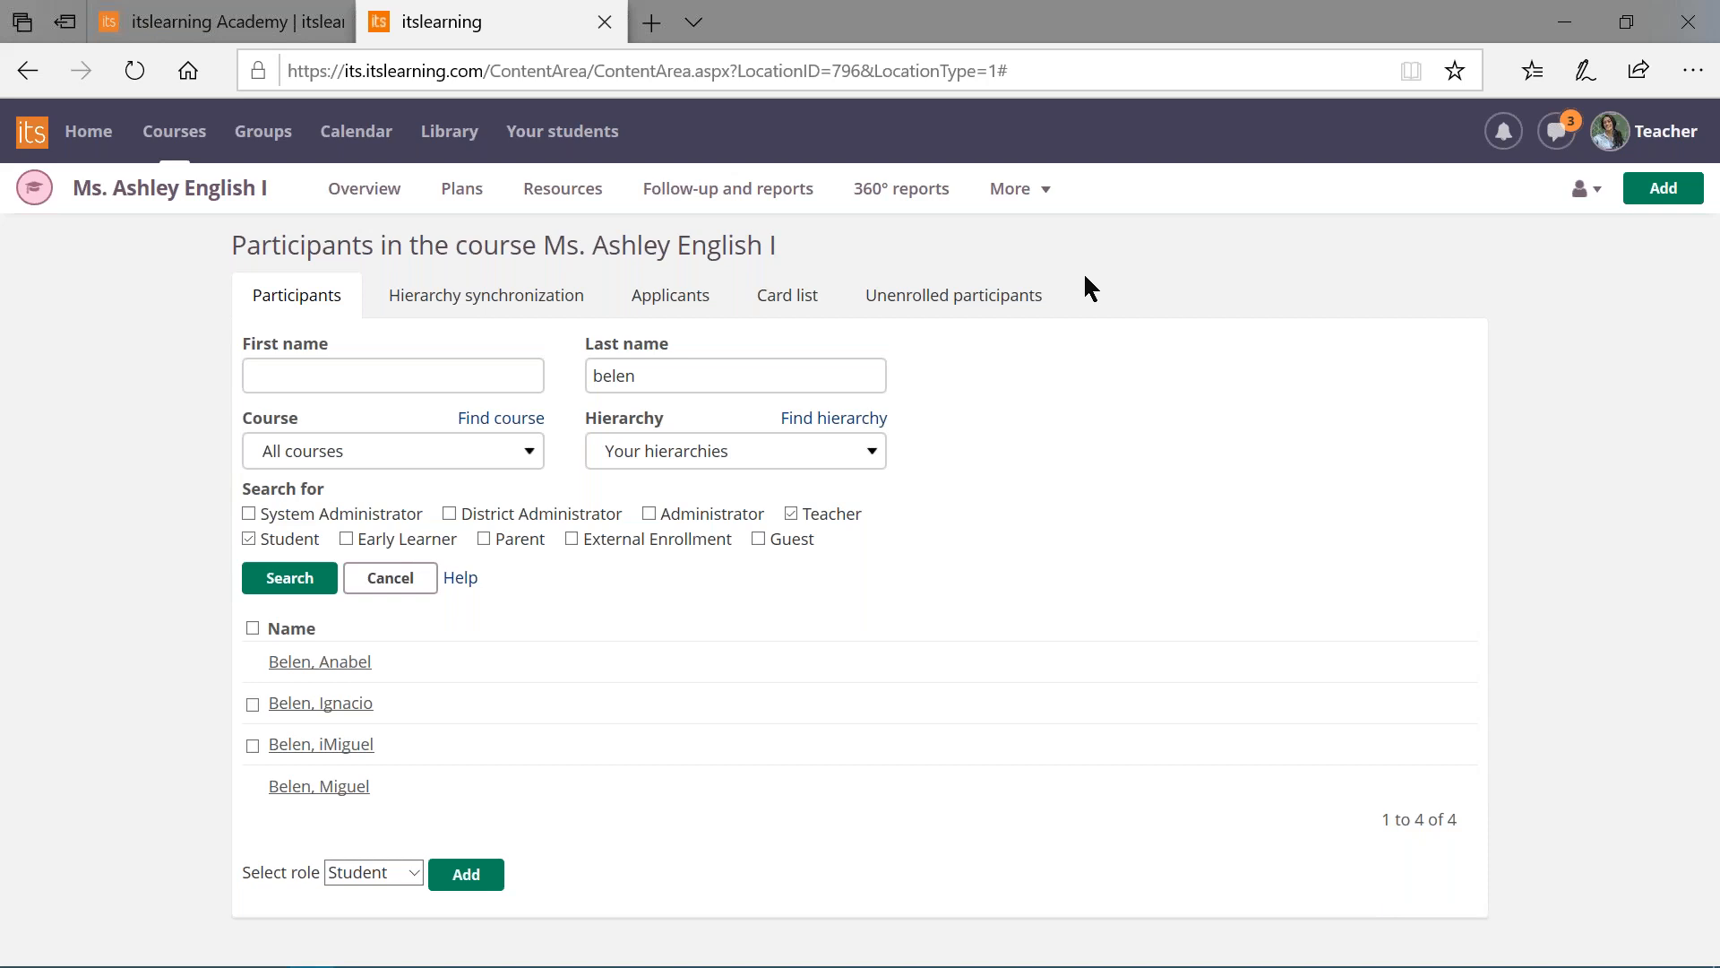
Switch to the itslearning Academy tab showing the remote learning webinar schedule
click(207, 22)
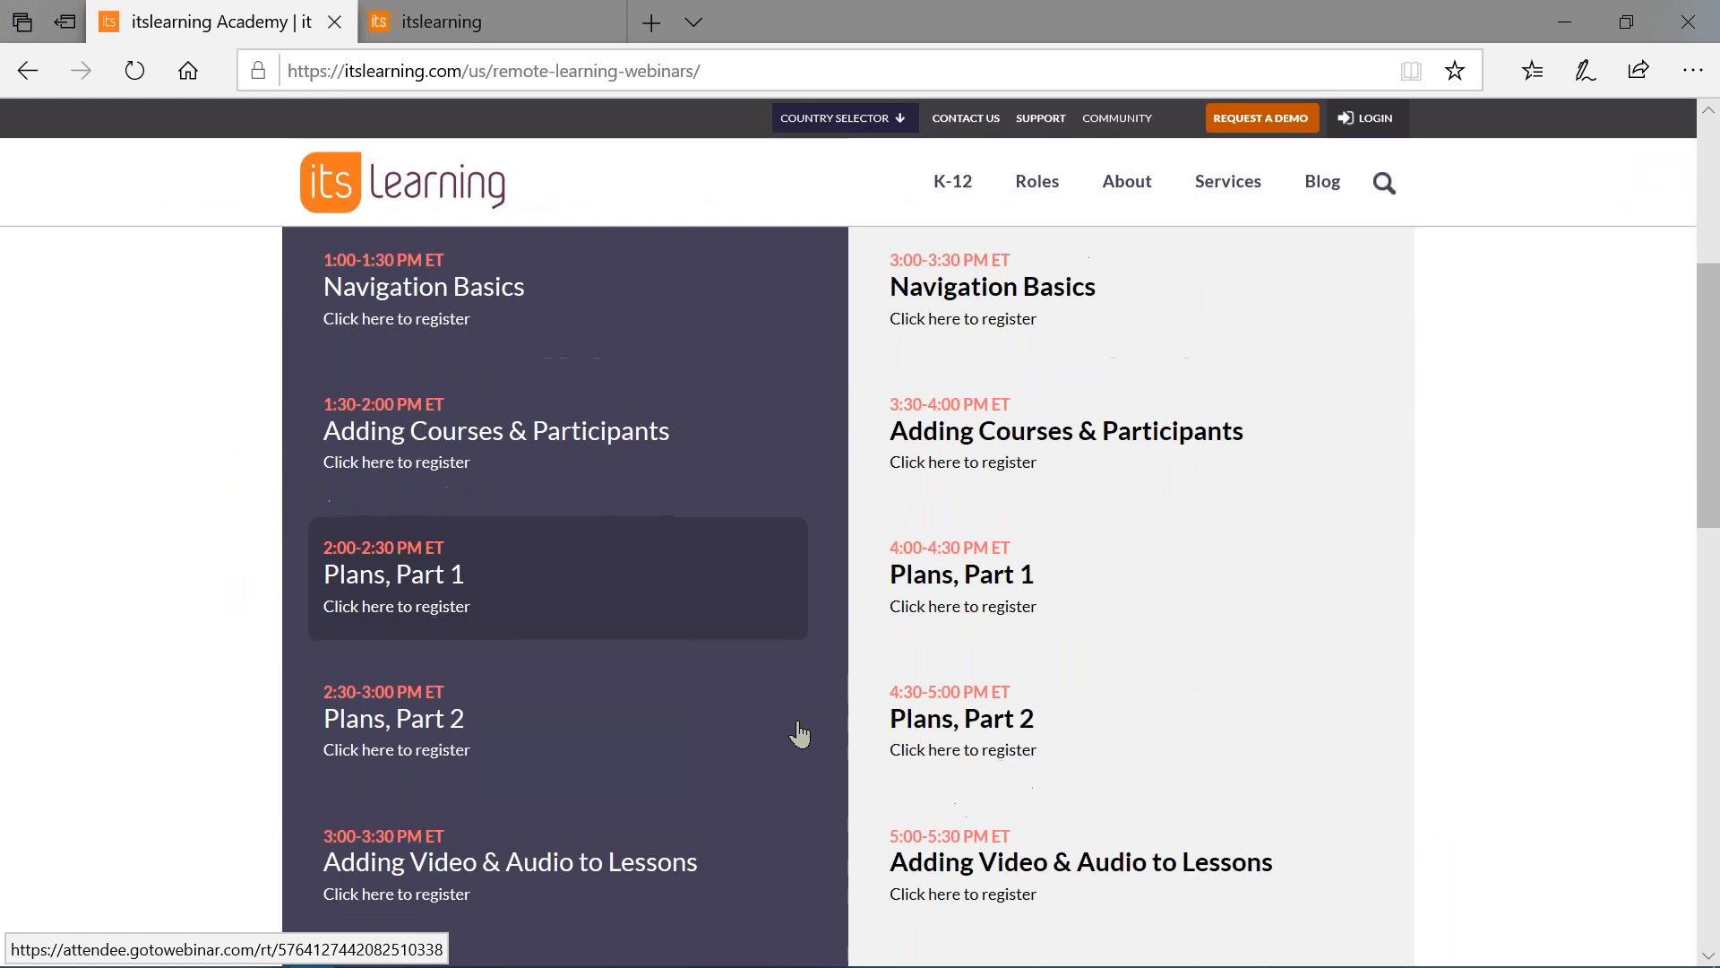
mouse_move(1428, 949)
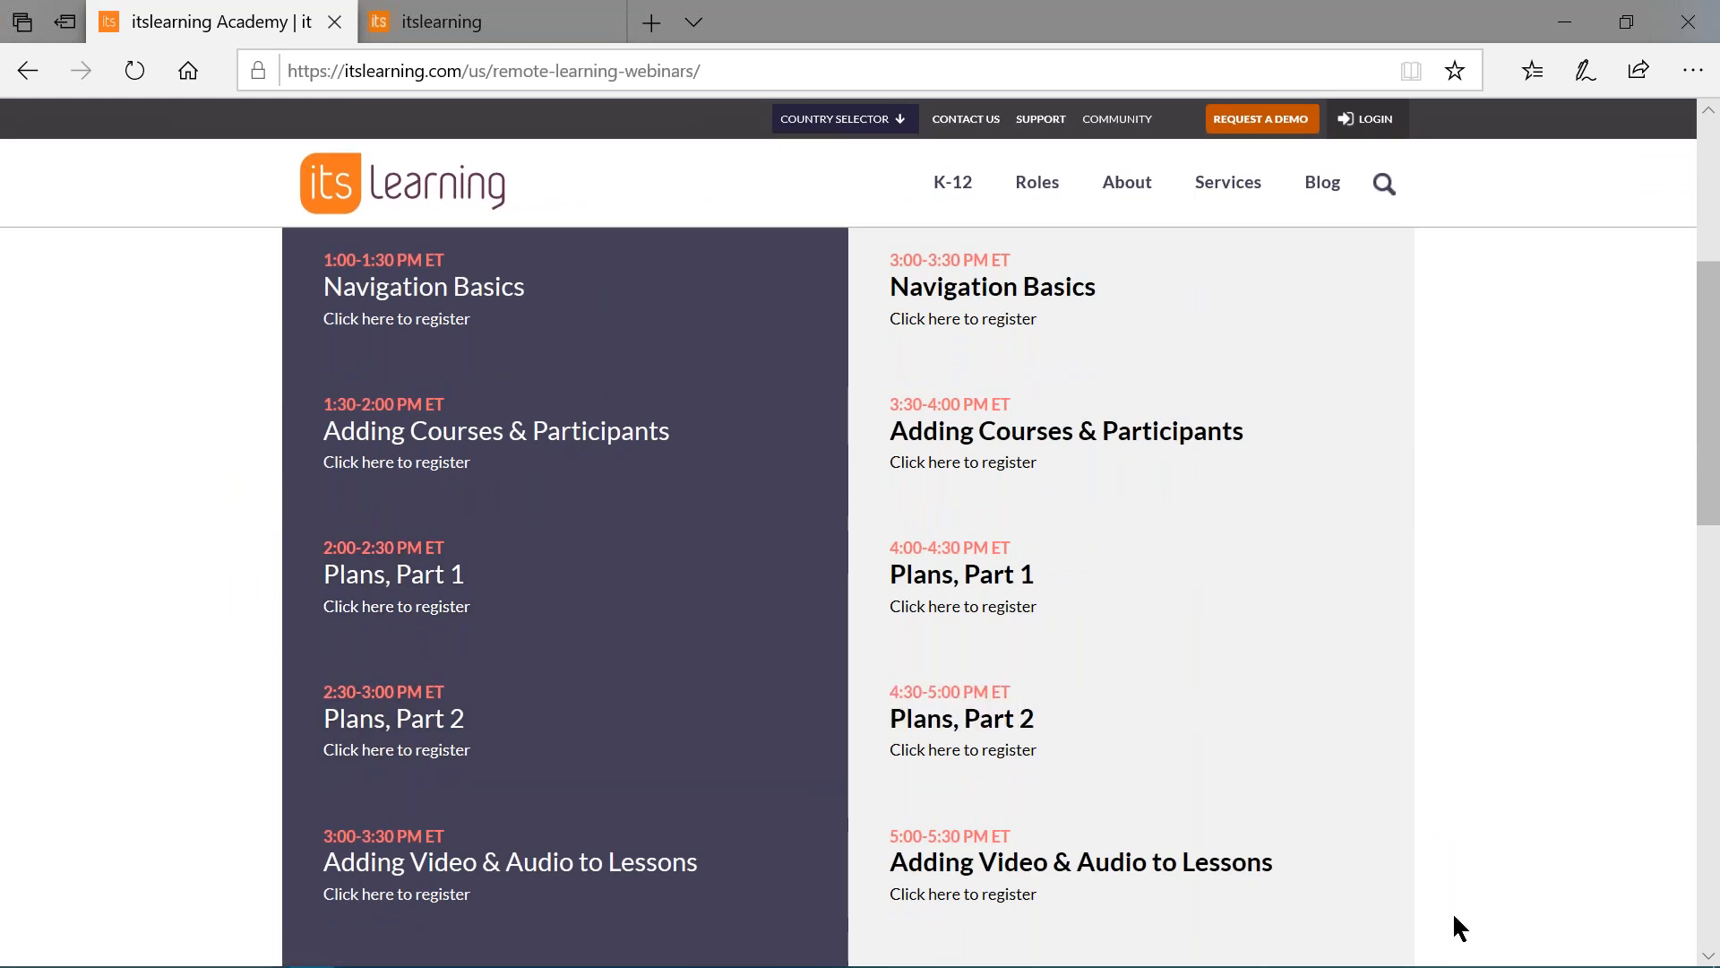
mouse_move(1516, 907)
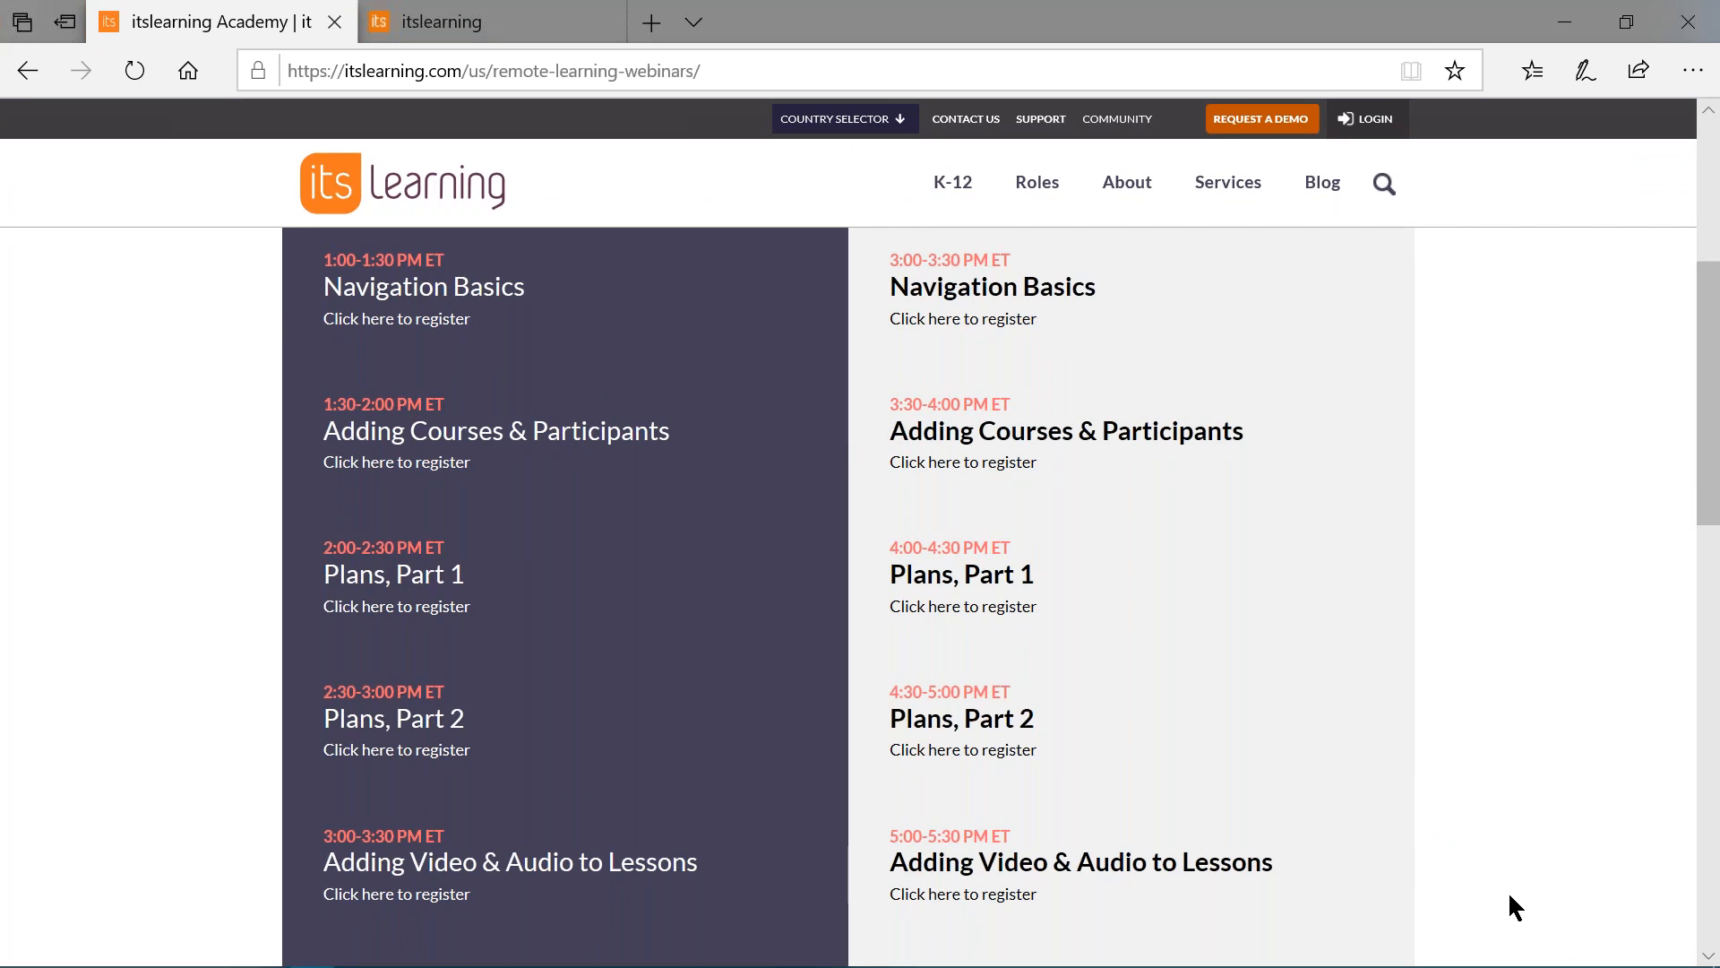